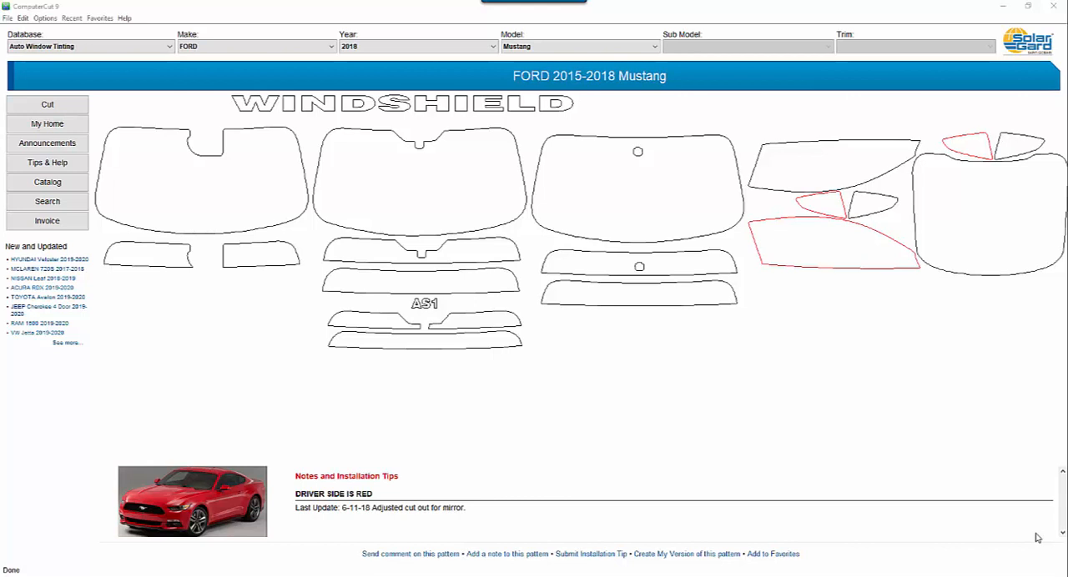
{"action": "mouse_move", "coordinate": [942, 482]}
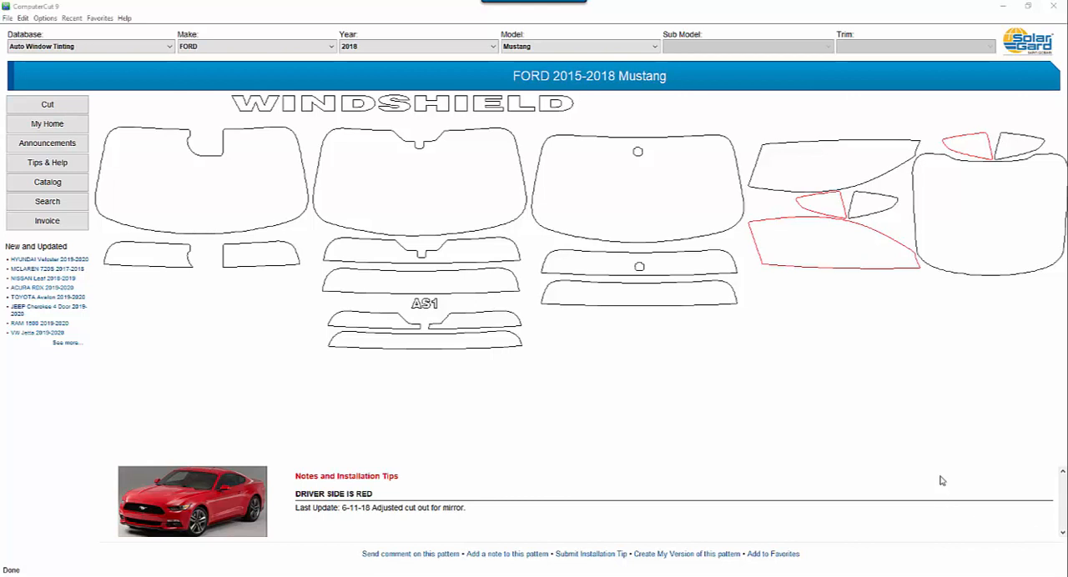
{"action": "mouse_move", "coordinate": [826, 230]}
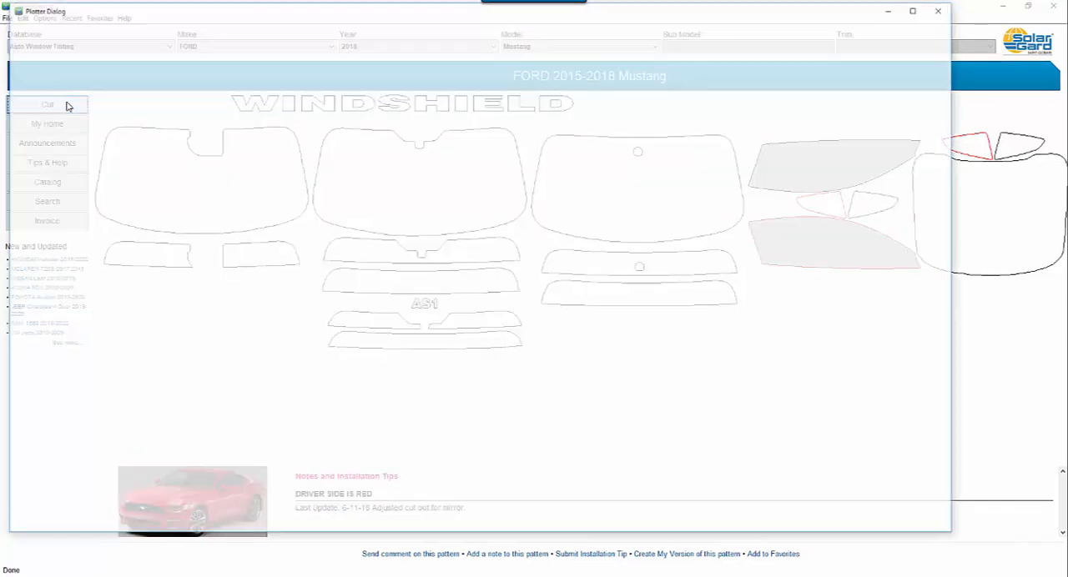
Enlarge the plotter window to full screen and look through its Pattern, Edit, Path and Optimize menus.
{"action": "left_click", "coordinate": [47, 104]}
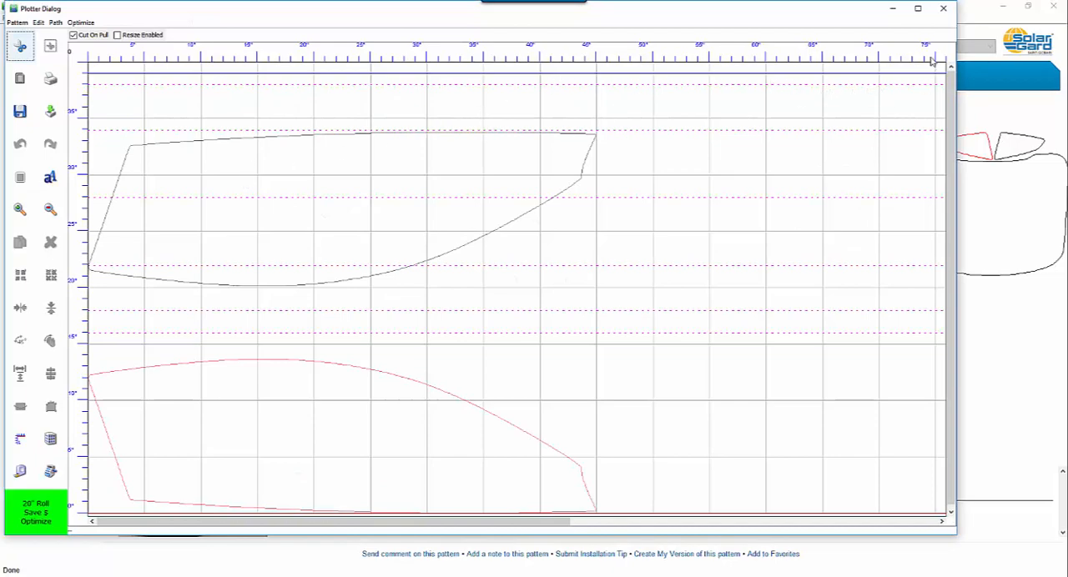
{"action": "left_click", "coordinate": [917, 8]}
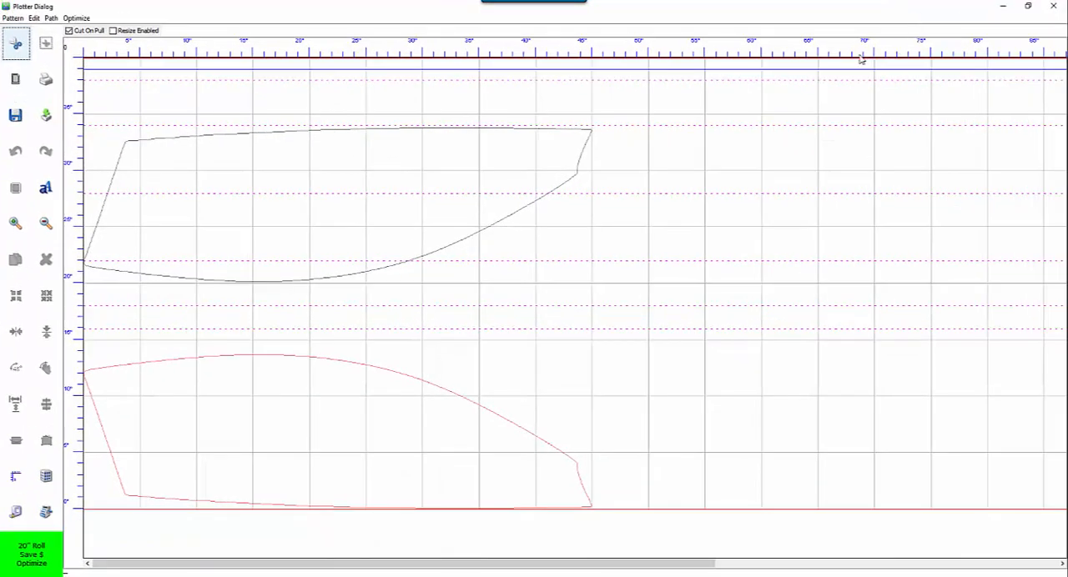
{"action": "mouse_move", "coordinate": [90, 73]}
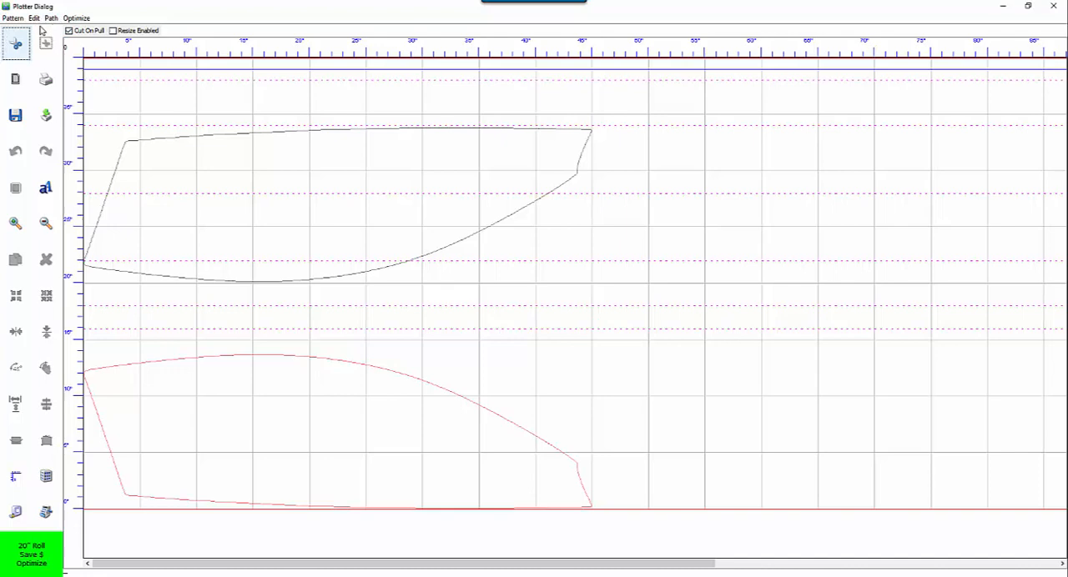
{"action": "left_click", "coordinate": [13, 18]}
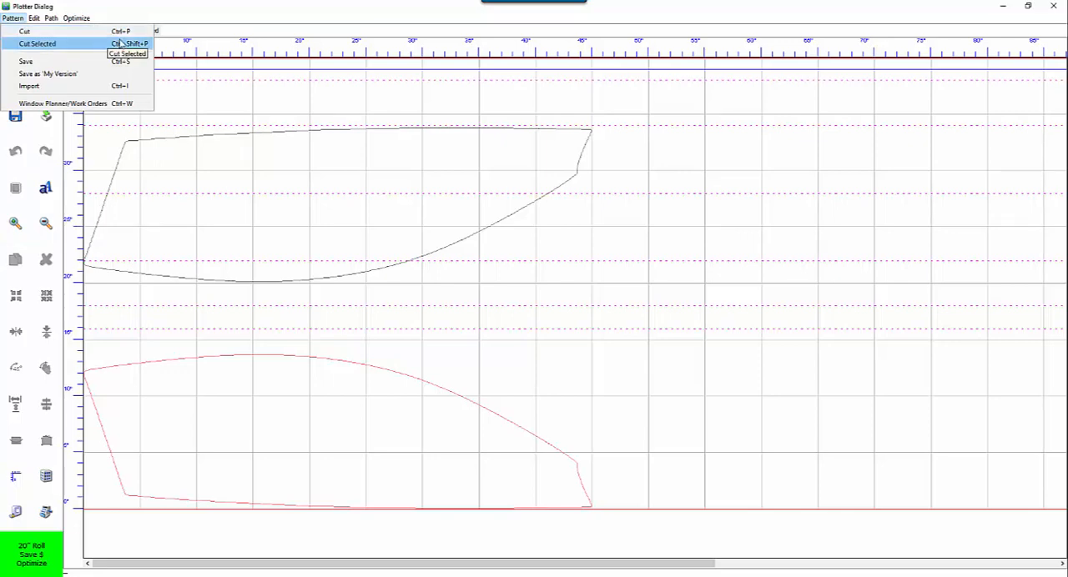
{"action": "mouse_move", "coordinate": [24, 31]}
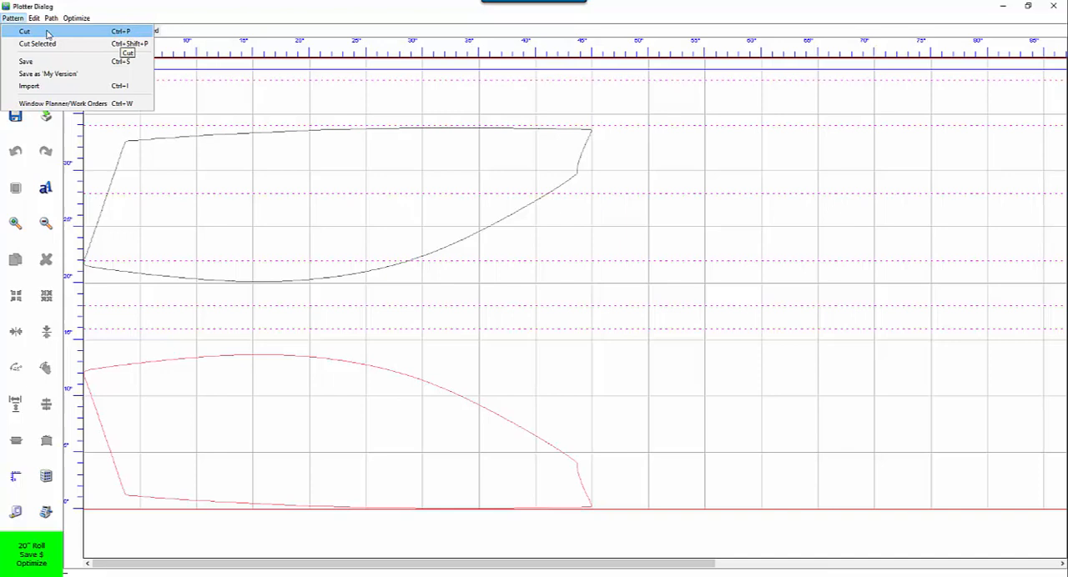
{"action": "left_click", "coordinate": [33, 18]}
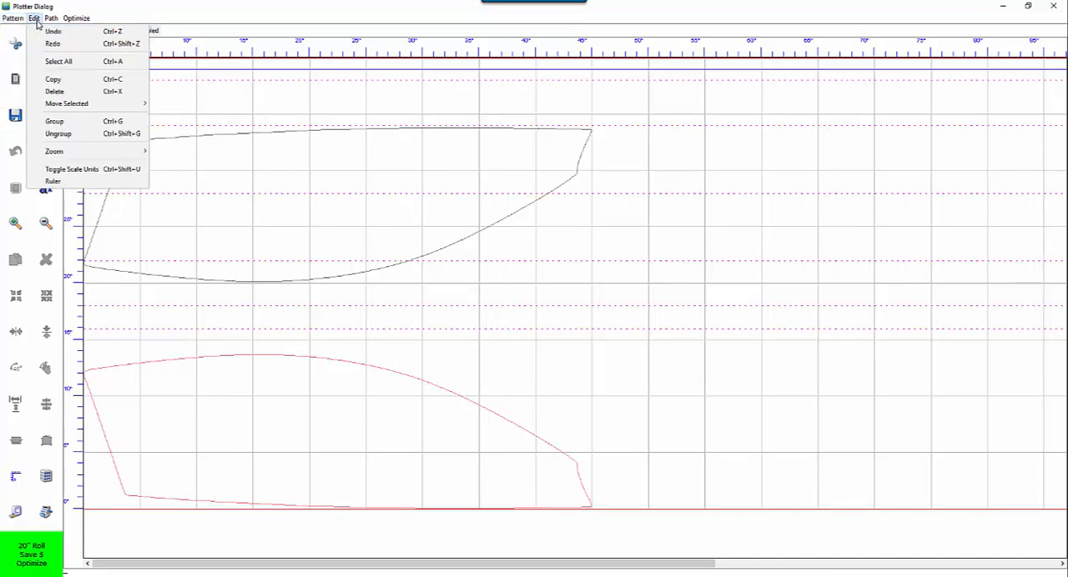
{"action": "mouse_move", "coordinate": [53, 31]}
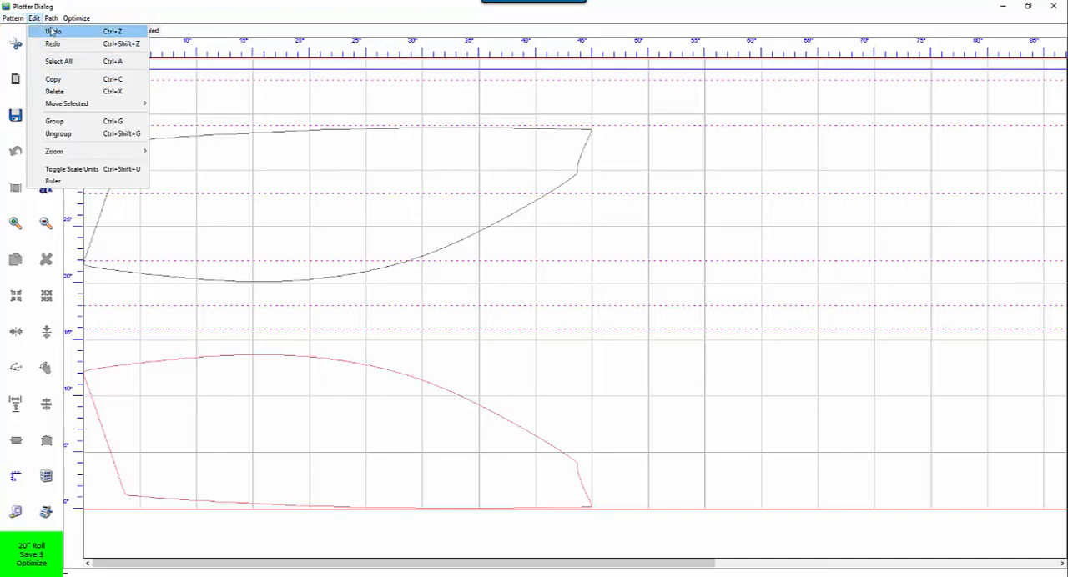
{"action": "left_click", "coordinate": [51, 17]}
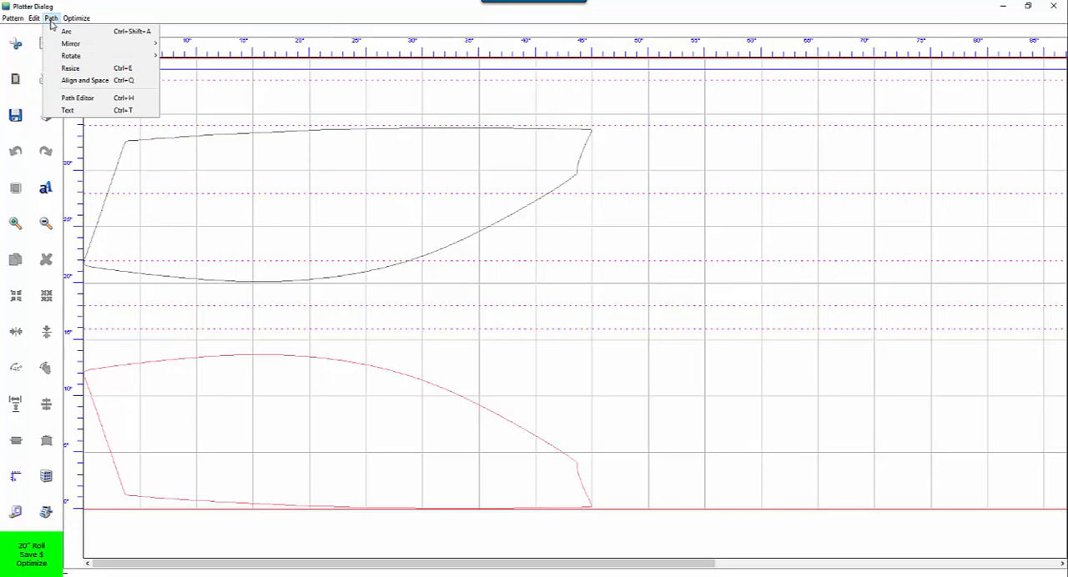
{"action": "left_click", "coordinate": [75, 17]}
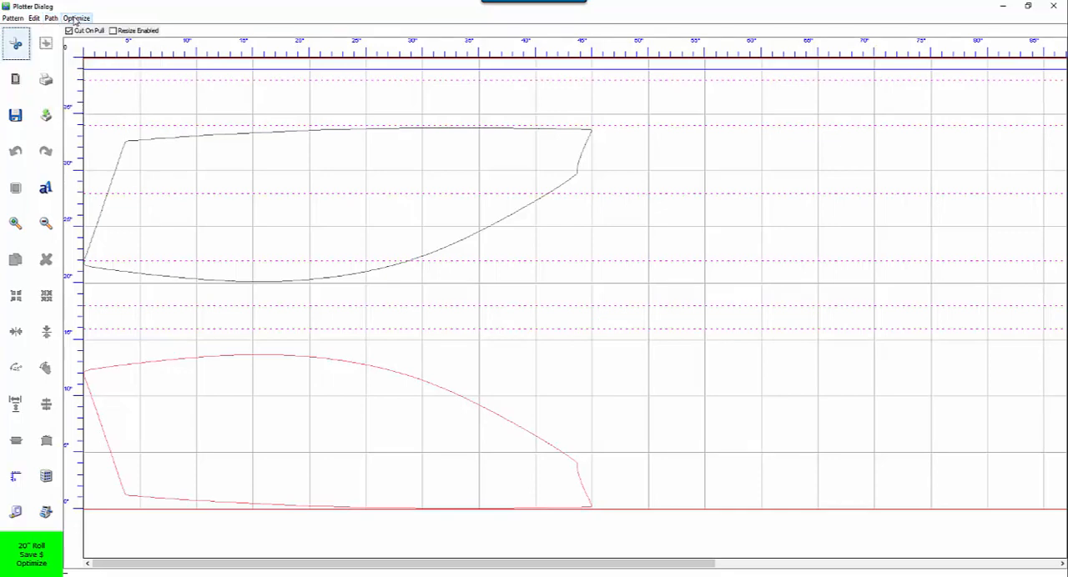
{"action": "left_click", "coordinate": [76, 17]}
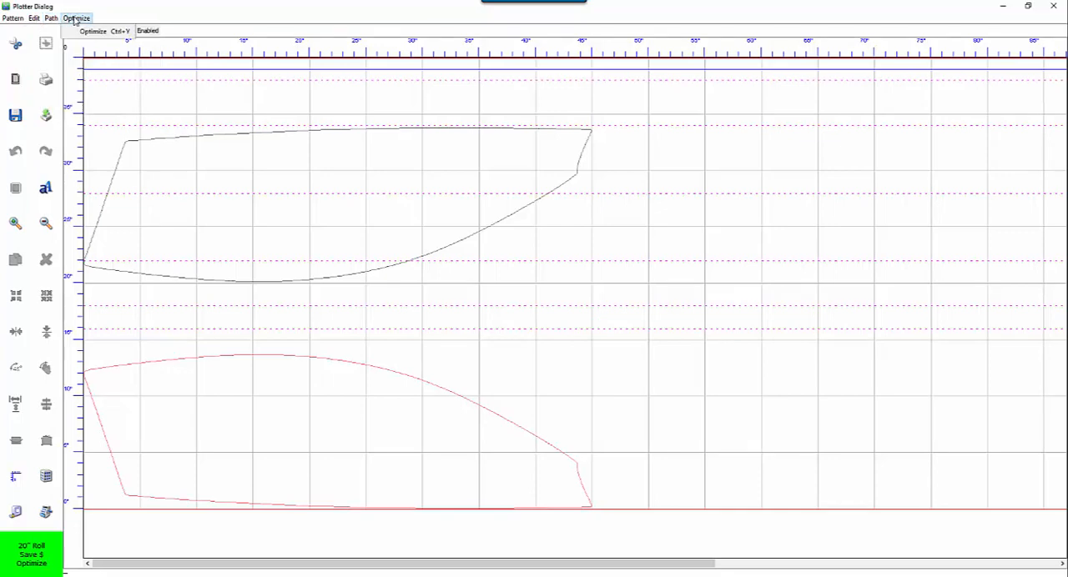
Optimize the two window patterns onto a 20.0" Save Now roll with Optimal Placement, using 24.911 ft² of film.
{"action": "left_click", "coordinate": [76, 18]}
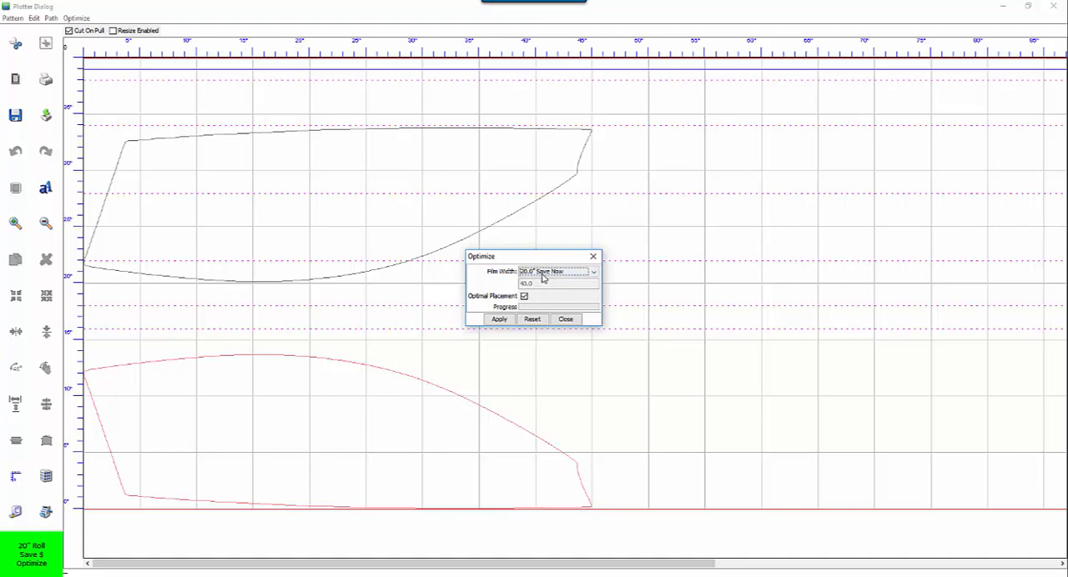
{"action": "mouse_move", "coordinate": [570, 277]}
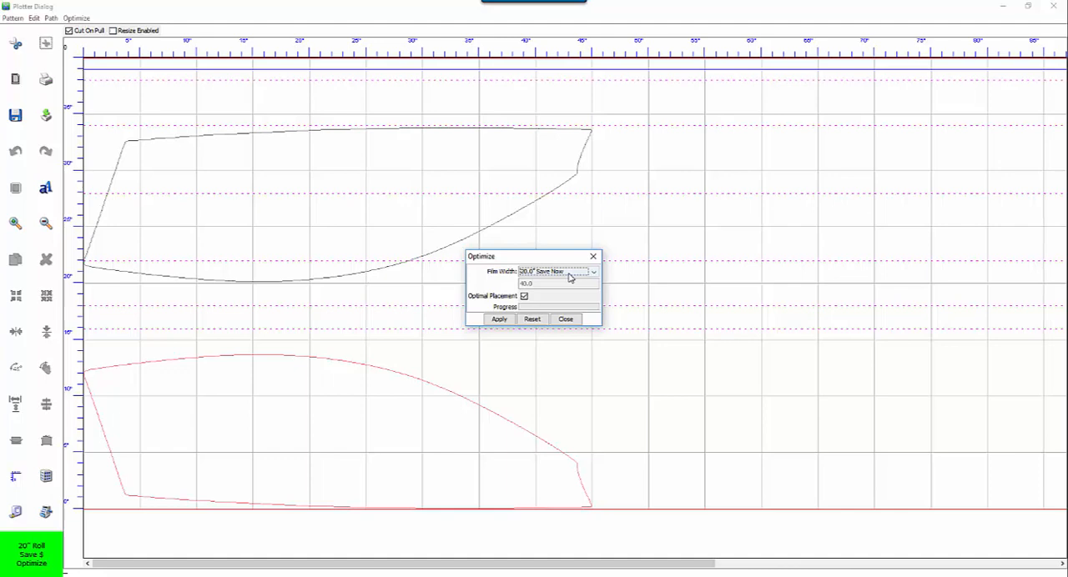
{"action": "left_click", "coordinate": [592, 272]}
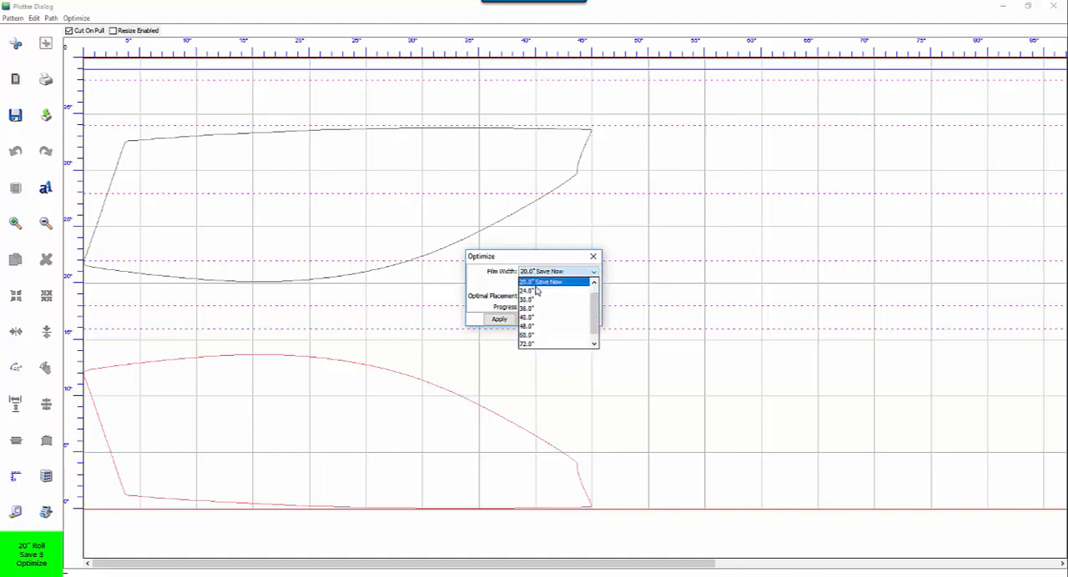
{"action": "left_click", "coordinate": [551, 282]}
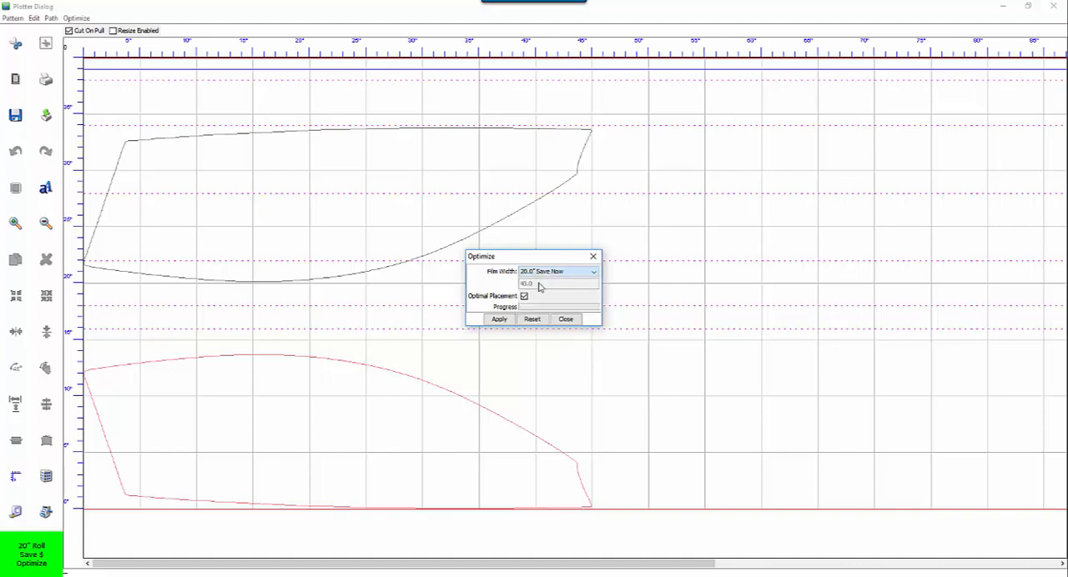
{"action": "left_click", "coordinate": [499, 319]}
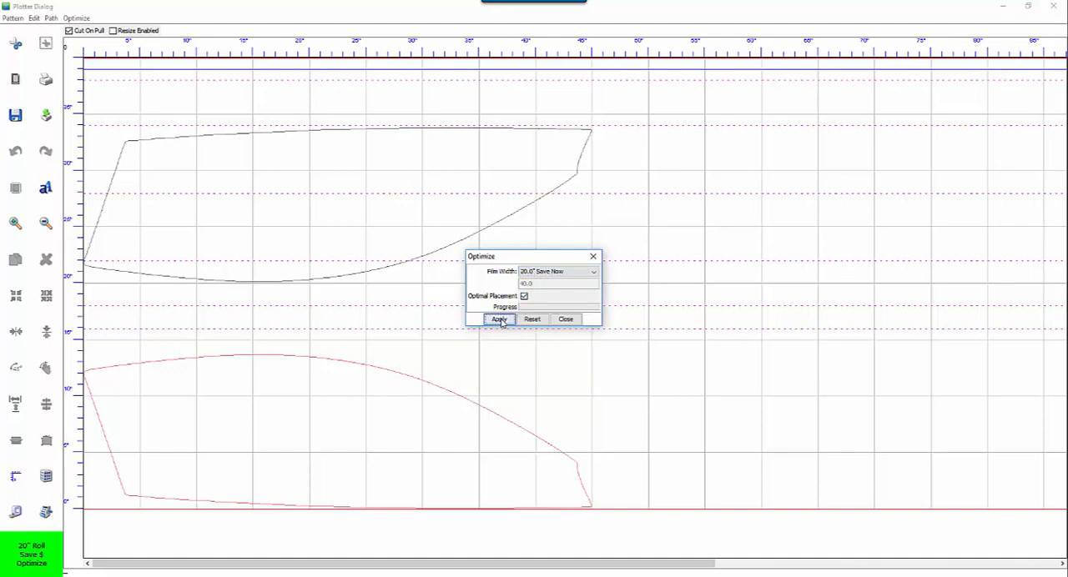
{"action": "left_click", "coordinate": [499, 319]}
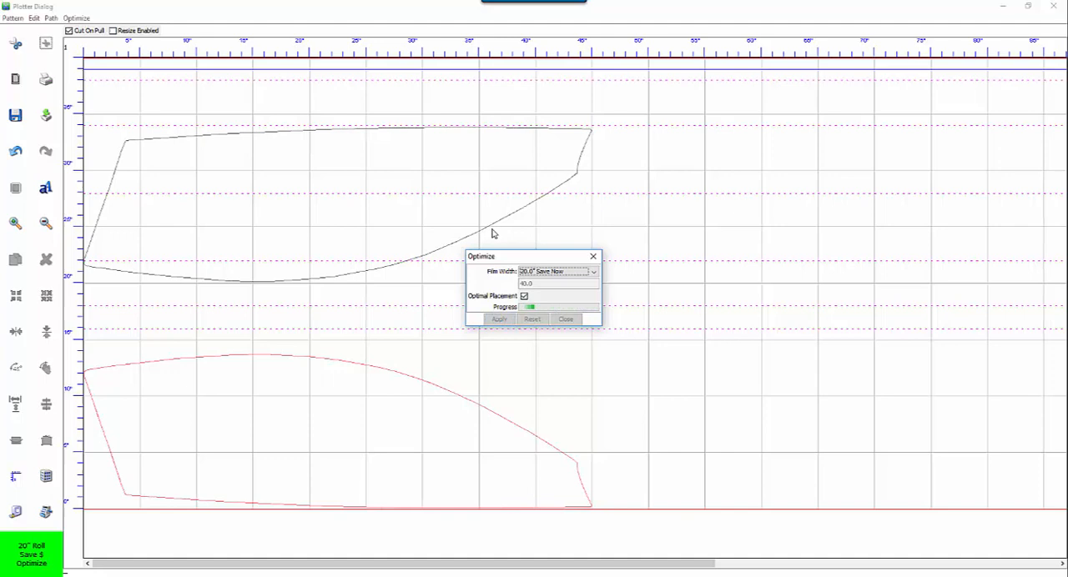
{"action": "left_click", "coordinate": [499, 318]}
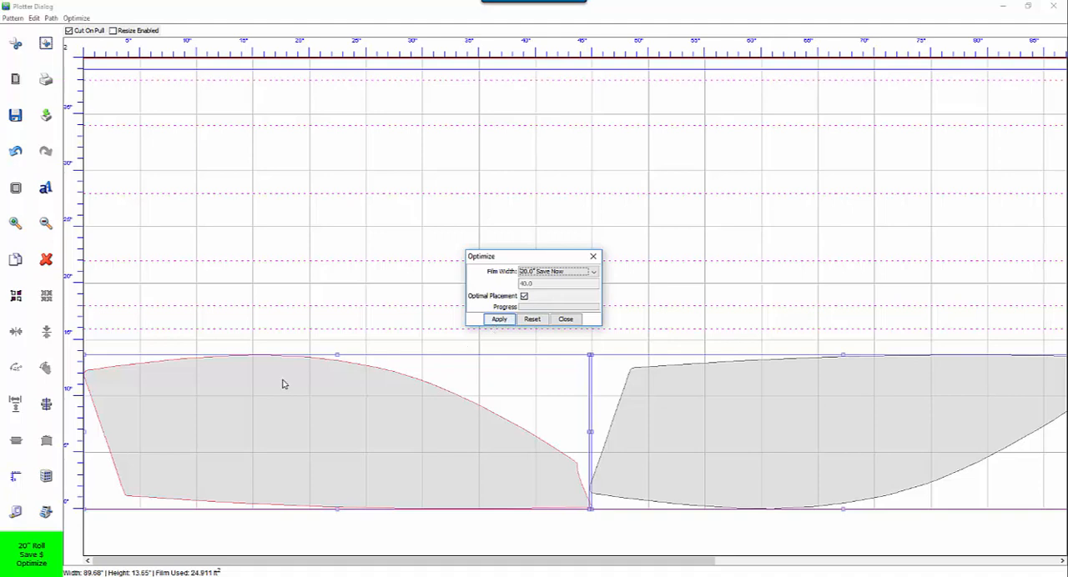
{"action": "mouse_move", "coordinate": [534, 208]}
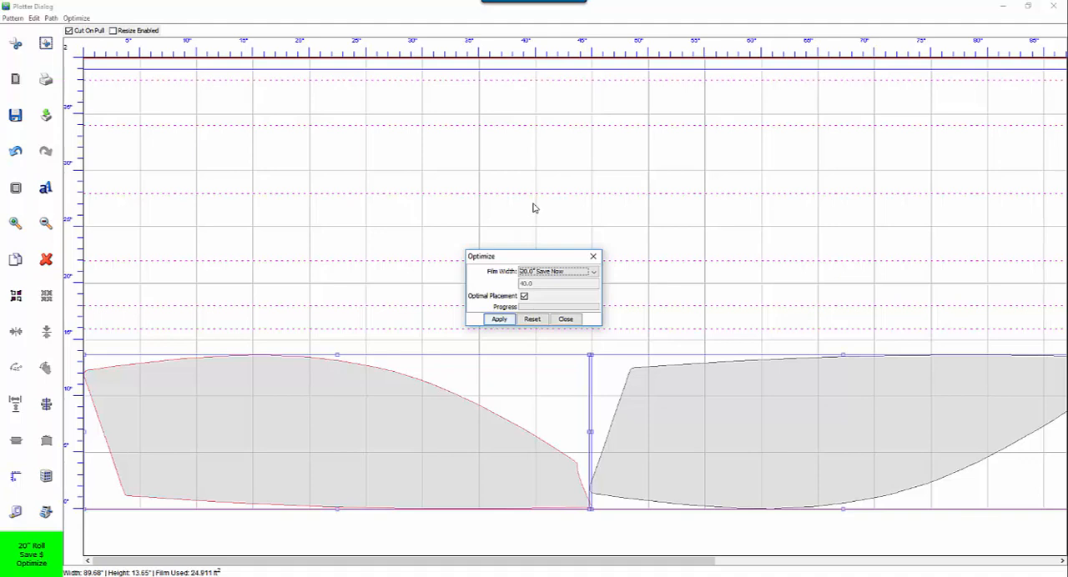
Close the Optimize dialog, keeping the single-row pattern layout on the grid.
{"action": "left_click", "coordinate": [565, 320]}
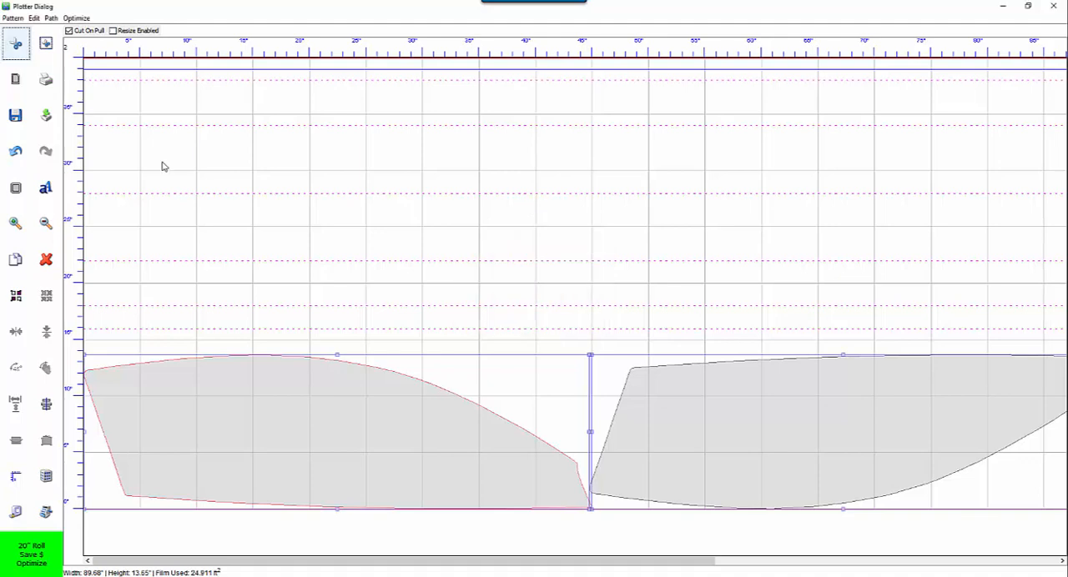
{"action": "mouse_move", "coordinate": [15, 44]}
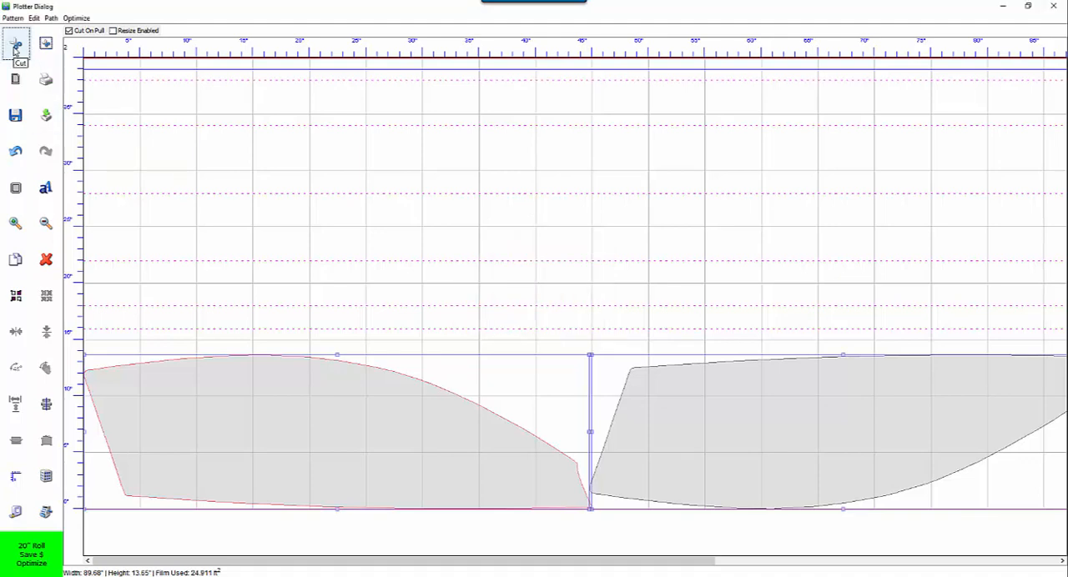
{"action": "mouse_move", "coordinate": [46, 43]}
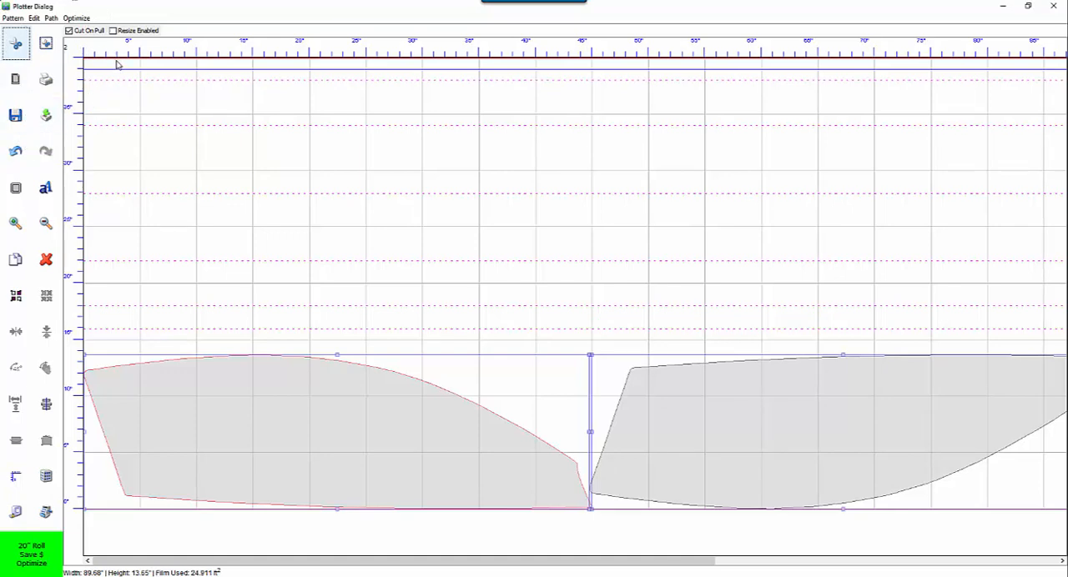
{"action": "mouse_move", "coordinate": [77, 43]}
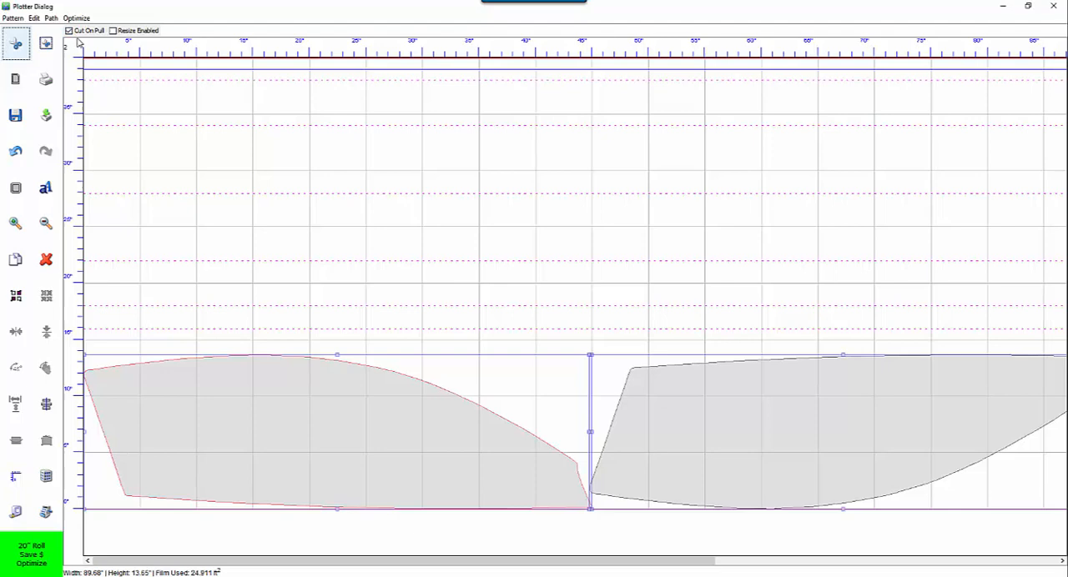
{"action": "mouse_move", "coordinate": [133, 114]}
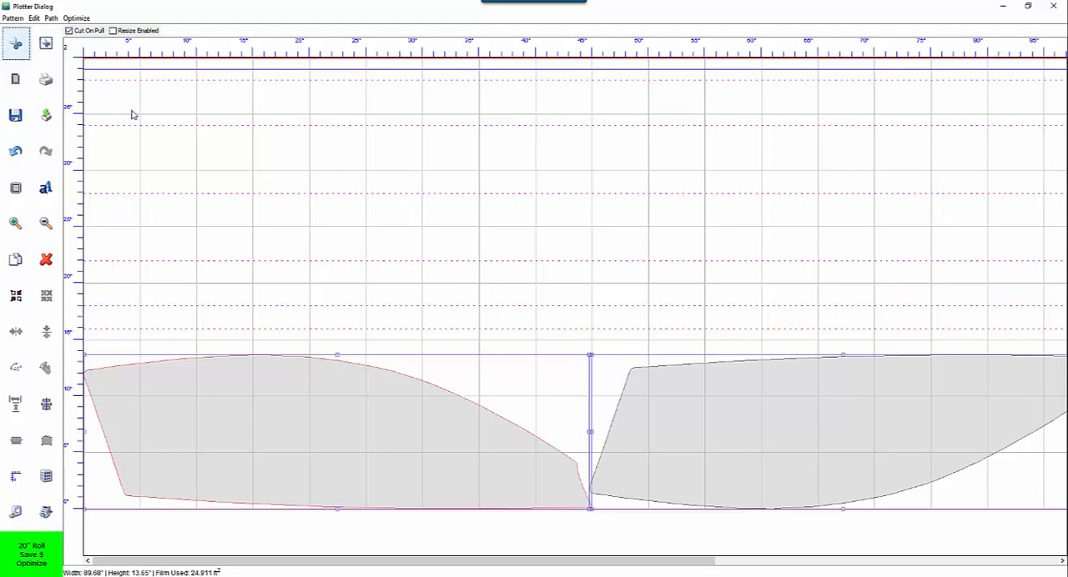
{"action": "mouse_move", "coordinate": [225, 242]}
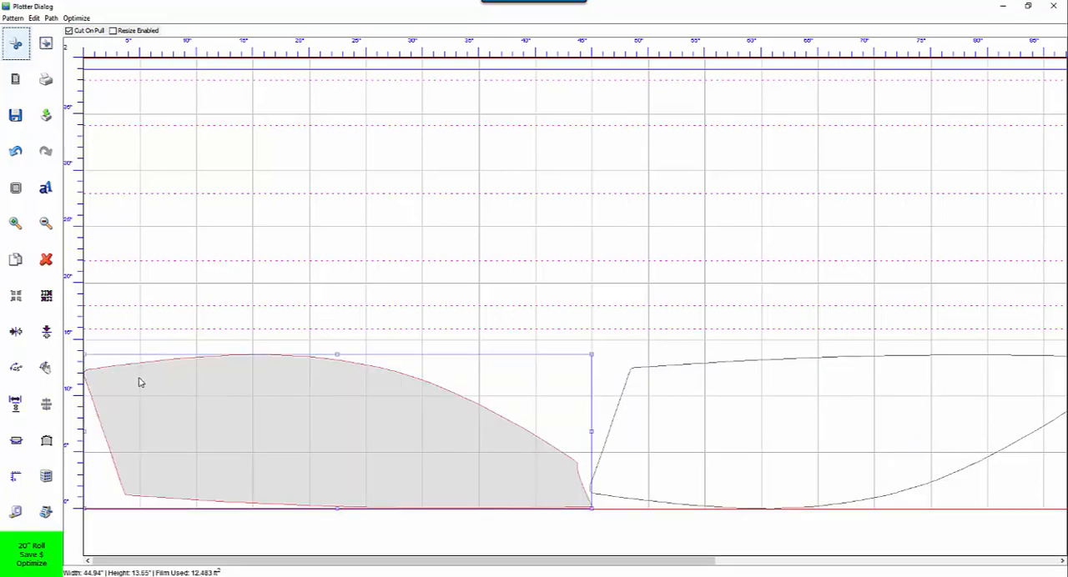
{"action": "mouse_move", "coordinate": [494, 464]}
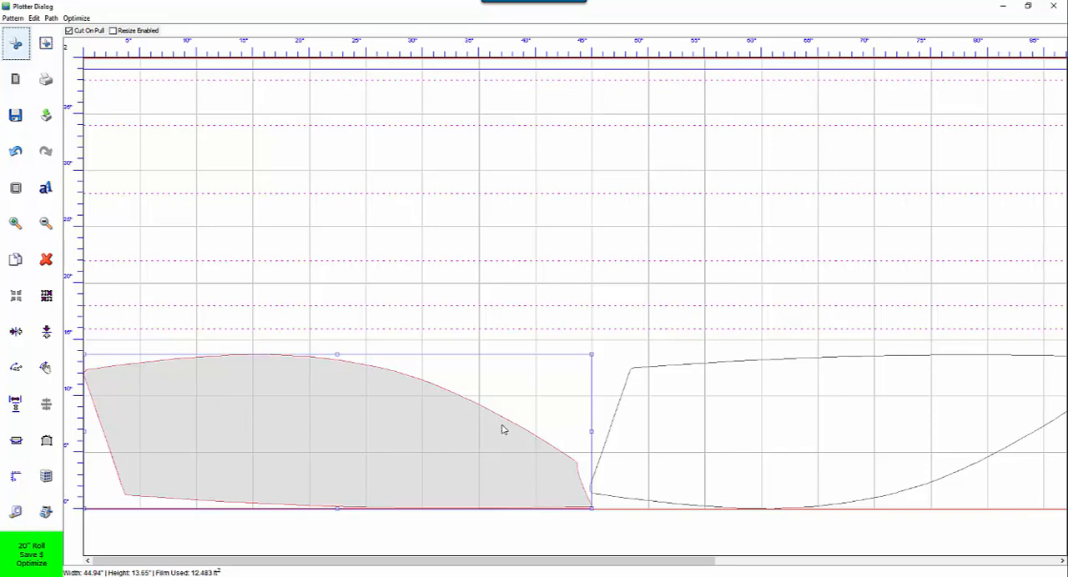
{"action": "mouse_move", "coordinate": [245, 371]}
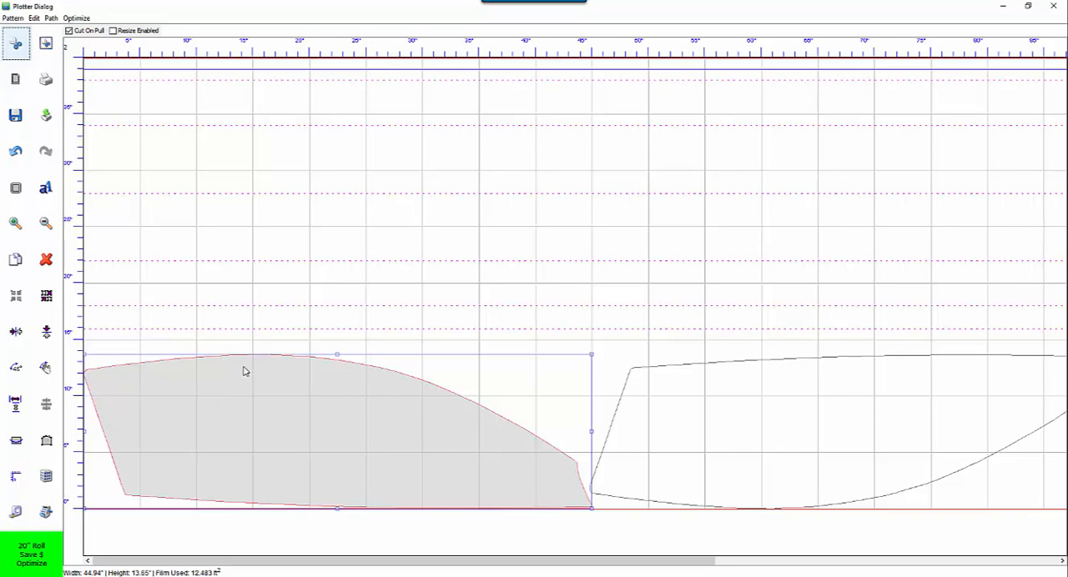
{"action": "mouse_move", "coordinate": [184, 335]}
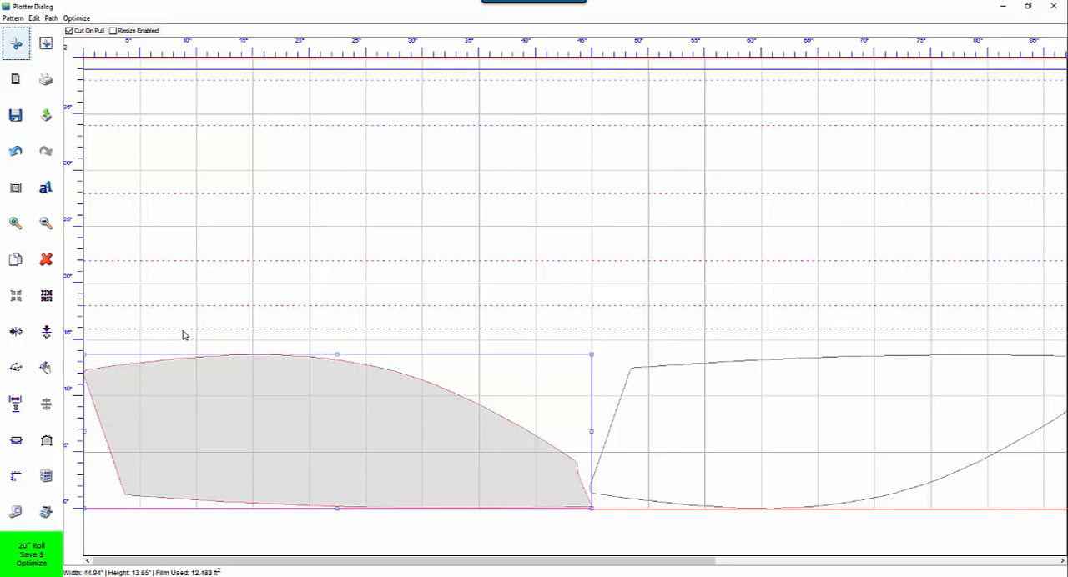
{"action": "mouse_move", "coordinate": [193, 323]}
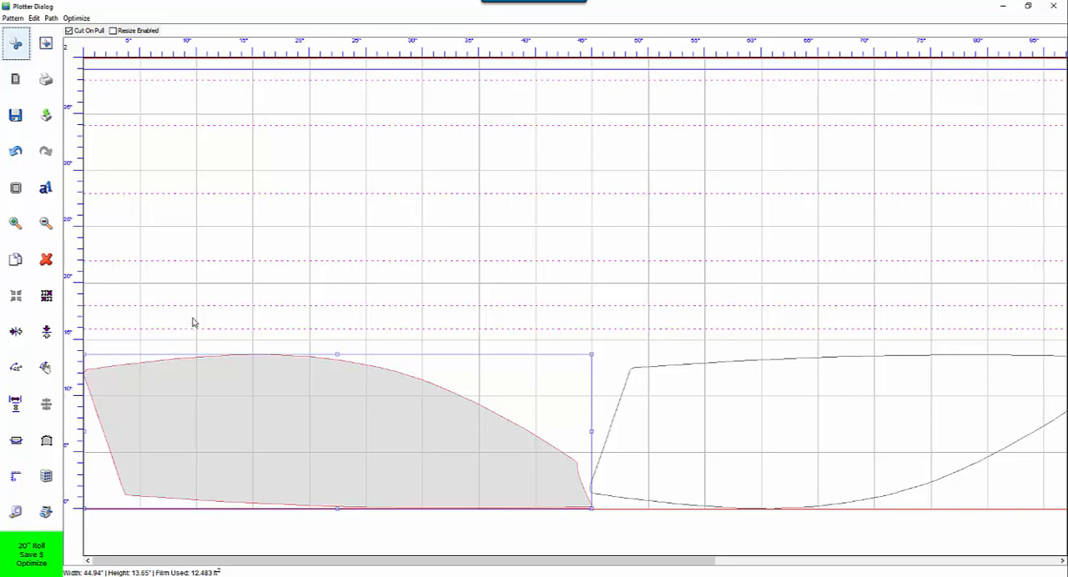
{"action": "mouse_move", "coordinate": [189, 271]}
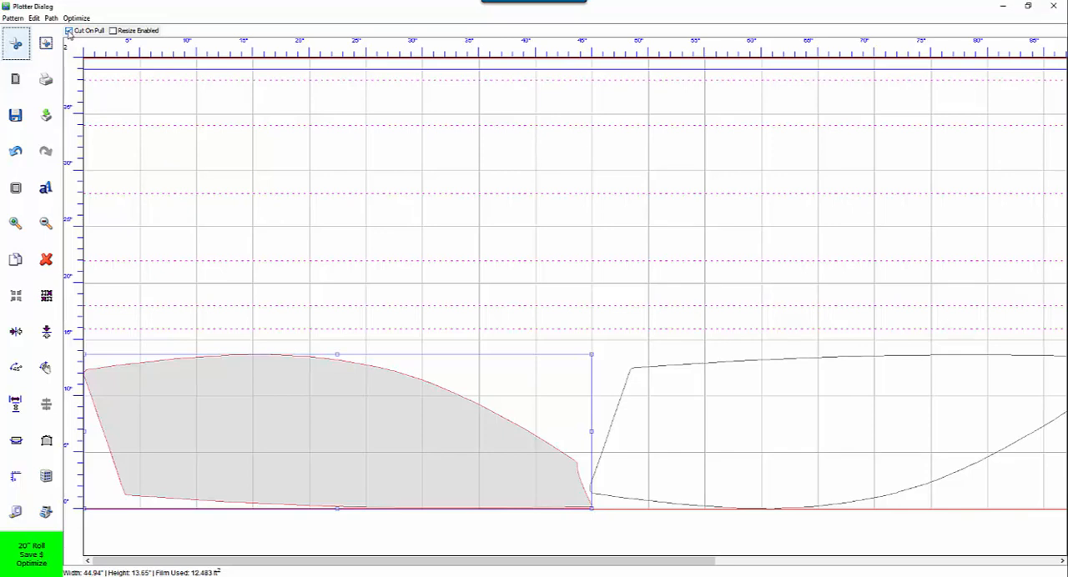
{"action": "left_click", "coordinate": [68, 31]}
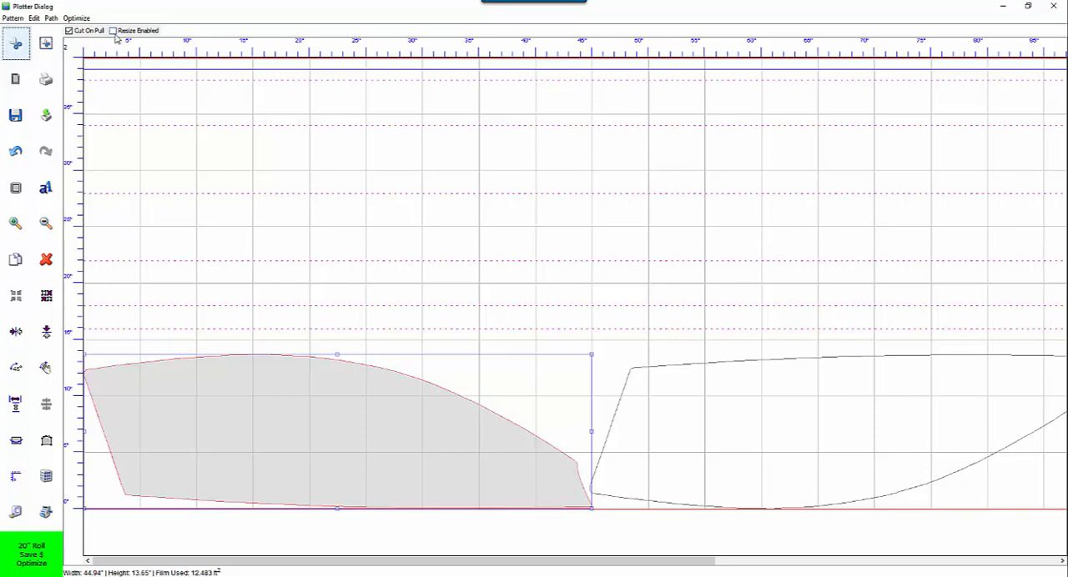
{"action": "mouse_move", "coordinate": [375, 387]}
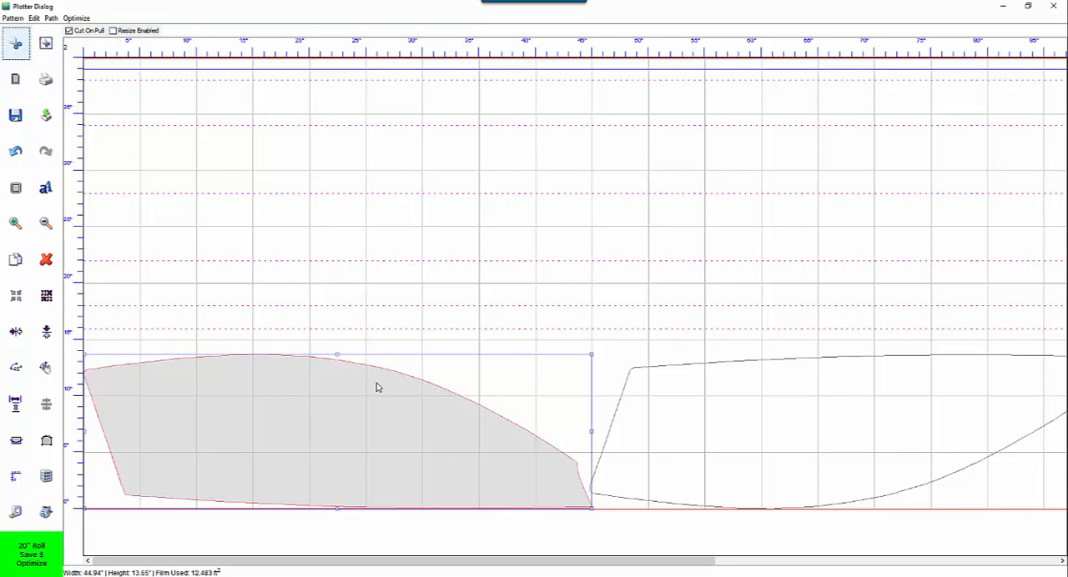
{"action": "mouse_move", "coordinate": [609, 359]}
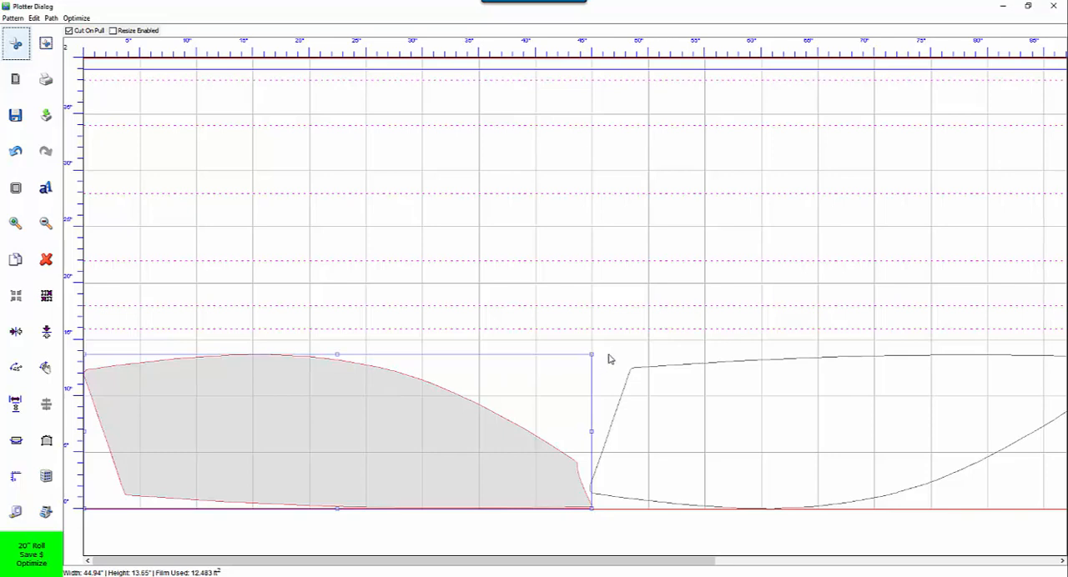
{"action": "mouse_move", "coordinate": [595, 357]}
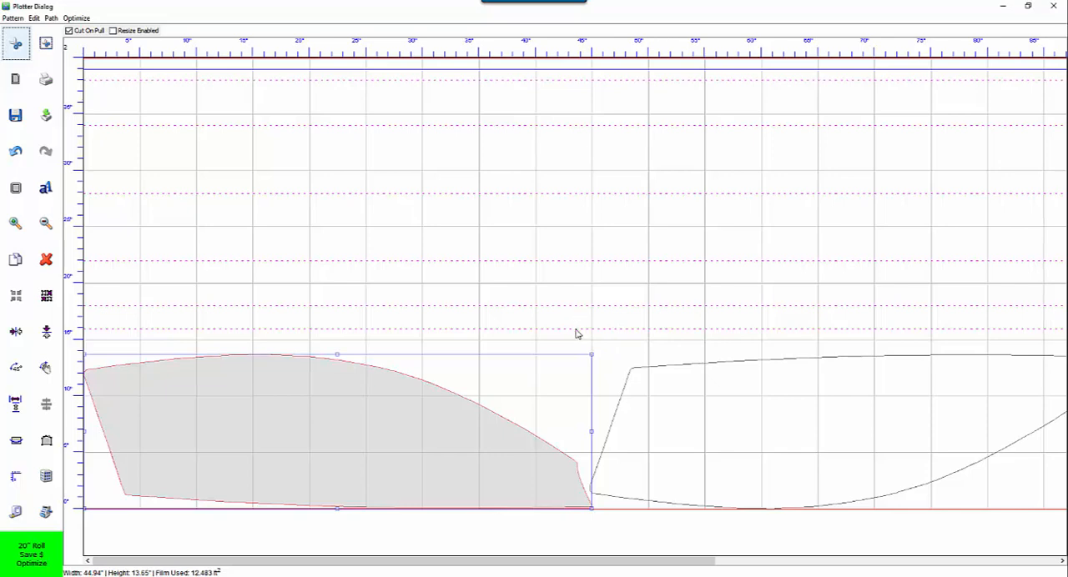
{"action": "mouse_move", "coordinate": [593, 359]}
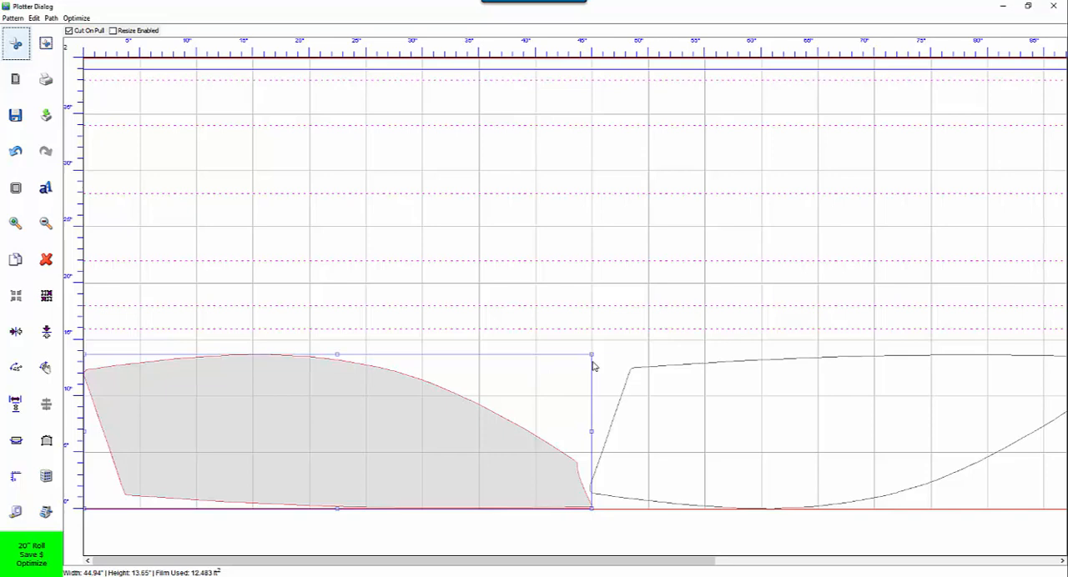
{"action": "left_click_drag", "start_coordinate": [590, 354], "coordinate": [632, 334]}
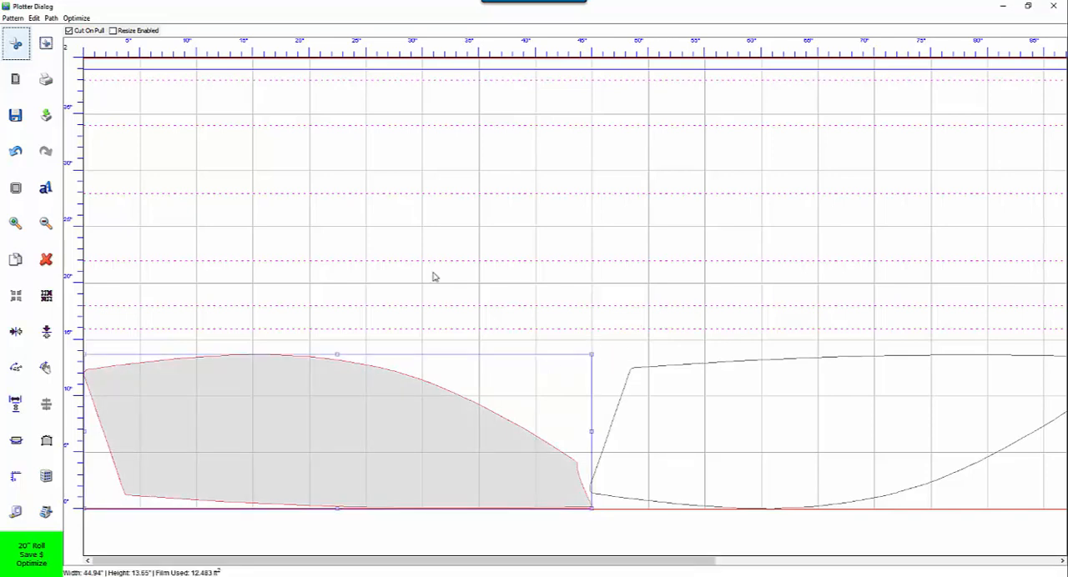
{"action": "mouse_move", "coordinate": [305, 176]}
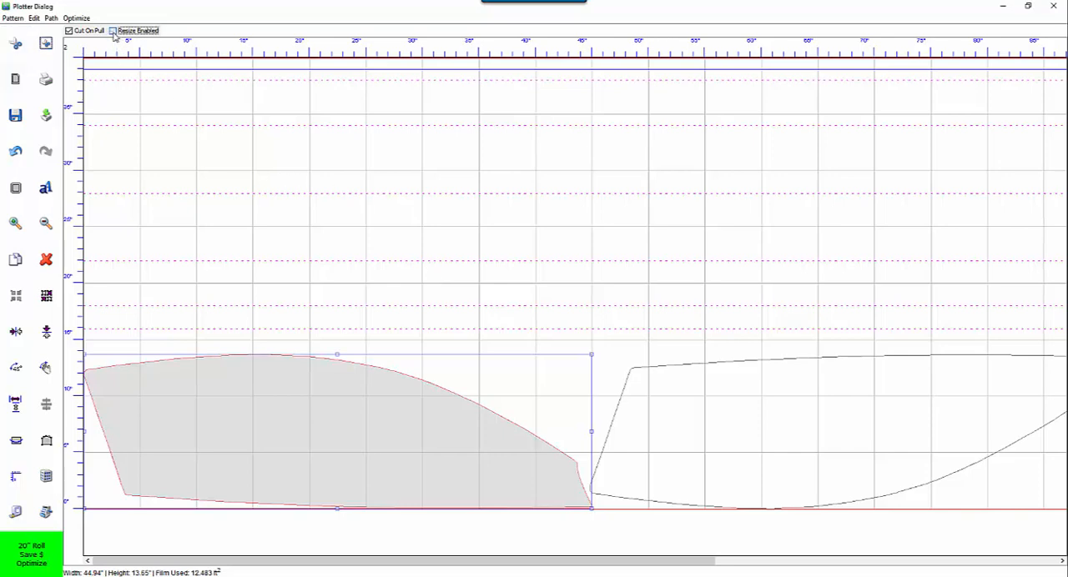
{"action": "left_click", "coordinate": [112, 30]}
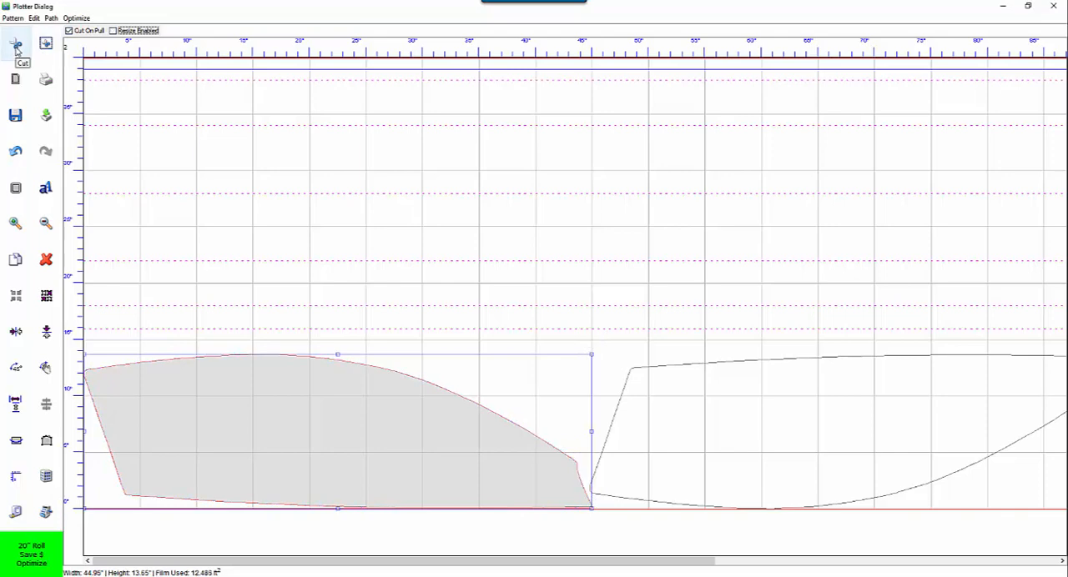
{"action": "mouse_move", "coordinate": [45, 43]}
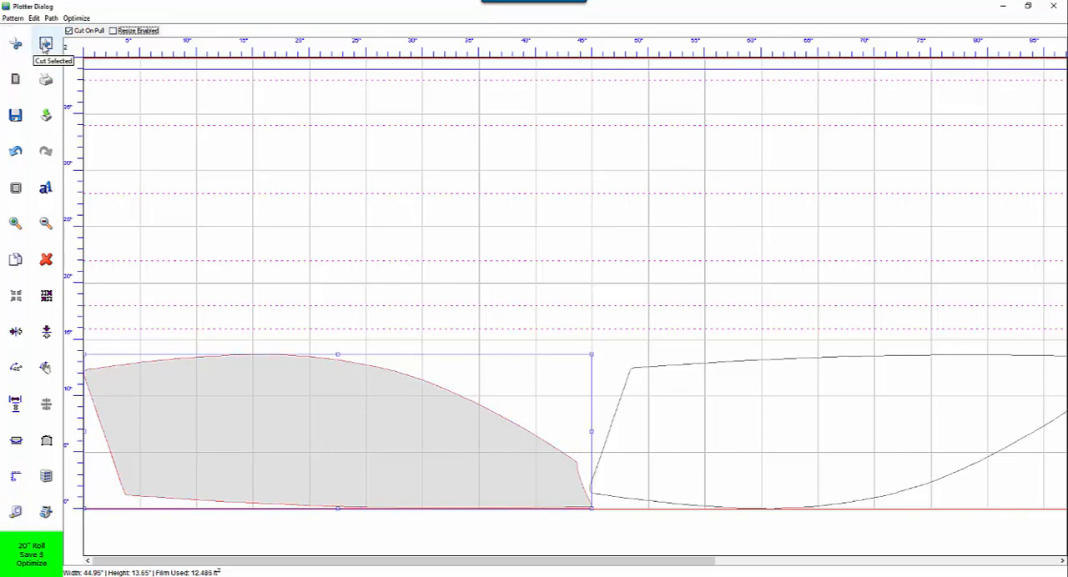
{"action": "mouse_move", "coordinate": [15, 79]}
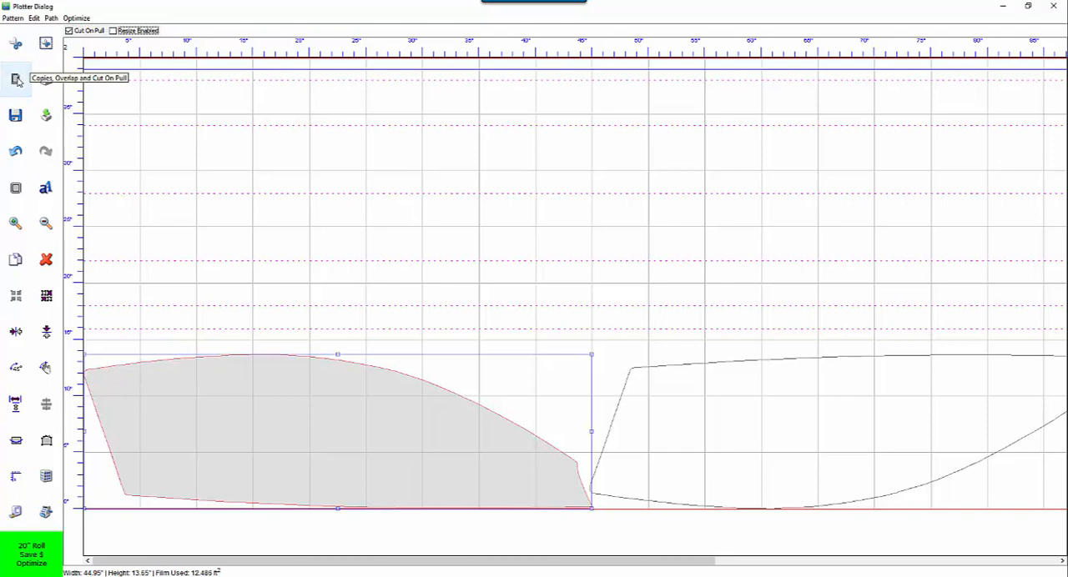
{"action": "mouse_move", "coordinate": [45, 79]}
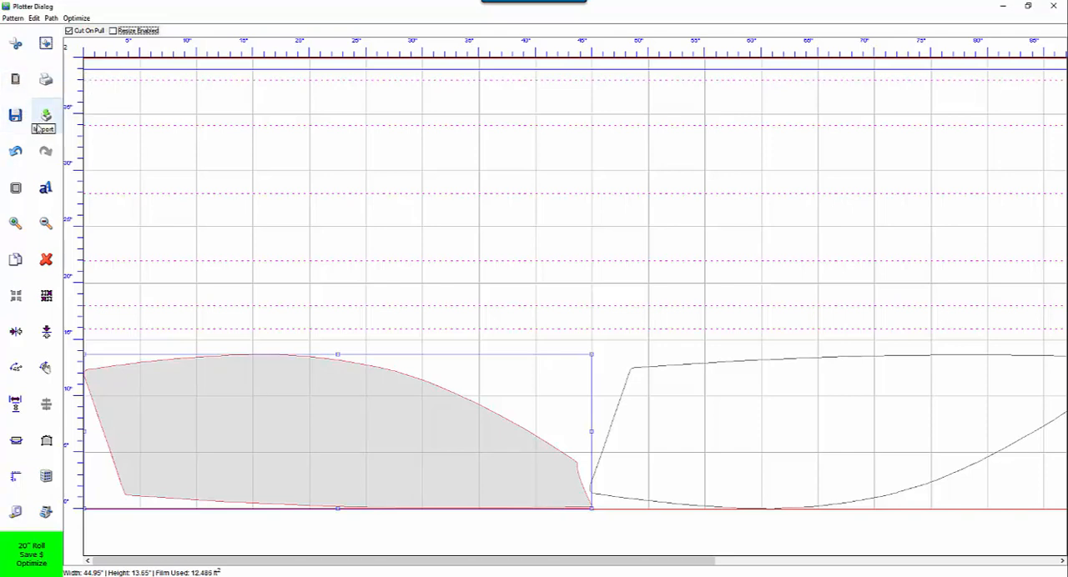
{"action": "mouse_move", "coordinate": [45, 151]}
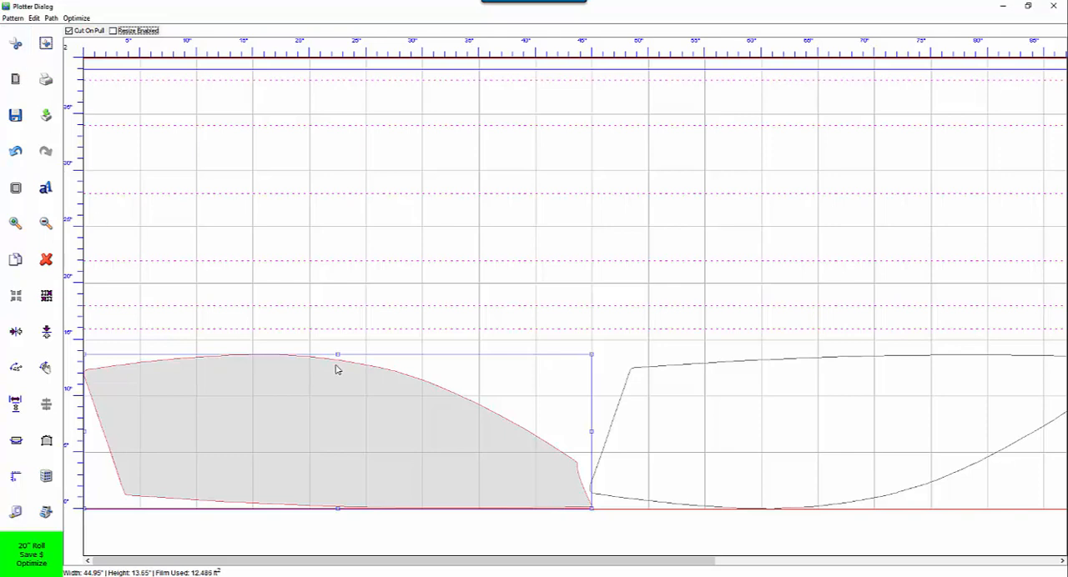
{"action": "mouse_move", "coordinate": [607, 403]}
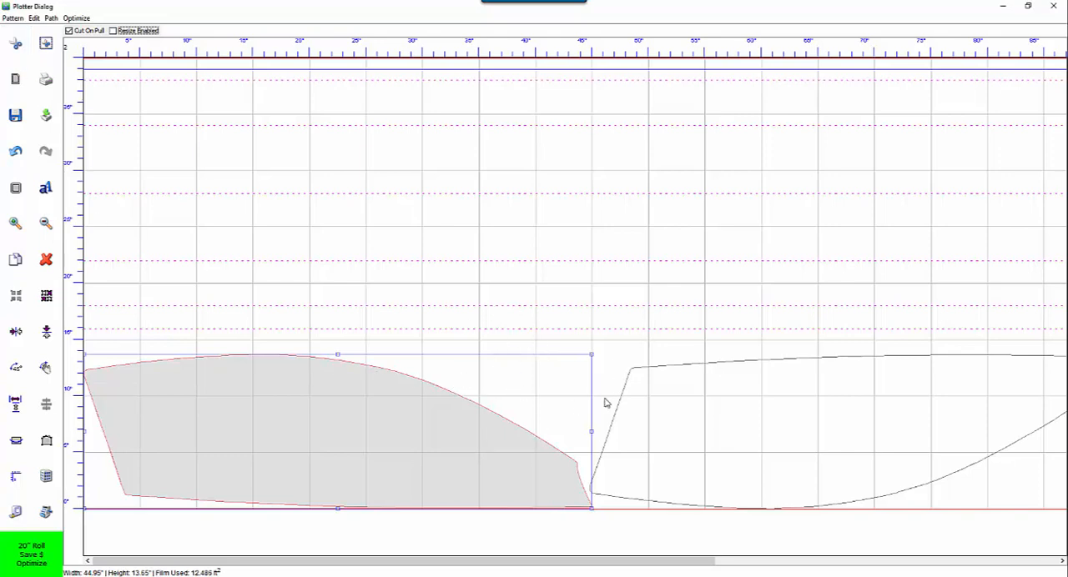
{"action": "mouse_move", "coordinate": [414, 273]}
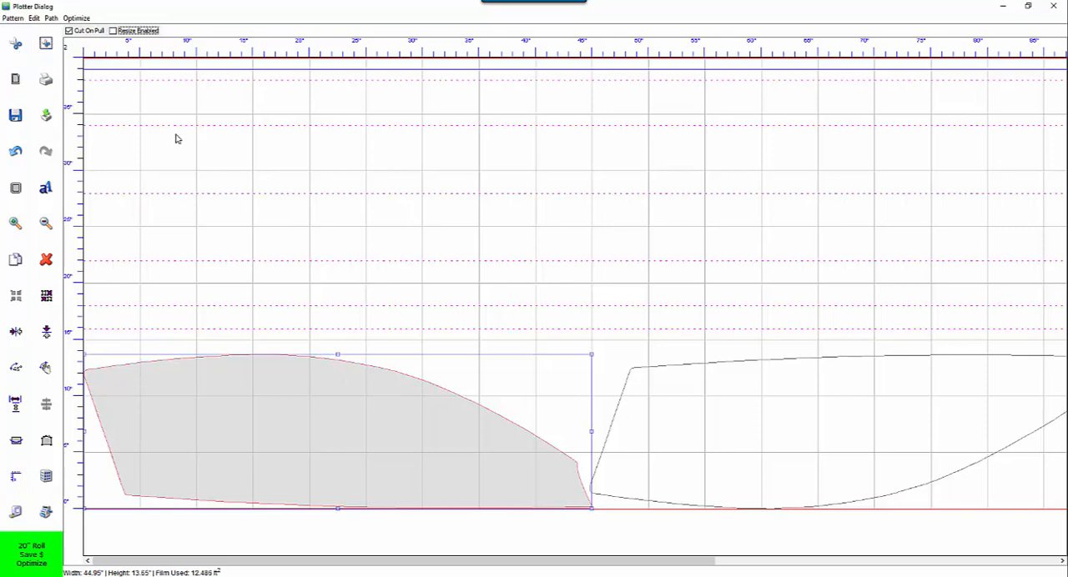
{"action": "mouse_move", "coordinate": [136, 162]}
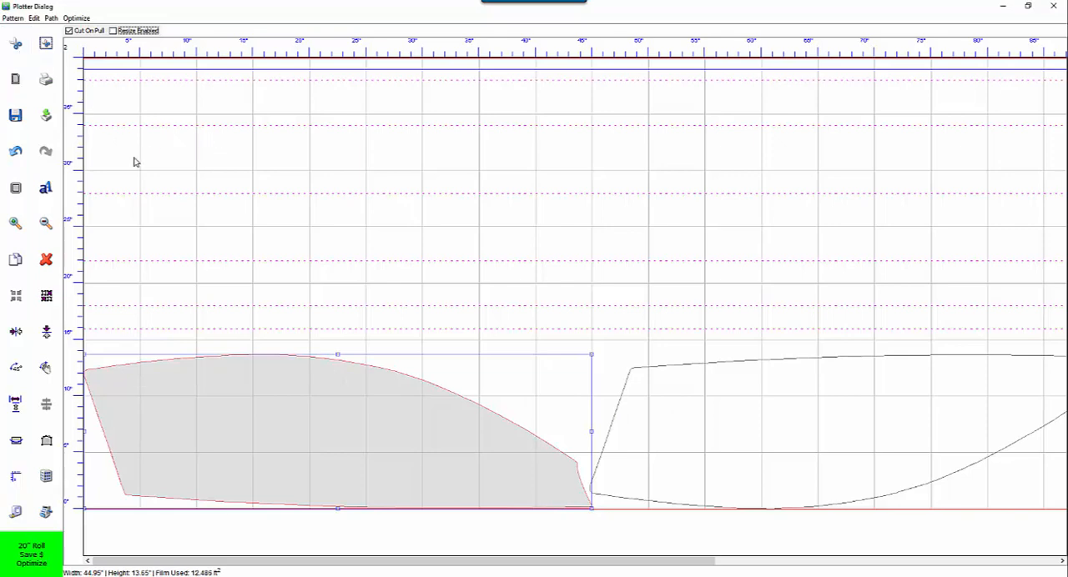
{"action": "mouse_move", "coordinate": [276, 391]}
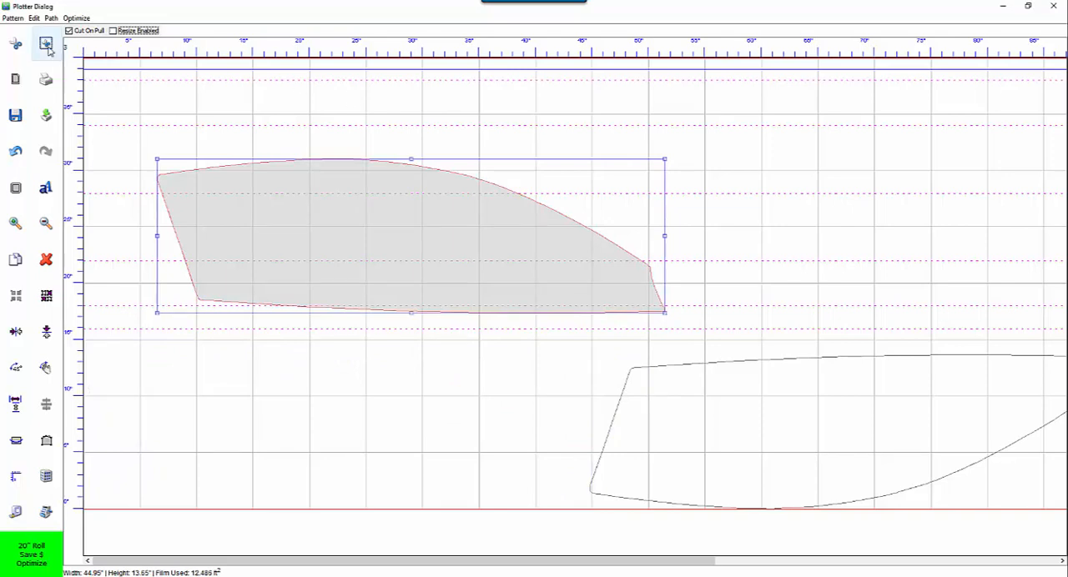
{"action": "mouse_move", "coordinate": [46, 43]}
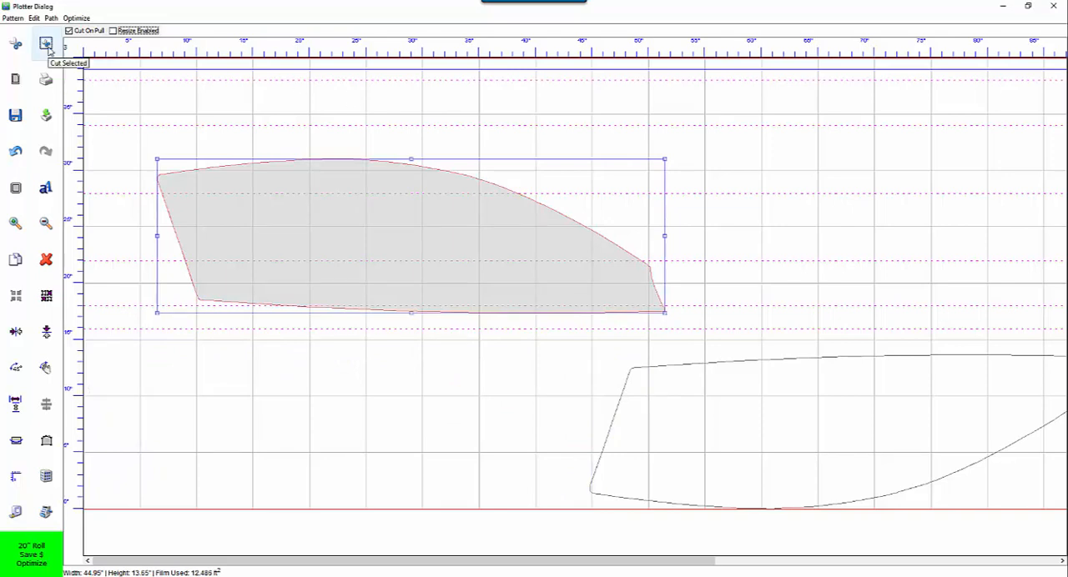
Send the selected window pattern to the cutter and answer the (0,0) offset prompt, ending in an LPT1 error.
{"action": "left_click", "coordinate": [46, 42]}
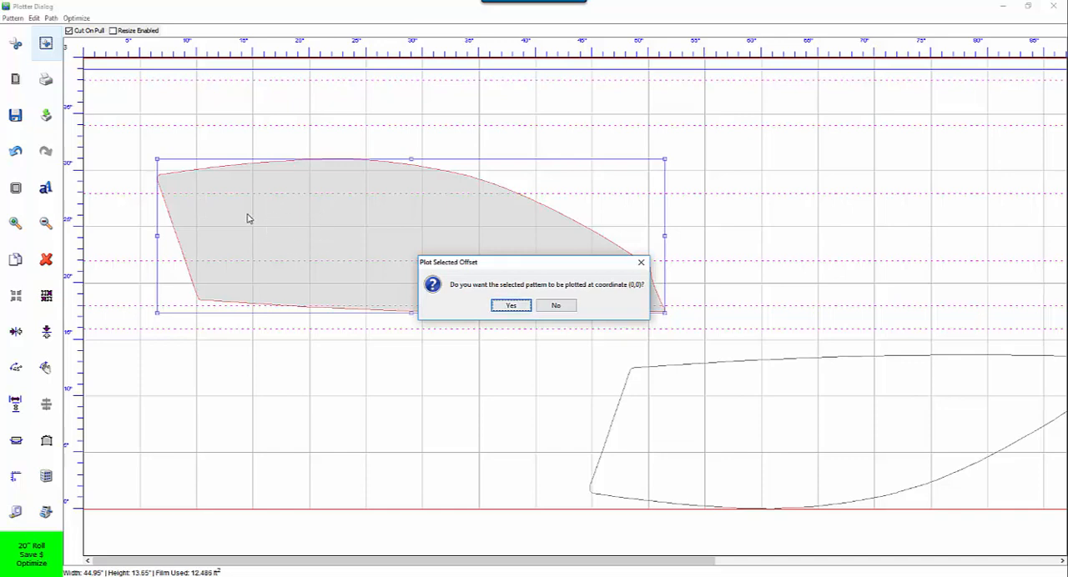
{"action": "mouse_move", "coordinate": [534, 293]}
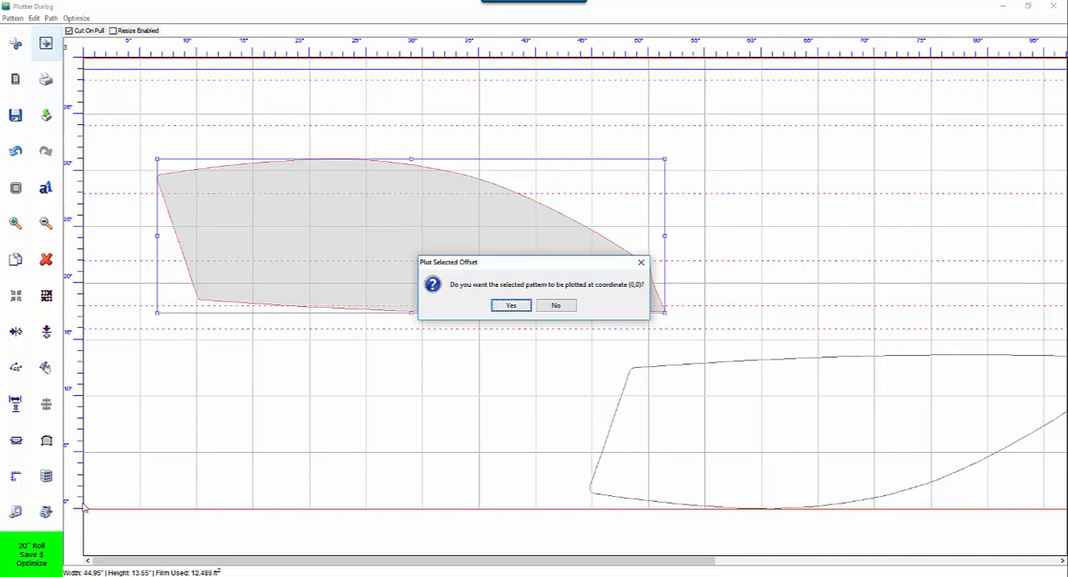
{"action": "mouse_move", "coordinate": [84, 322]}
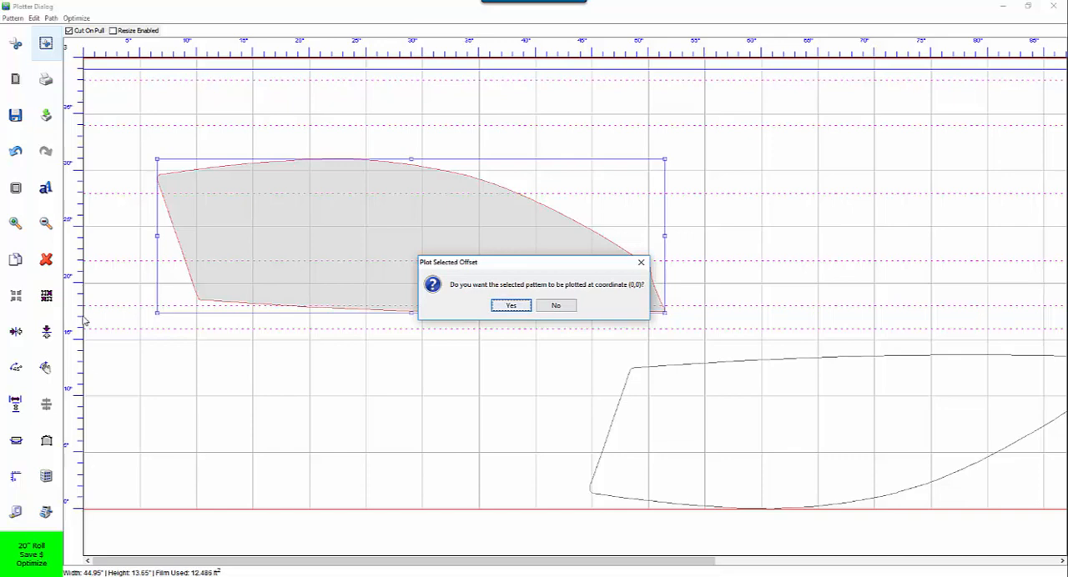
{"action": "mouse_move", "coordinate": [83, 81]}
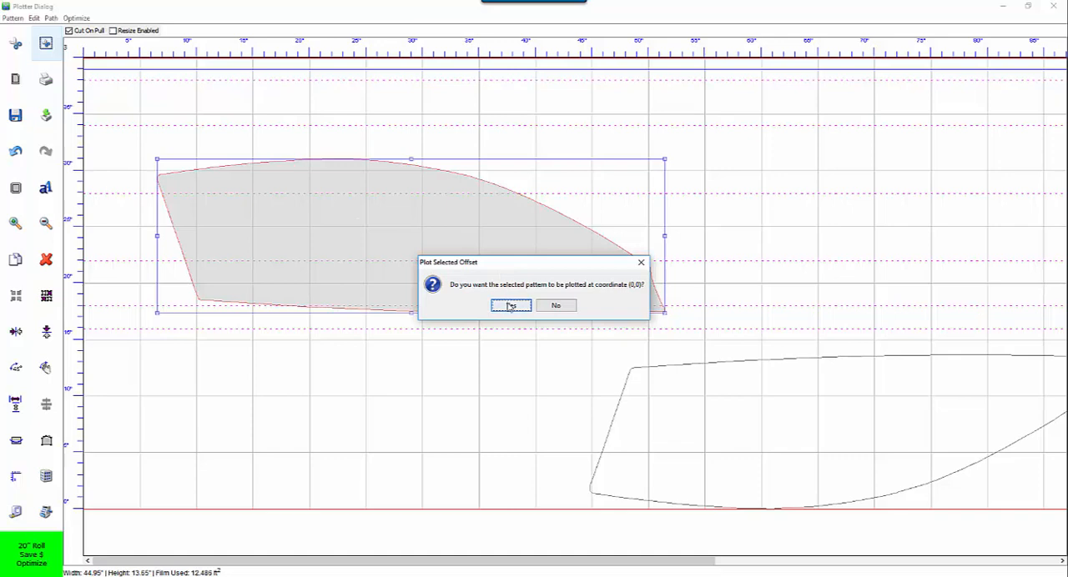
{"action": "mouse_move", "coordinate": [365, 230]}
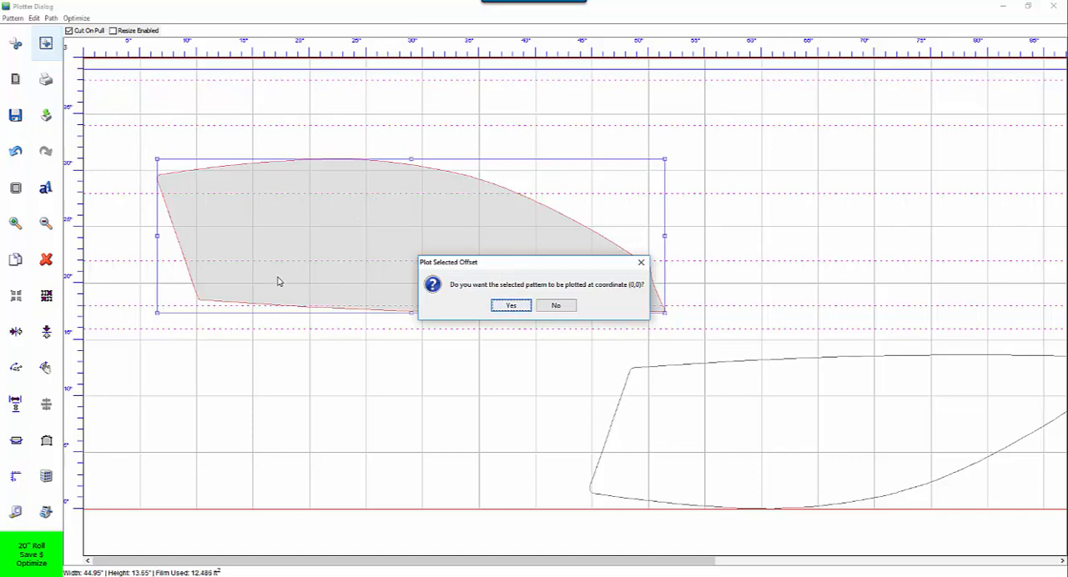
{"action": "mouse_move", "coordinate": [96, 511]}
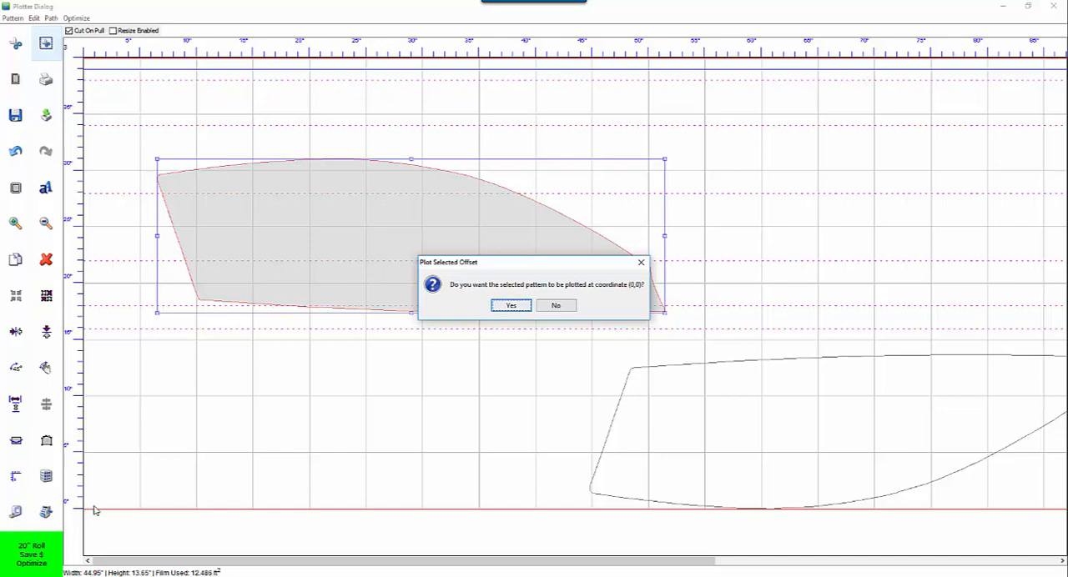
{"action": "mouse_move", "coordinate": [95, 494]}
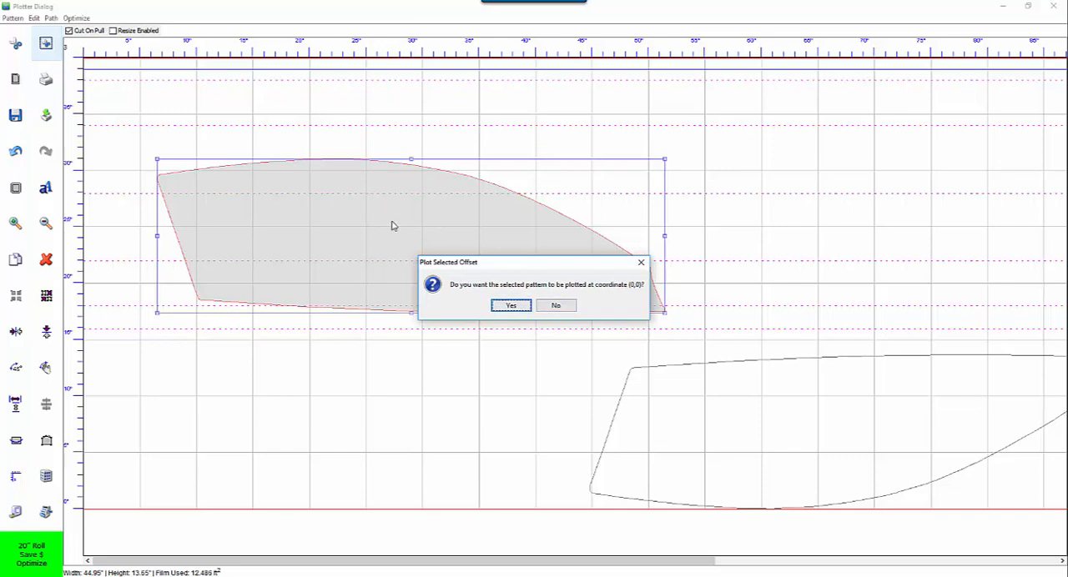
{"action": "mouse_move", "coordinate": [280, 222]}
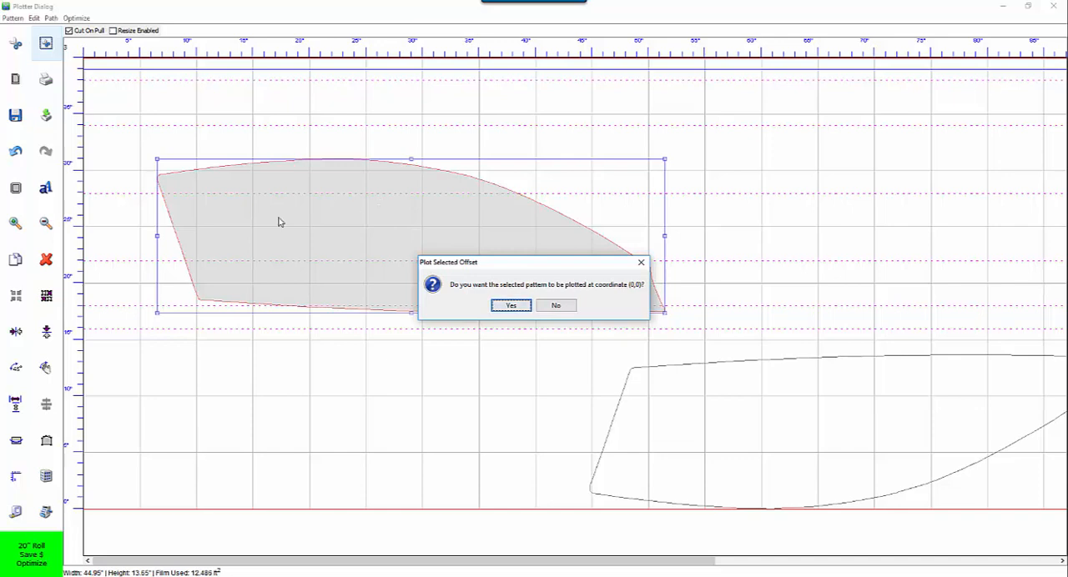
{"action": "mouse_move", "coordinate": [150, 212]}
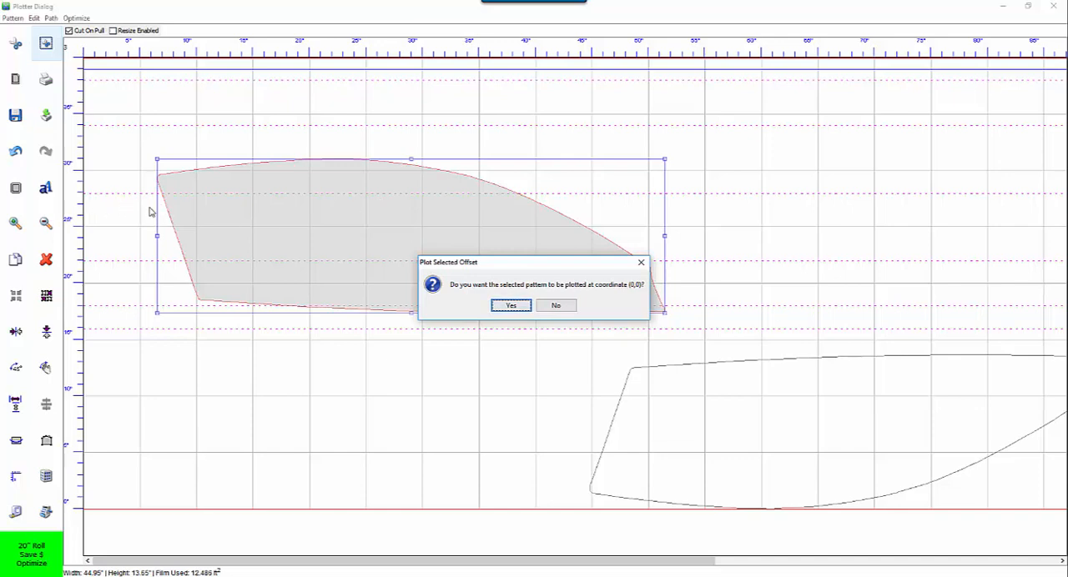
{"action": "mouse_move", "coordinate": [140, 211]}
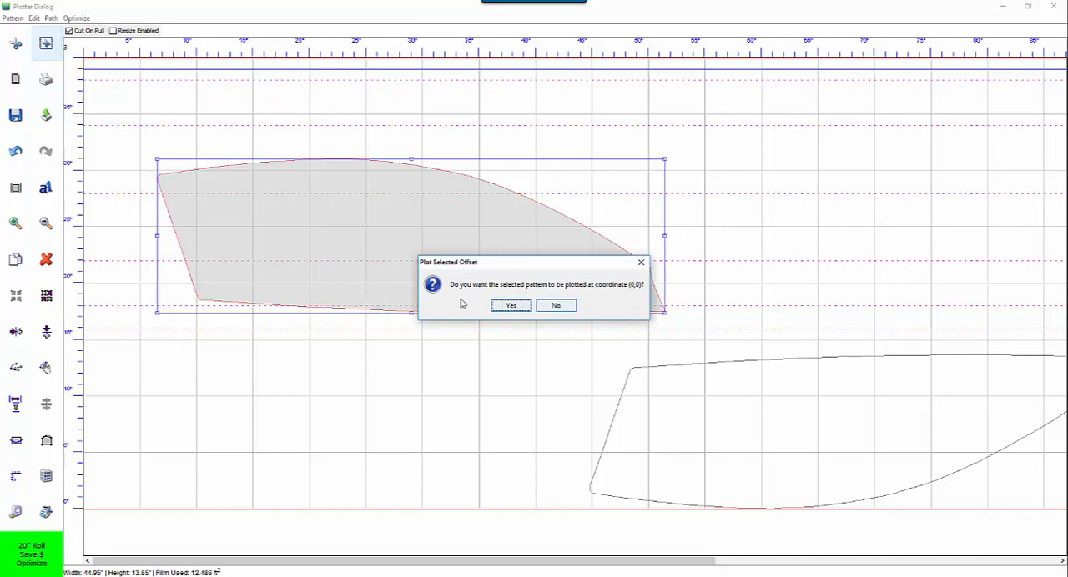
{"action": "left_click", "coordinate": [511, 305]}
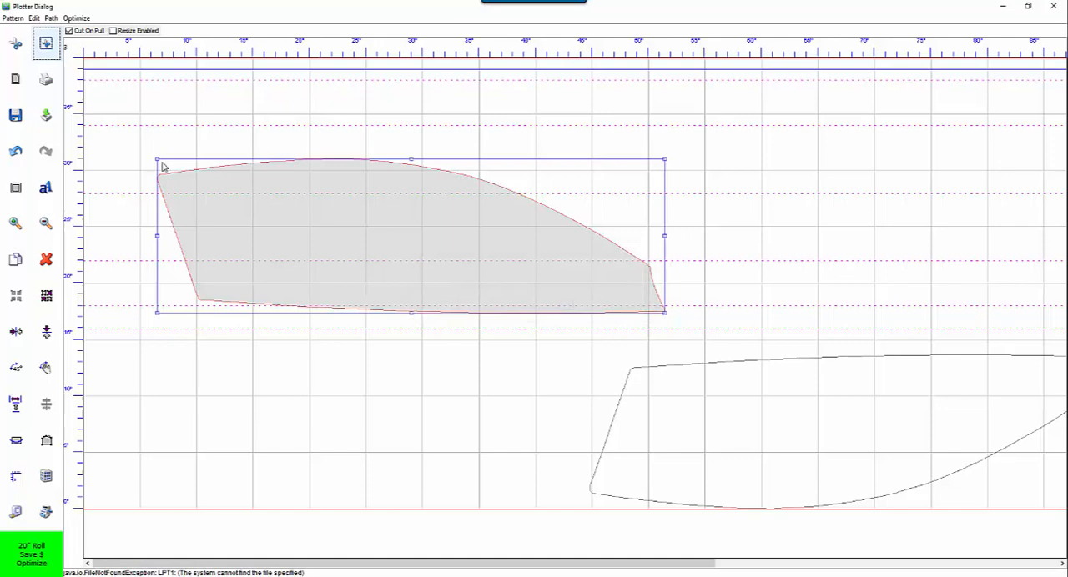
{"action": "left_click", "coordinate": [15, 80]}
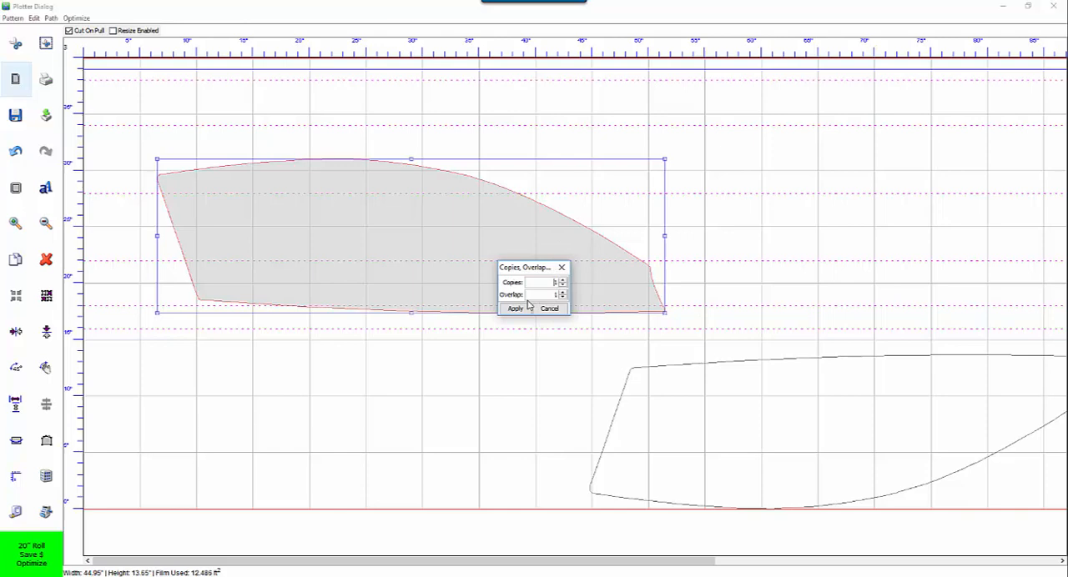
{"action": "mouse_move", "coordinate": [185, 206]}
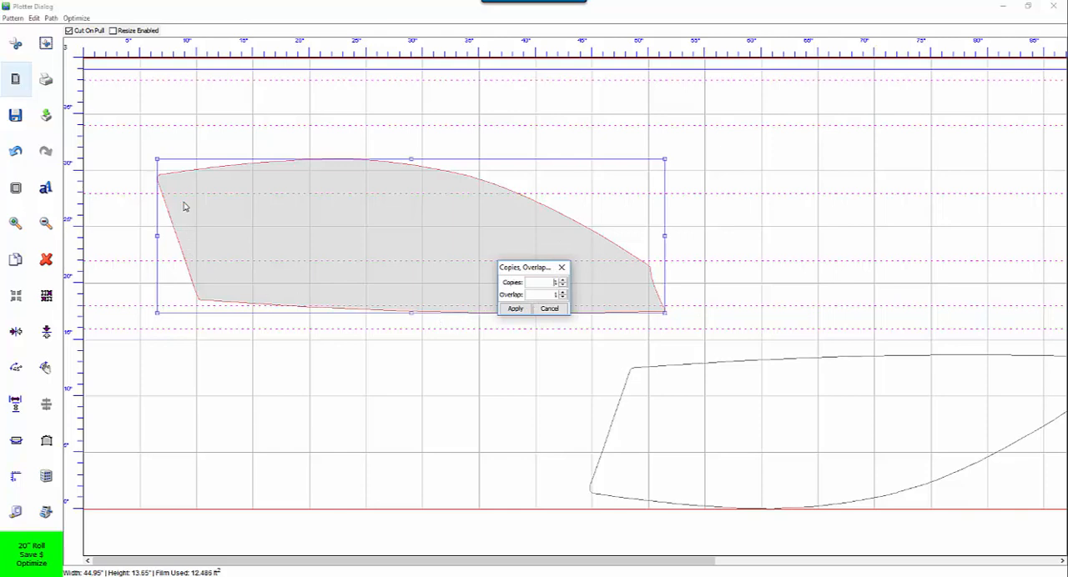
{"action": "mouse_move", "coordinate": [296, 302]}
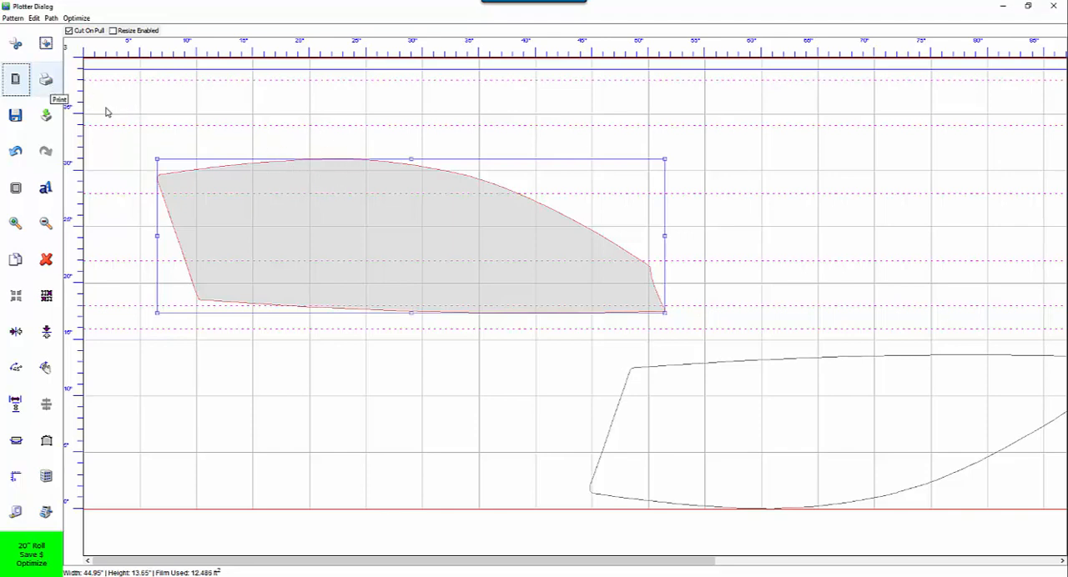
{"action": "mouse_move", "coordinate": [46, 81]}
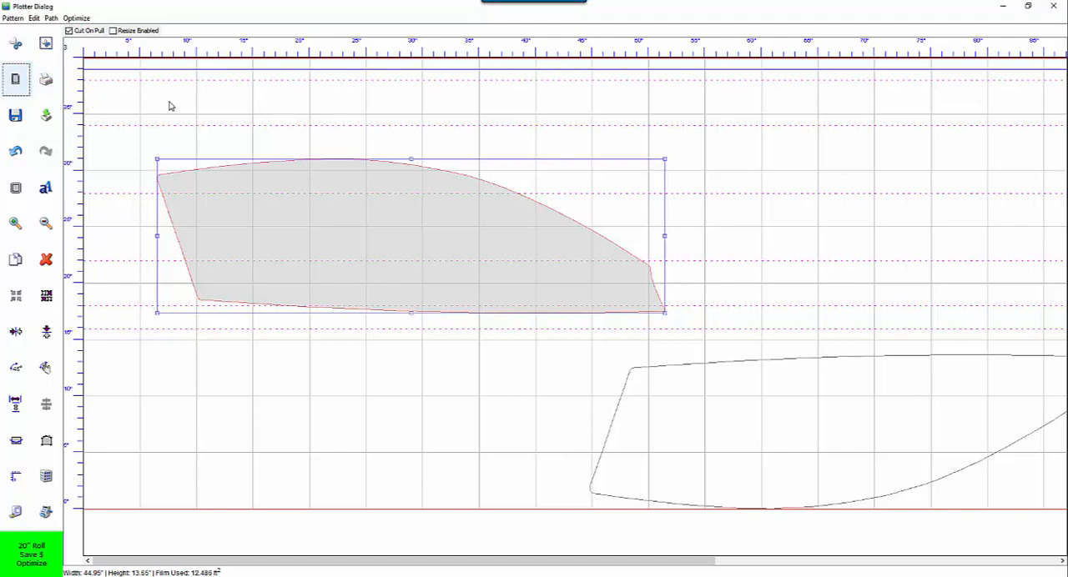
{"action": "mouse_move", "coordinate": [46, 79]}
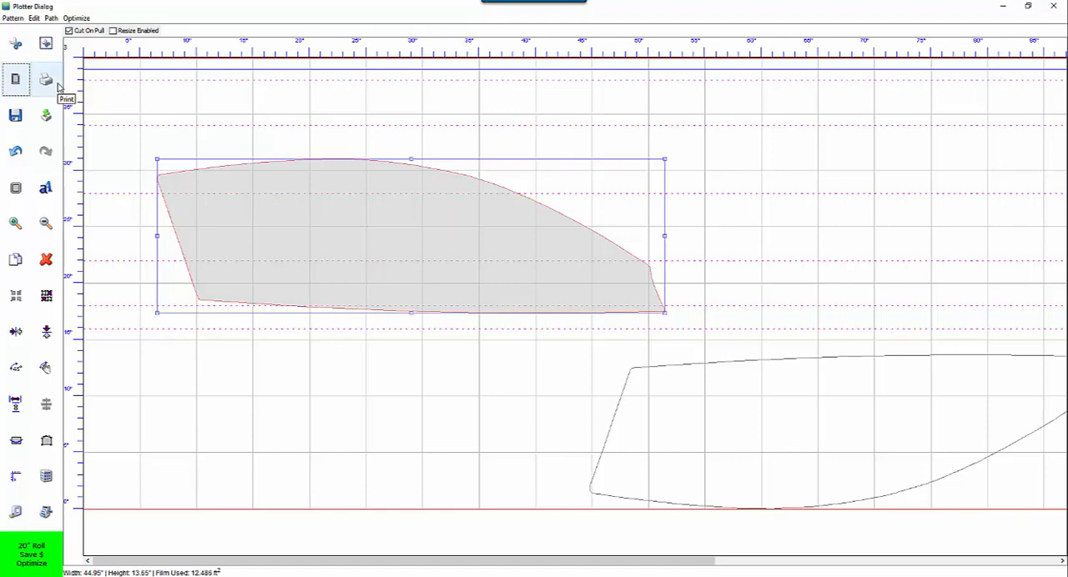
{"action": "mouse_move", "coordinate": [90, 91]}
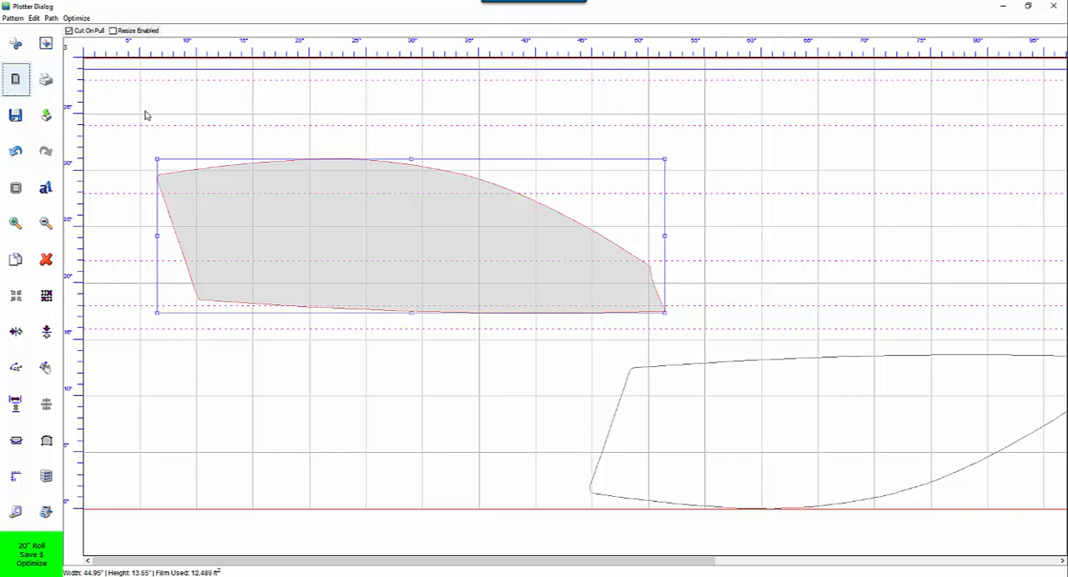
{"action": "mouse_move", "coordinate": [132, 123]}
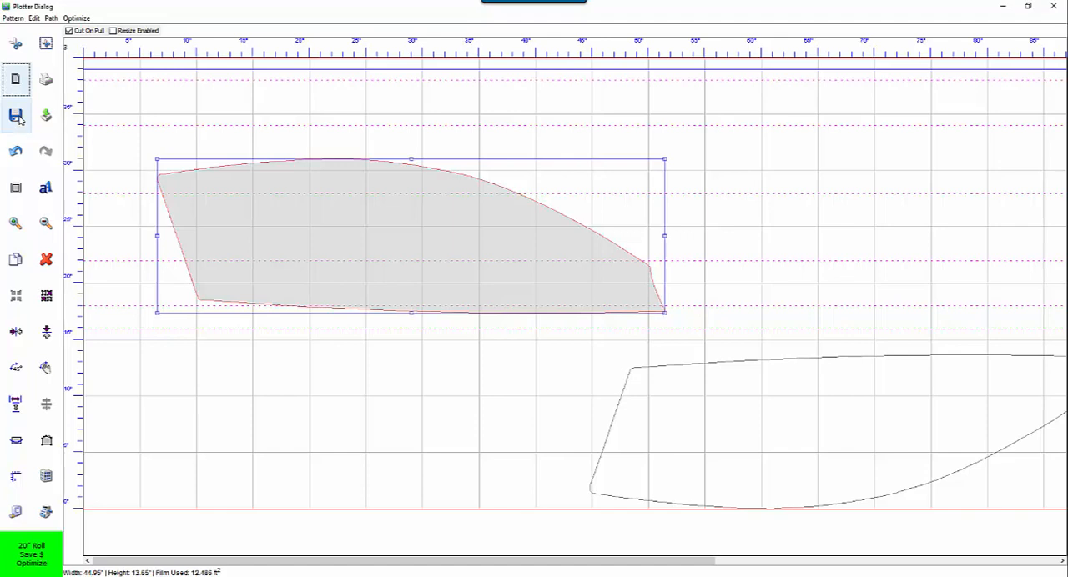
Save the window piece as pattern 'Mustang' in the 'Computer Video' category.
{"action": "left_click", "coordinate": [15, 115]}
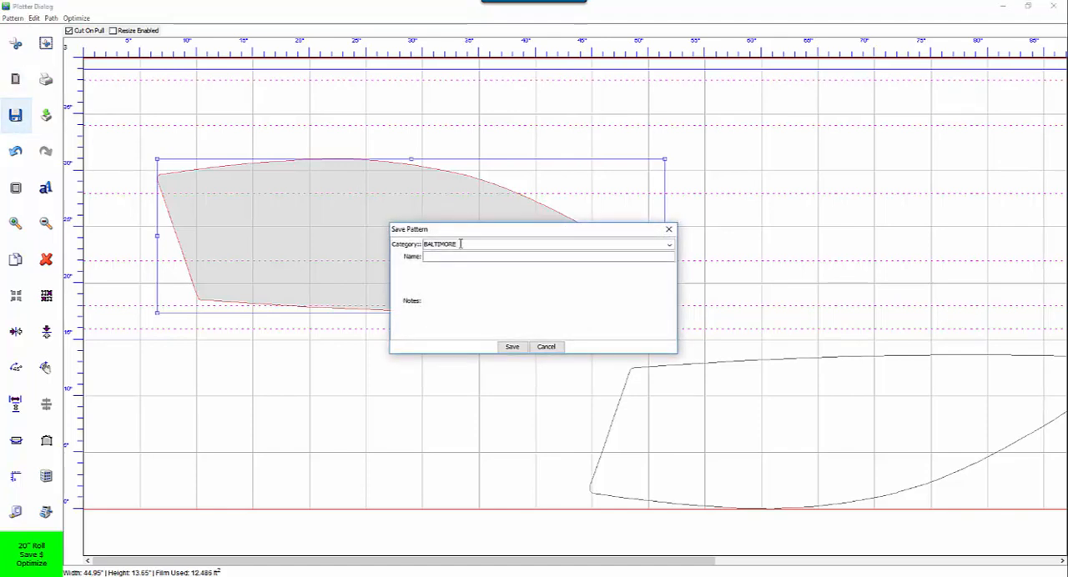
{"action": "triple_click", "coordinate": [440, 244]}
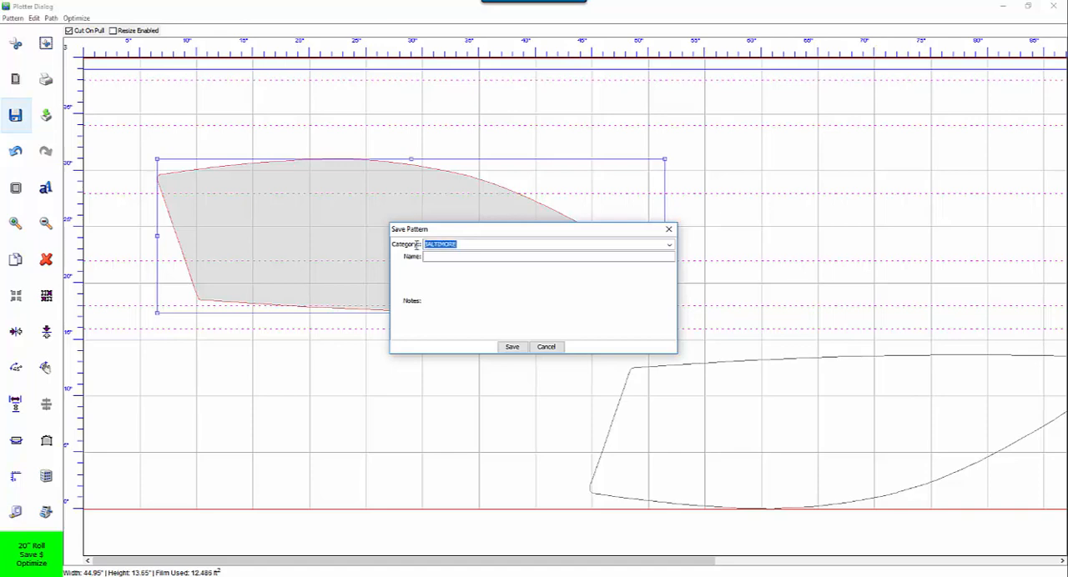
{"action": "type", "text": "Computer"}
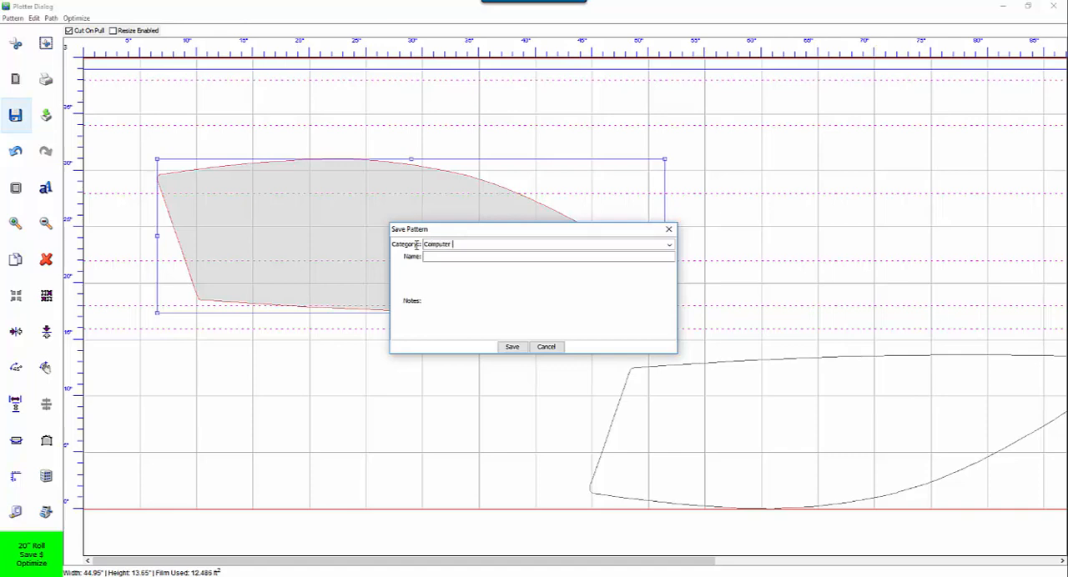
{"action": "type", "text": "Vida"}
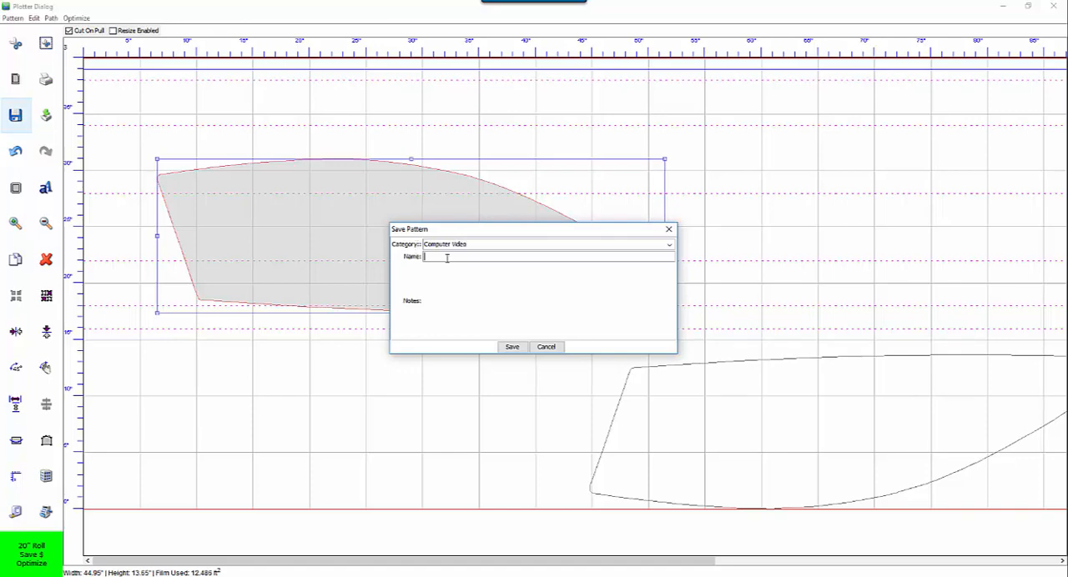
{"action": "type", "text": "Mustang"}
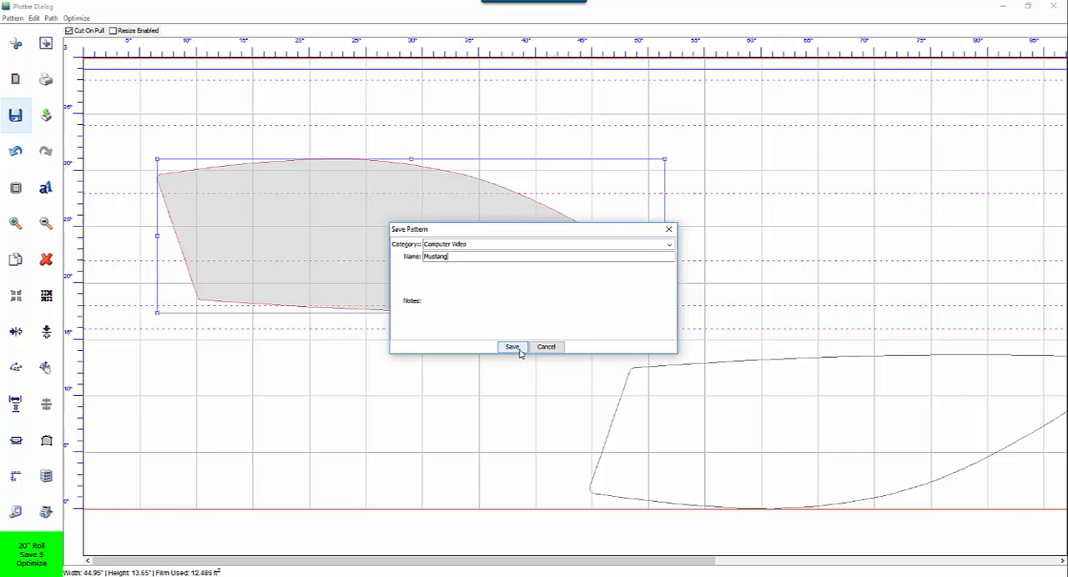
{"action": "left_click", "coordinate": [511, 347]}
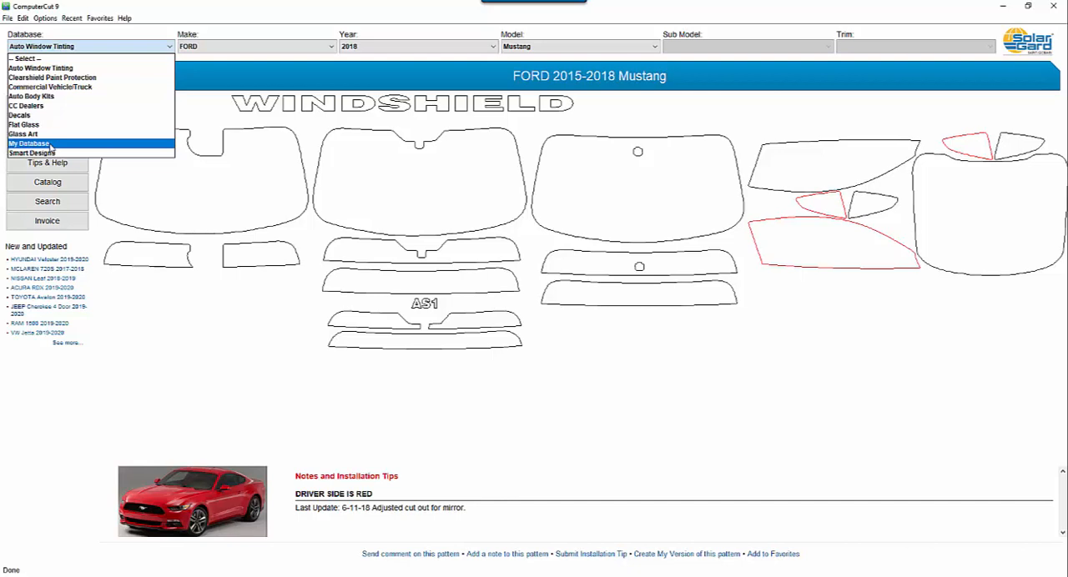
Load the saved Mustang pattern from My Database's Computer Video category.
{"action": "left_click", "coordinate": [29, 144]}
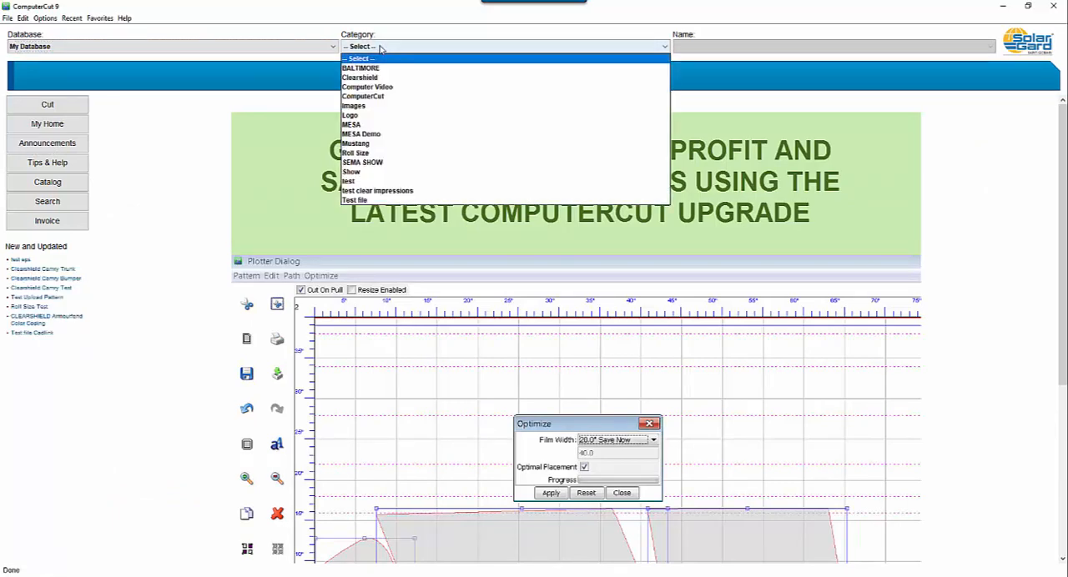
{"action": "left_click", "coordinate": [367, 86]}
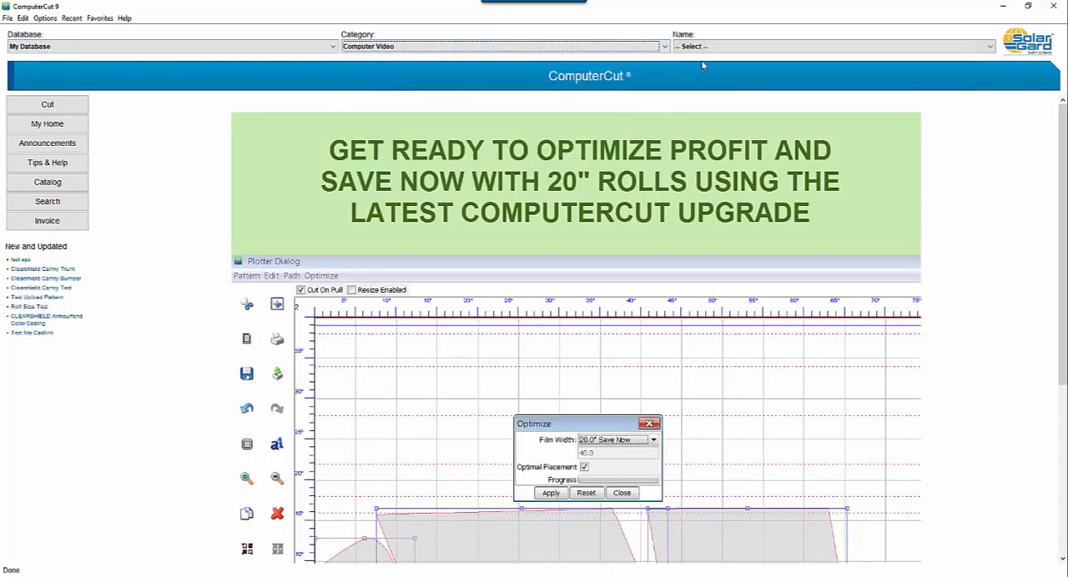
{"action": "left_click", "coordinate": [830, 46]}
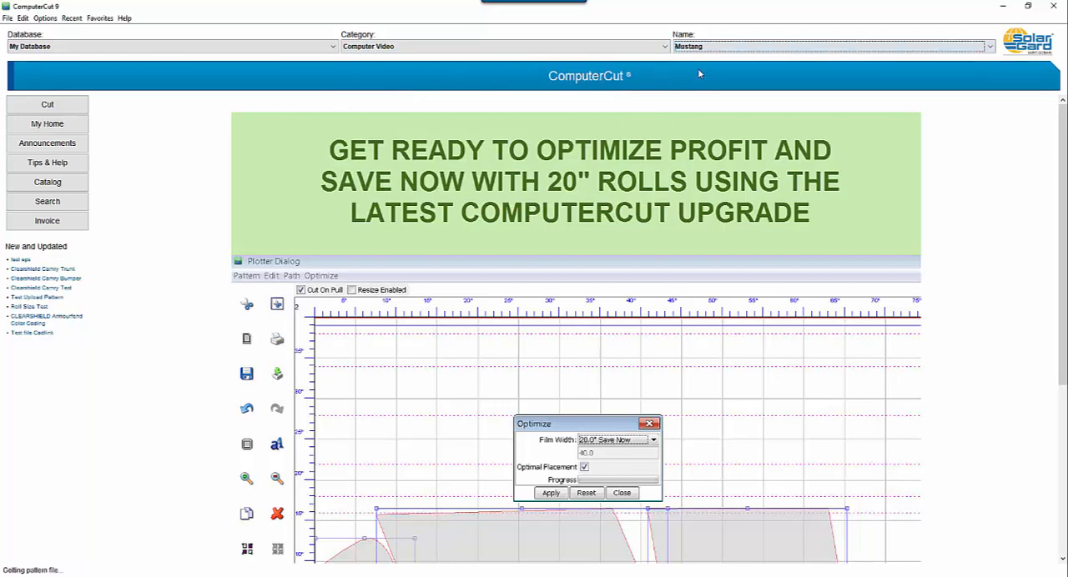
{"action": "left_click", "coordinate": [621, 493]}
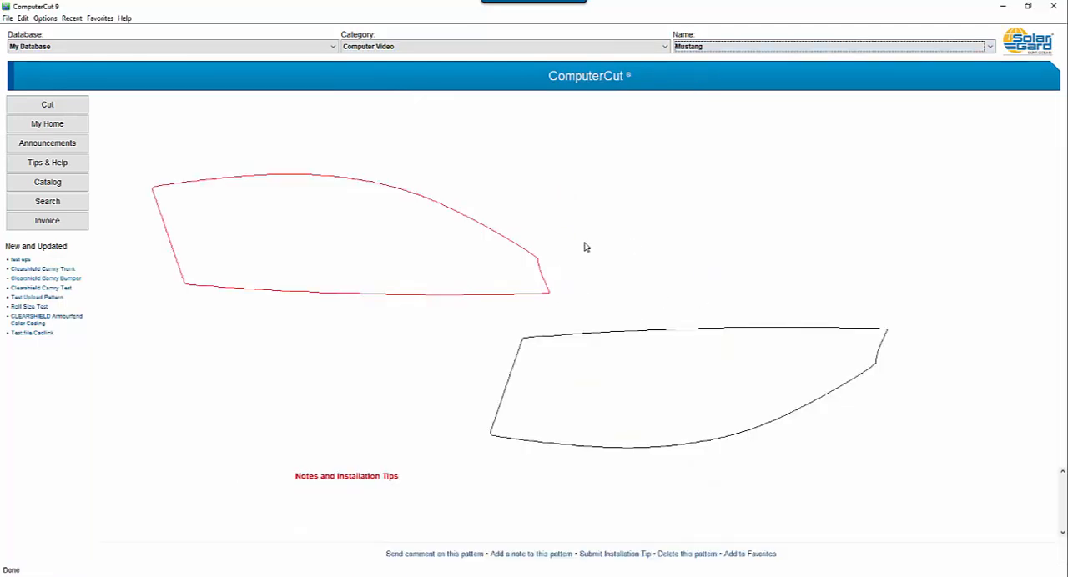
{"action": "mouse_move", "coordinate": [564, 260]}
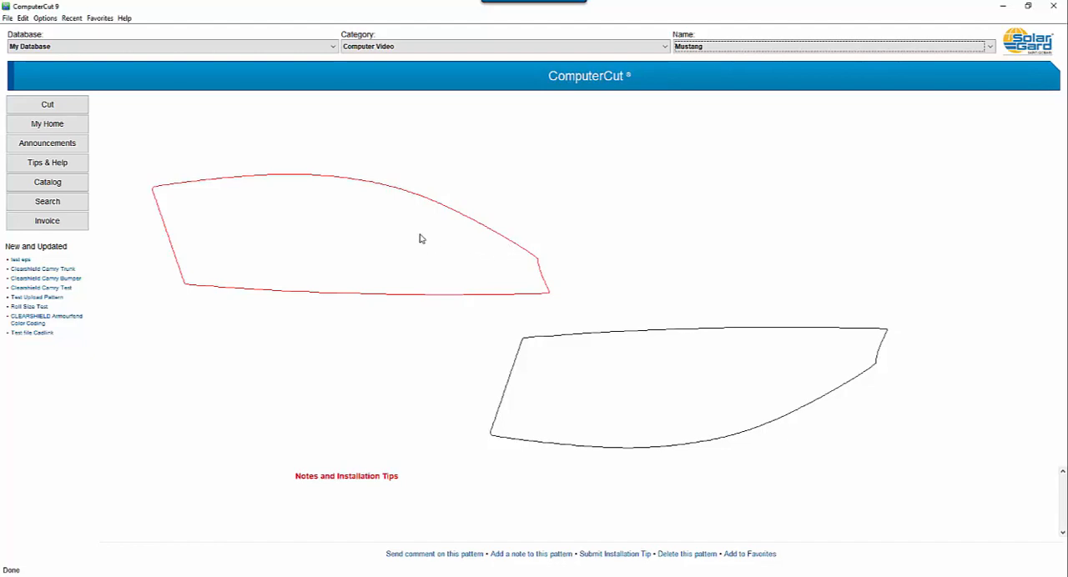
{"action": "mouse_move", "coordinate": [444, 430]}
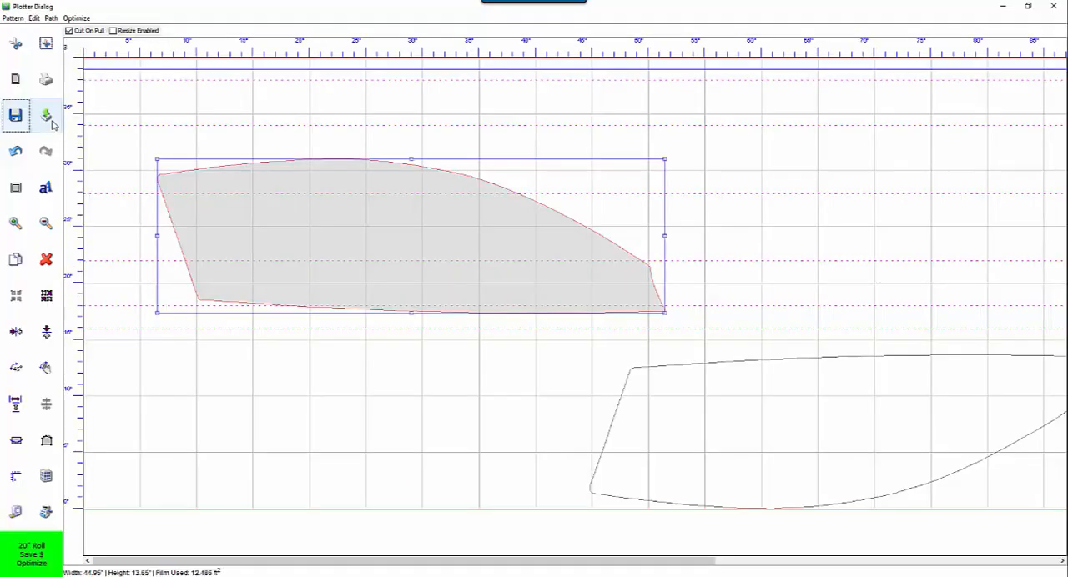
{"action": "mouse_move", "coordinate": [46, 115]}
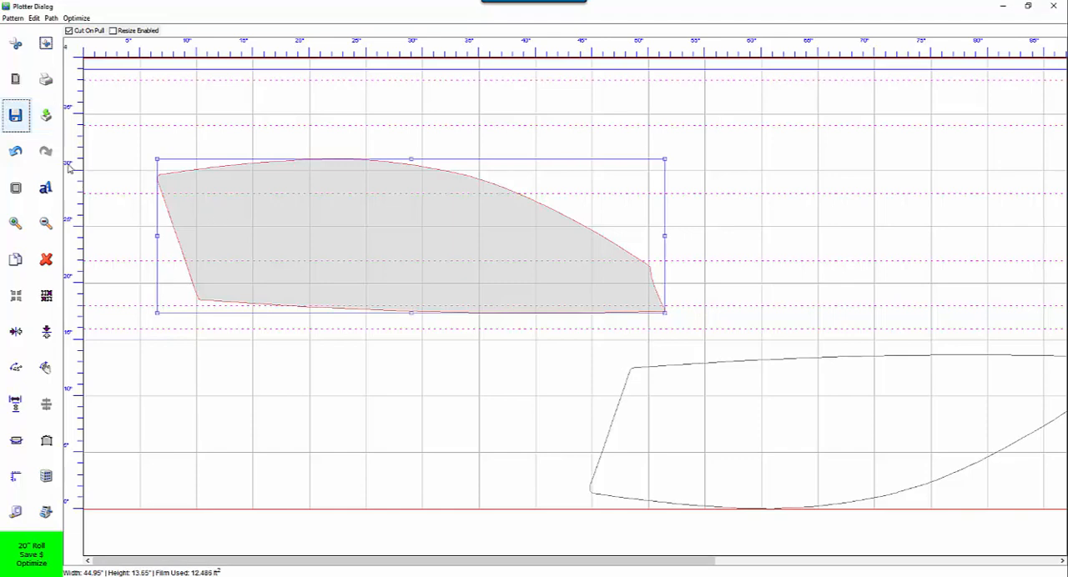
{"action": "left_click", "coordinate": [15, 151]}
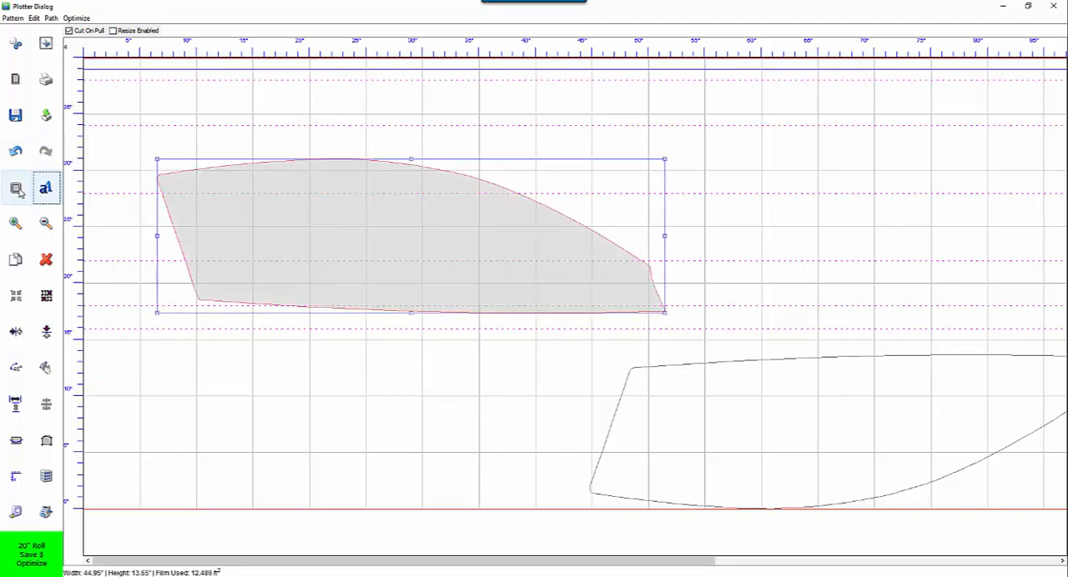
{"action": "mouse_move", "coordinate": [16, 188]}
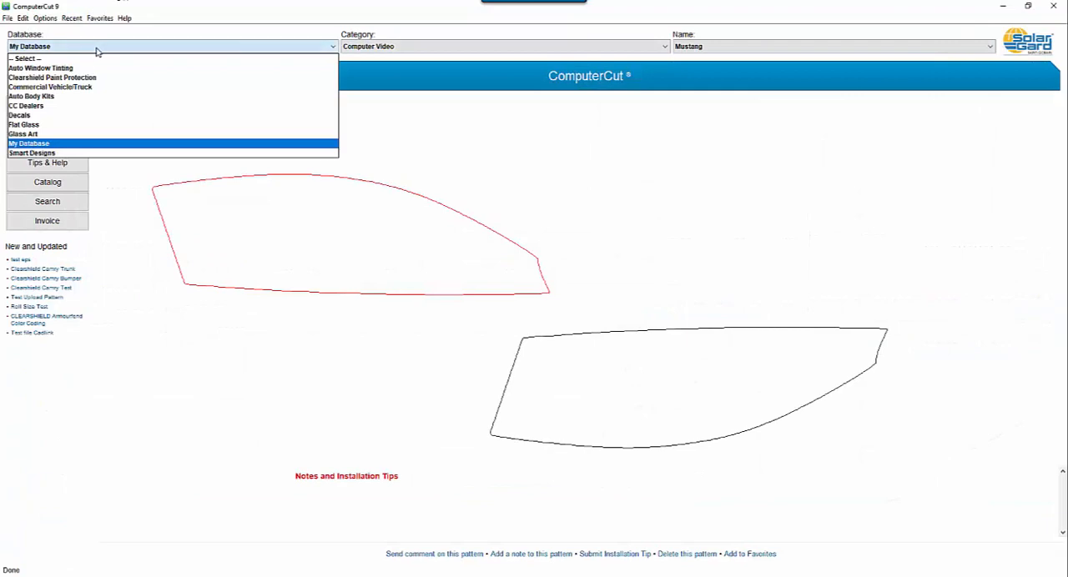
Load the Clearshield Jeep Cherokee pattern and send both headlight pieces to the plotter.
{"action": "left_click", "coordinate": [51, 76]}
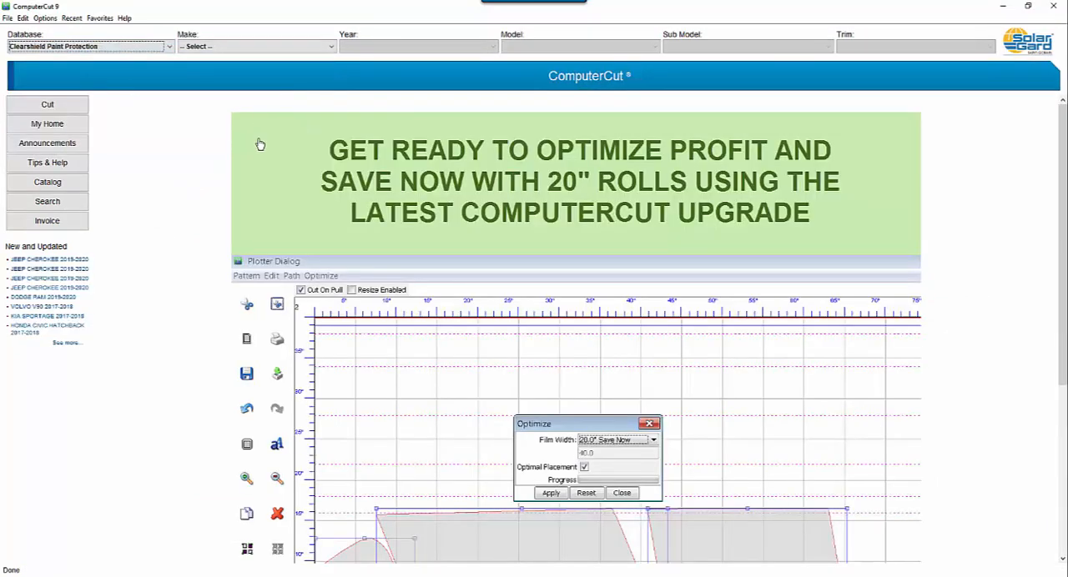
{"action": "mouse_move", "coordinate": [80, 261]}
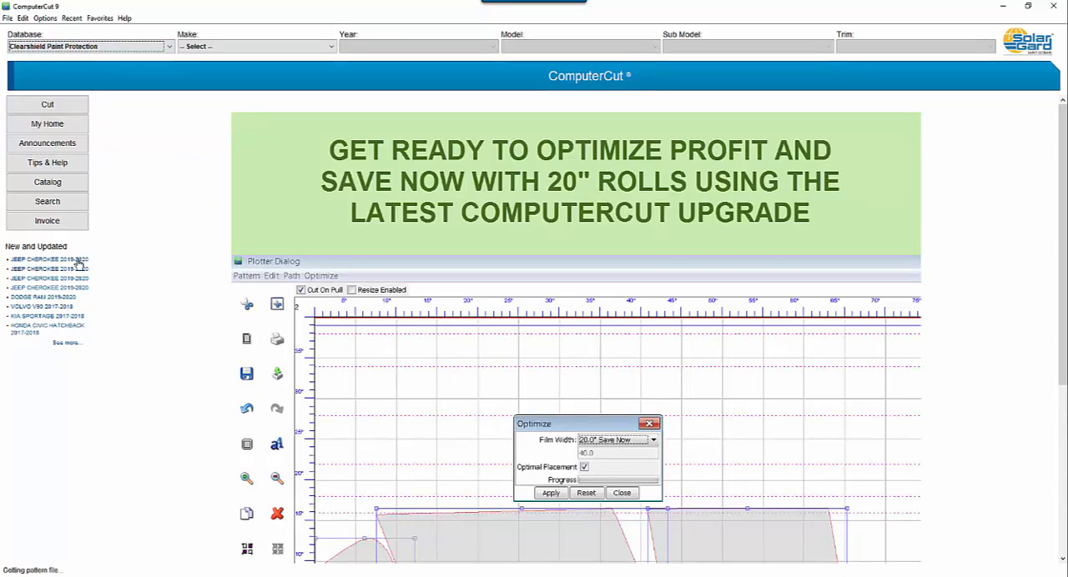
{"action": "left_click", "coordinate": [621, 492]}
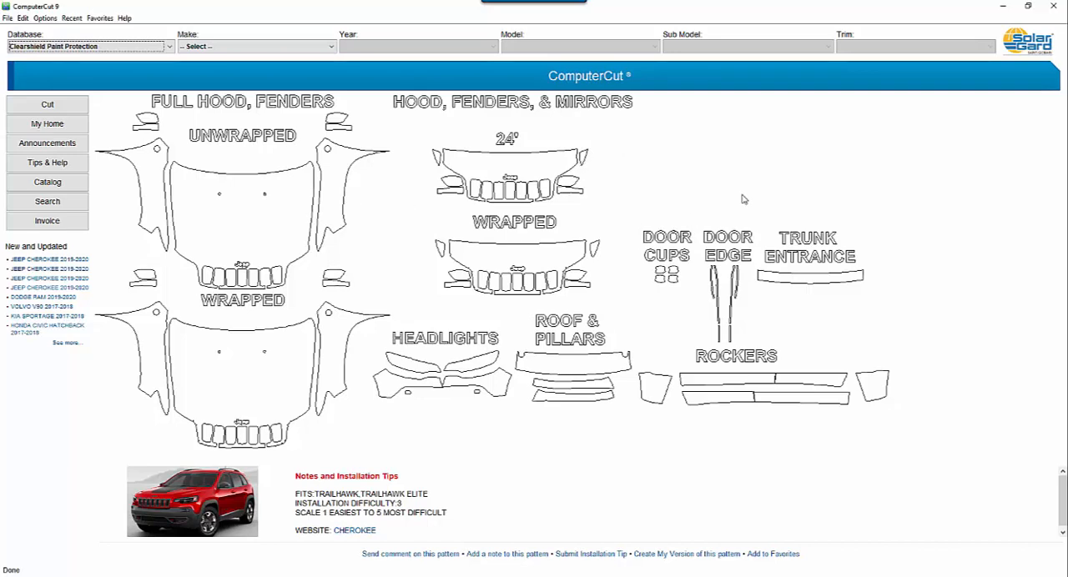
{"action": "mouse_move", "coordinate": [424, 181]}
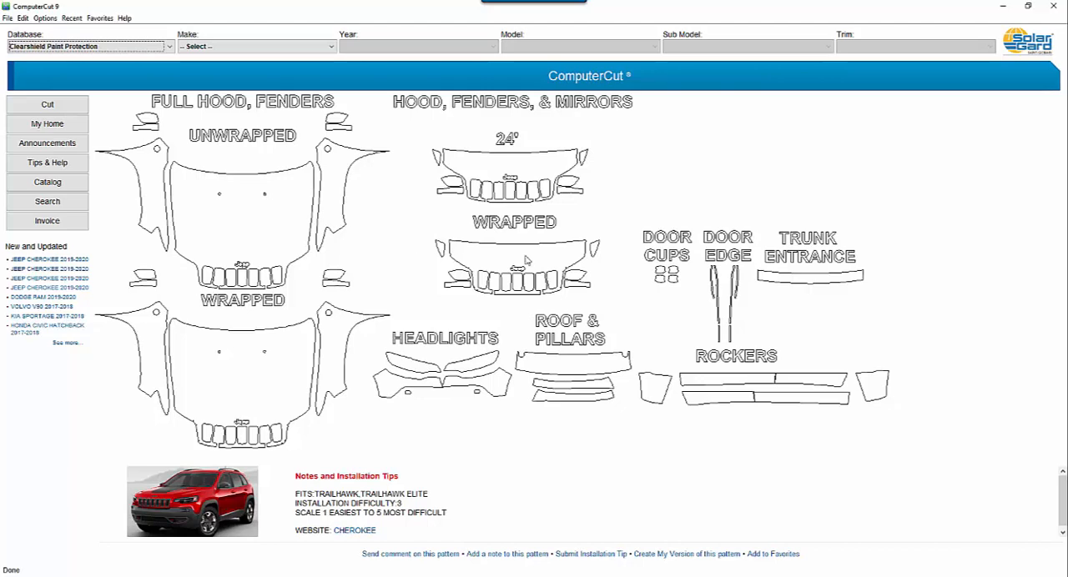
{"action": "mouse_move", "coordinate": [421, 379]}
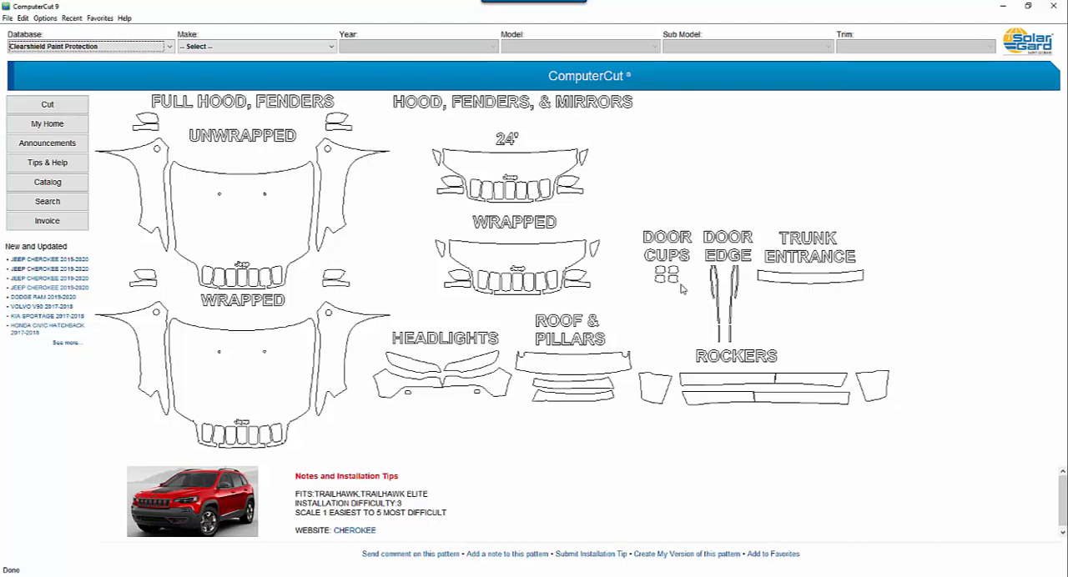
{"action": "left_click", "coordinate": [414, 376]}
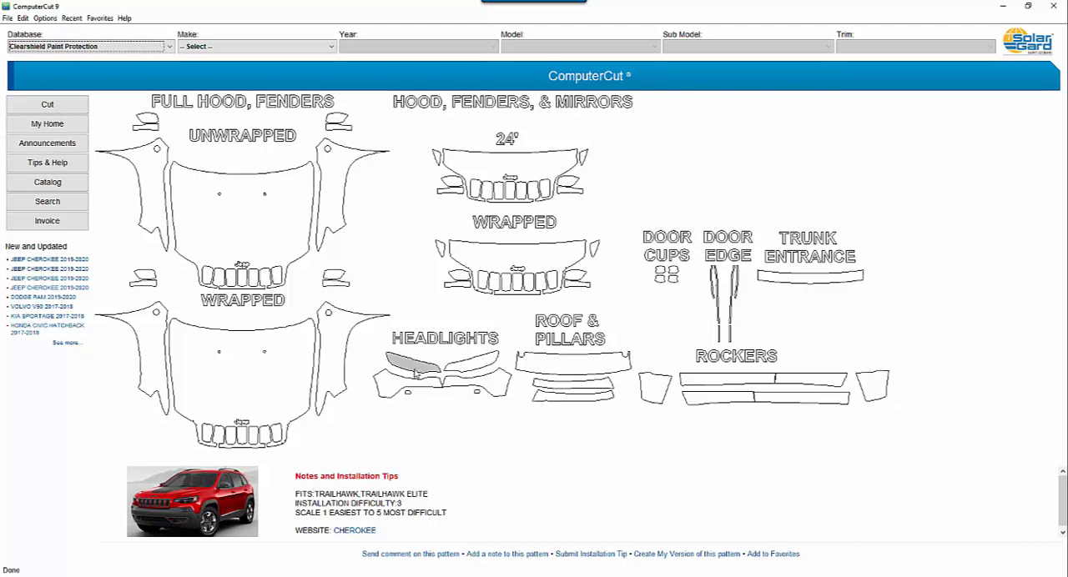
{"action": "left_click", "coordinate": [465, 370]}
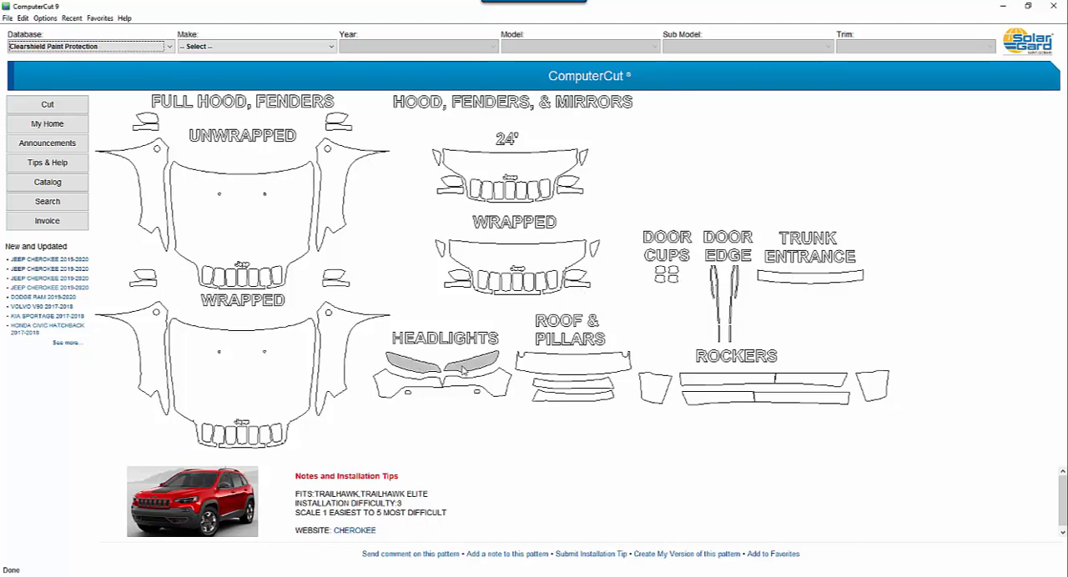
{"action": "left_click", "coordinate": [47, 103]}
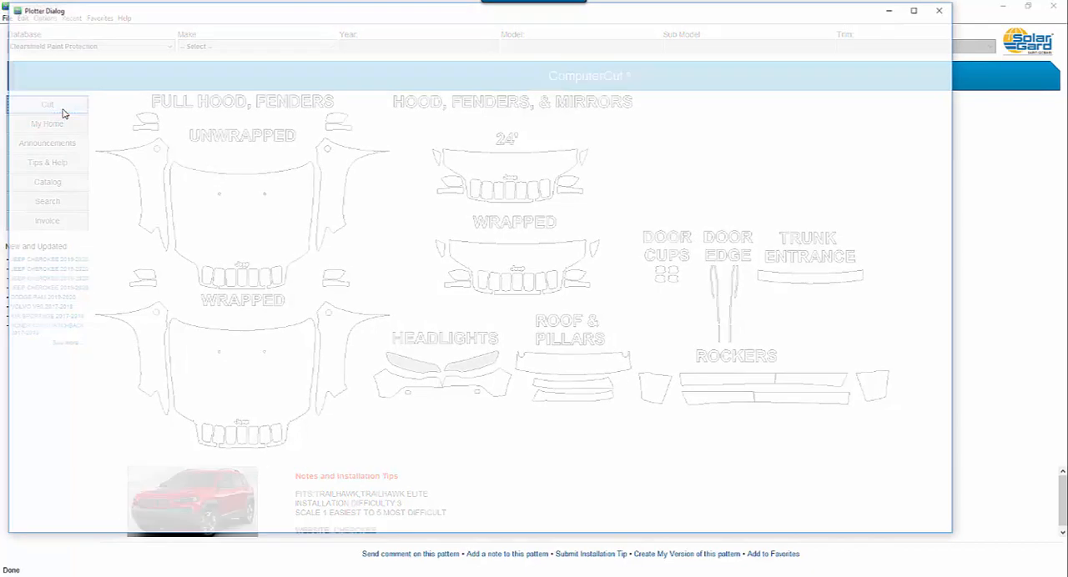
Trace a 0.5 outline around both selected headlight pieces, giving about 47.9 by 9.5 inches.
{"action": "left_click", "coordinate": [47, 104]}
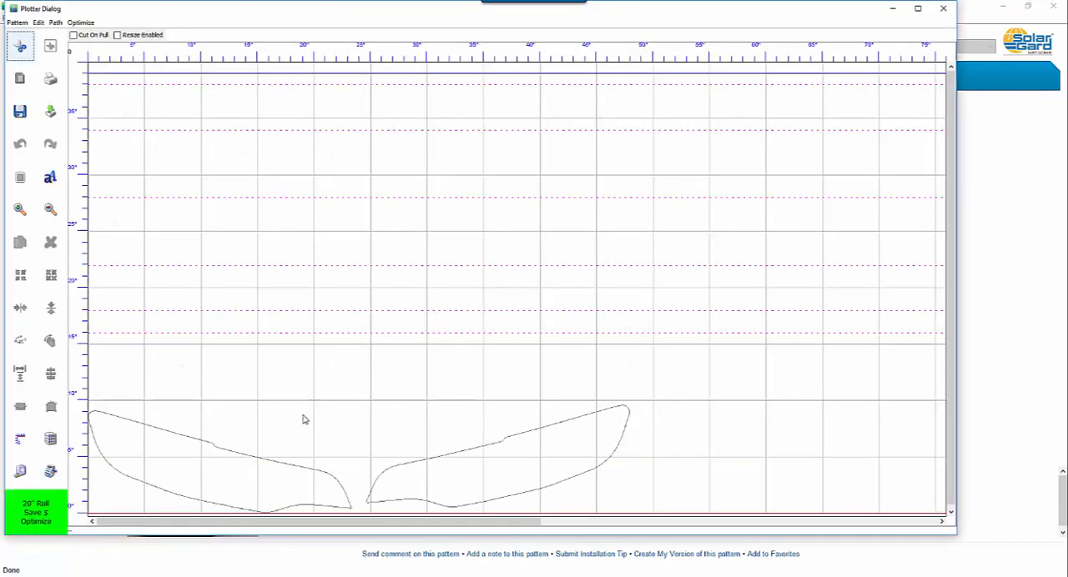
{"action": "left_click", "coordinate": [209, 459]}
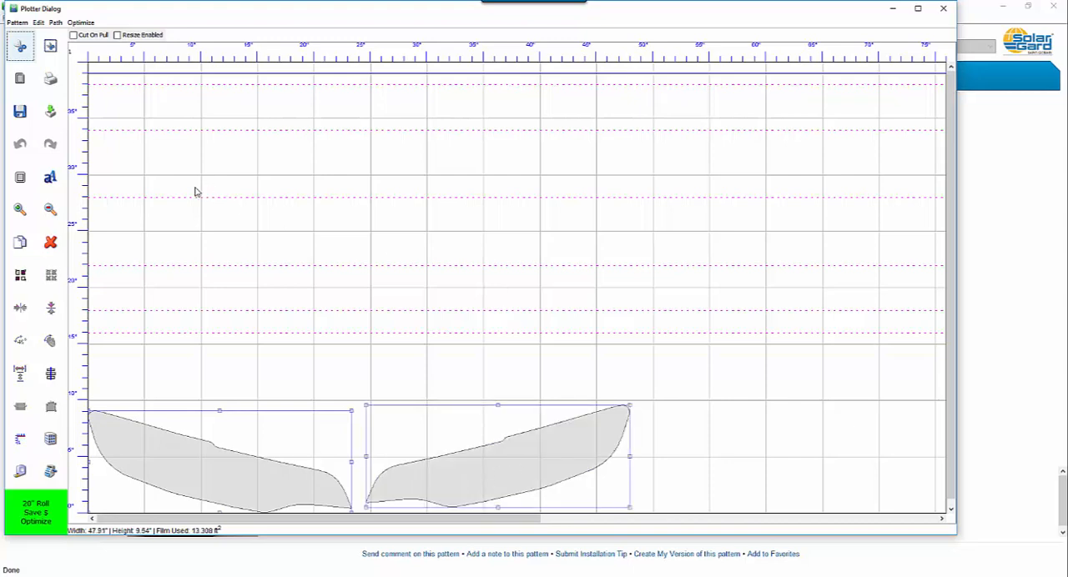
{"action": "left_click", "coordinate": [20, 177]}
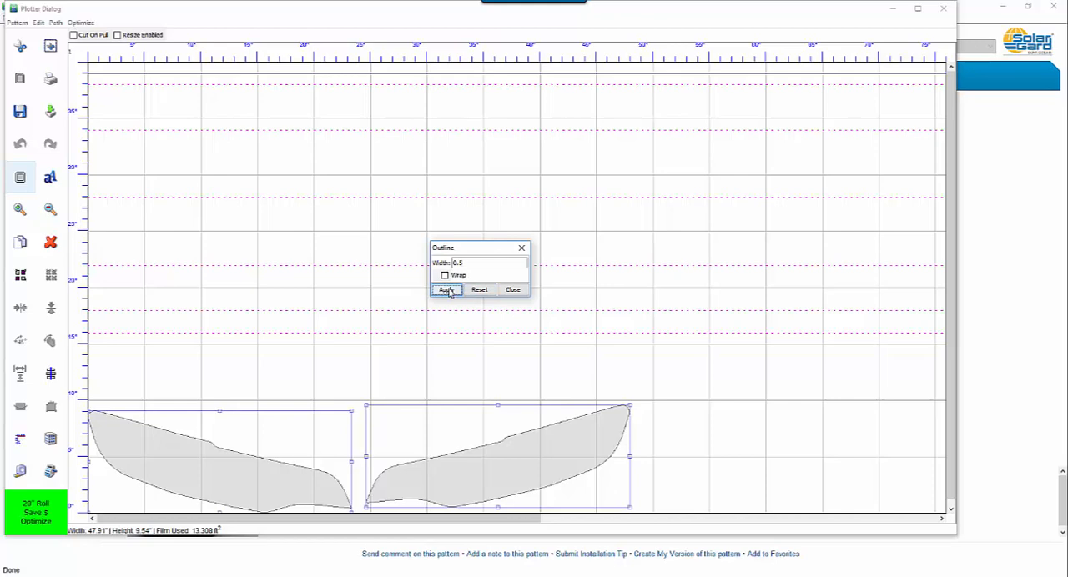
{"action": "left_click", "coordinate": [445, 289]}
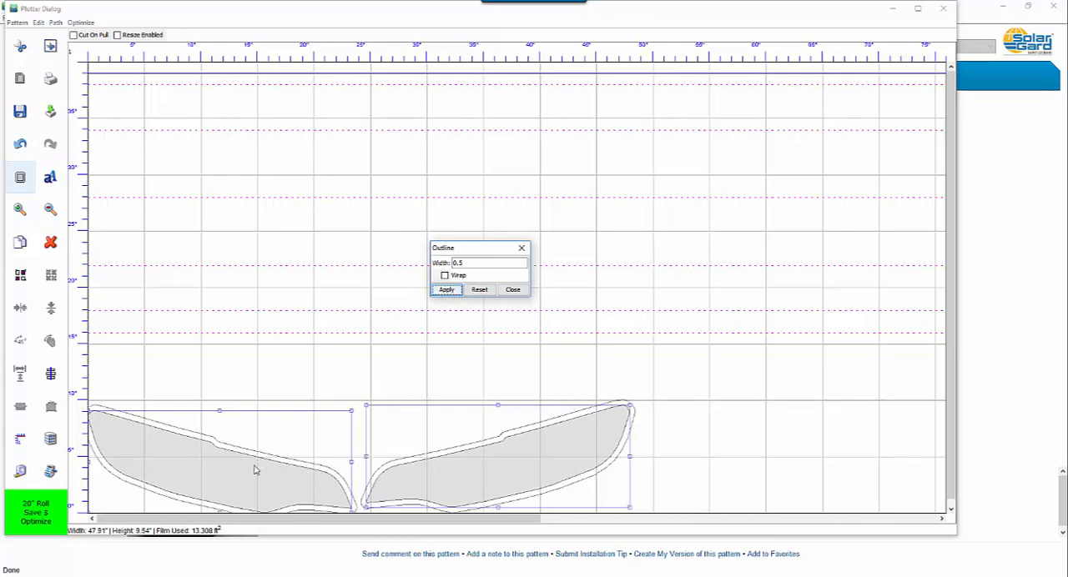
{"action": "mouse_move", "coordinate": [495, 350]}
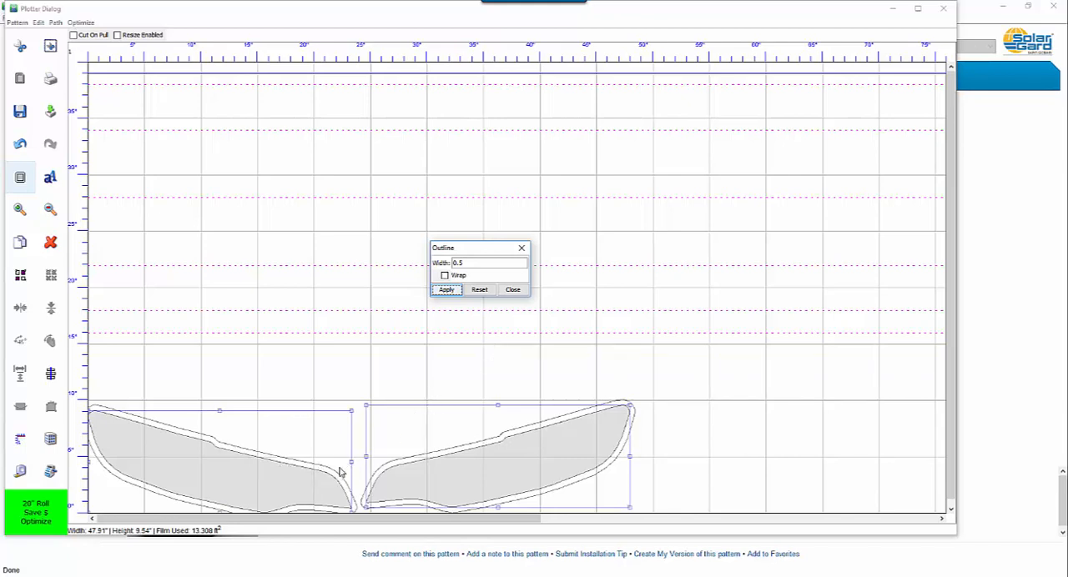
{"action": "mouse_move", "coordinate": [338, 357]}
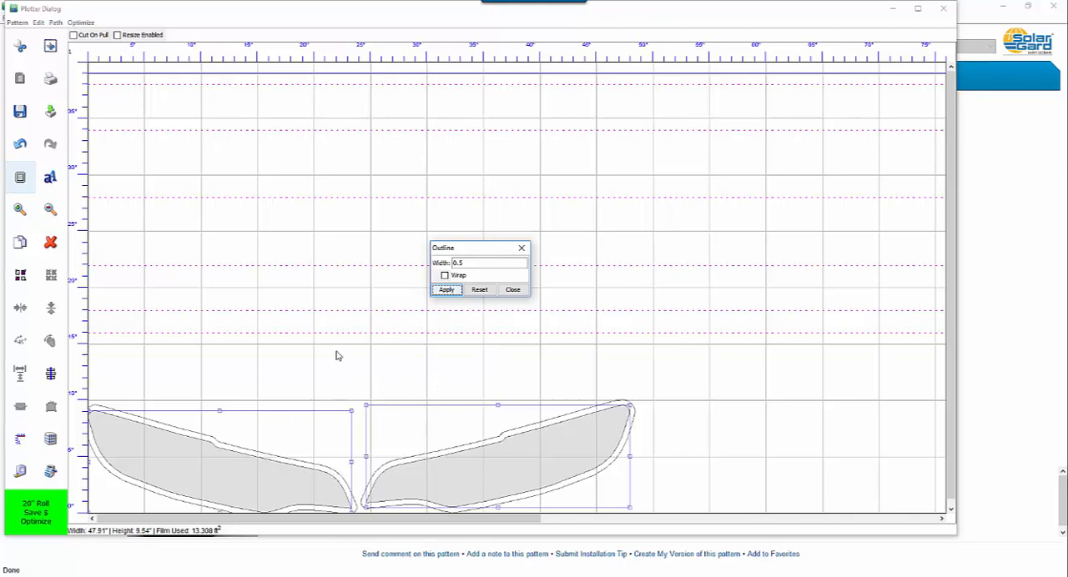
{"action": "mouse_move", "coordinate": [334, 392]}
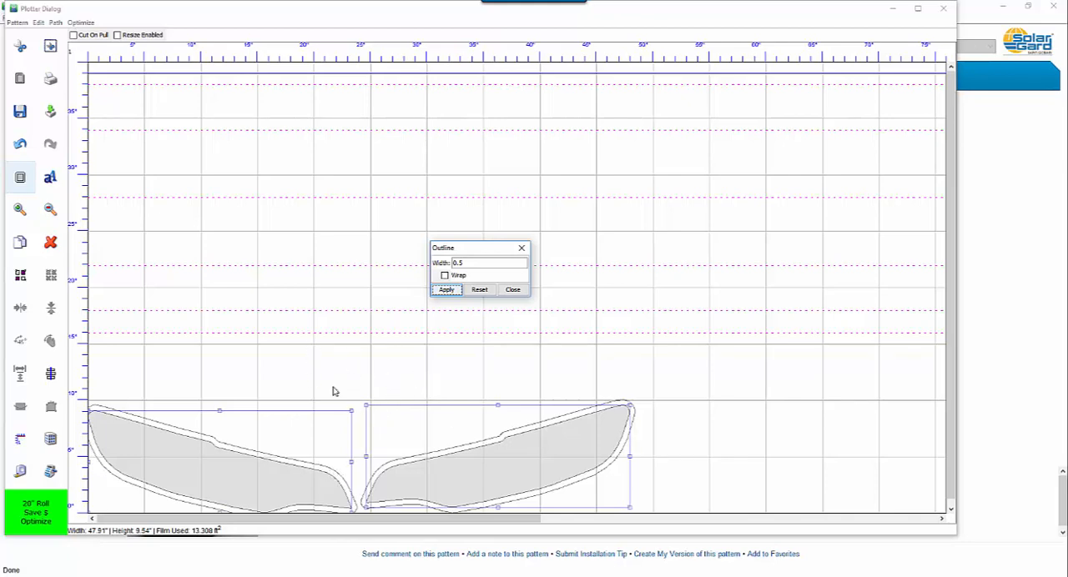
{"action": "mouse_move", "coordinate": [305, 469]}
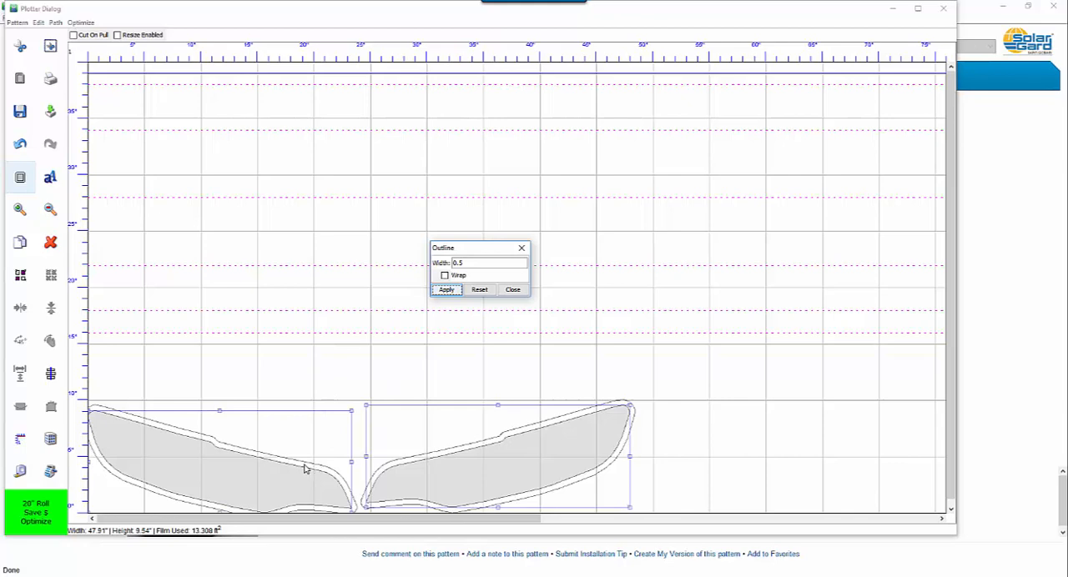
{"action": "mouse_move", "coordinate": [540, 358]}
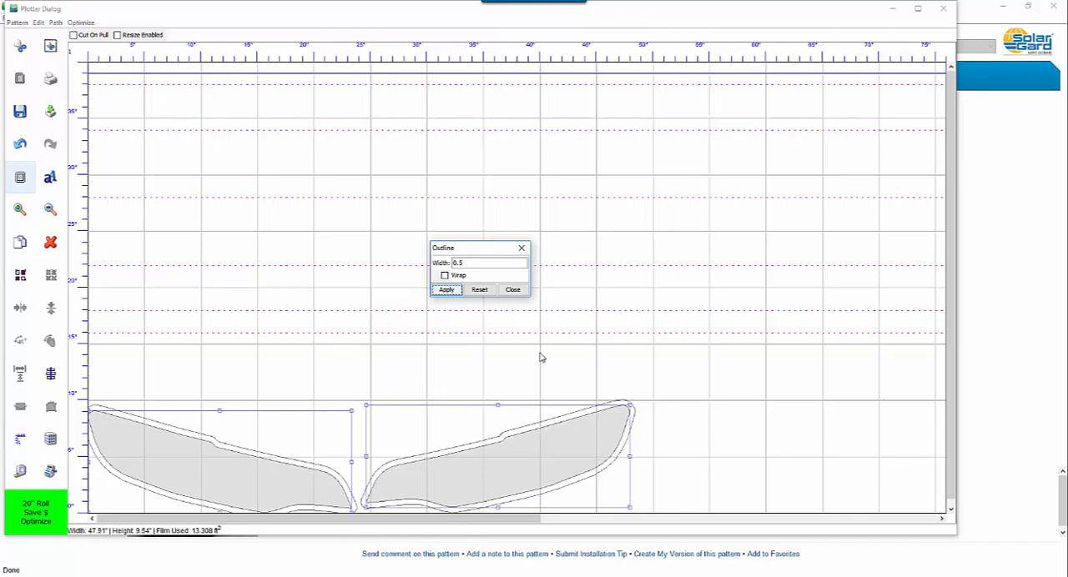
Reset the outline and reapply it with Wrap on, enlarging the headlights to 48.91 by 10.54.
{"action": "left_click", "coordinate": [479, 289]}
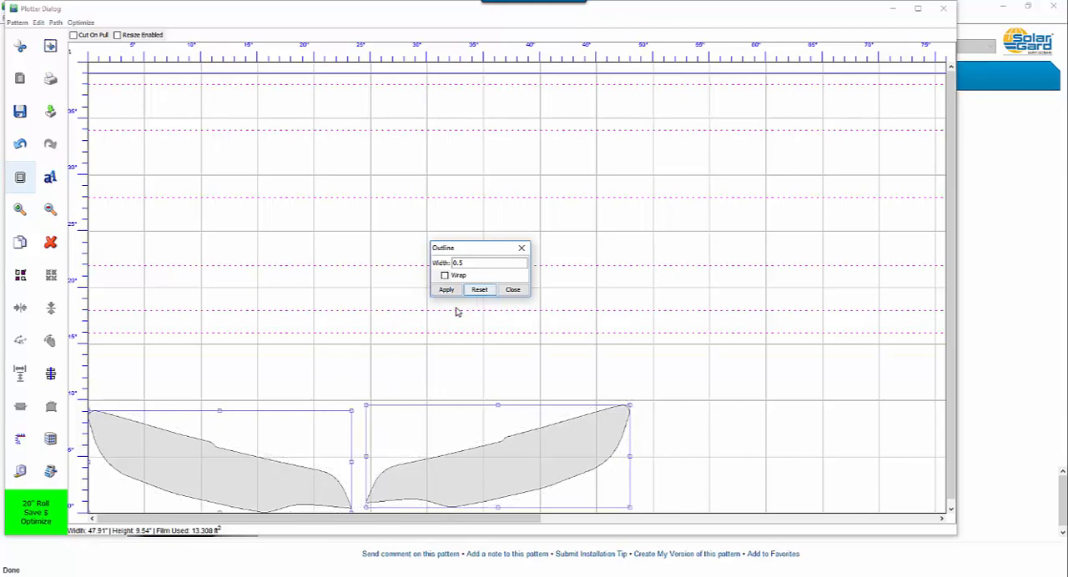
{"action": "mouse_move", "coordinate": [259, 462]}
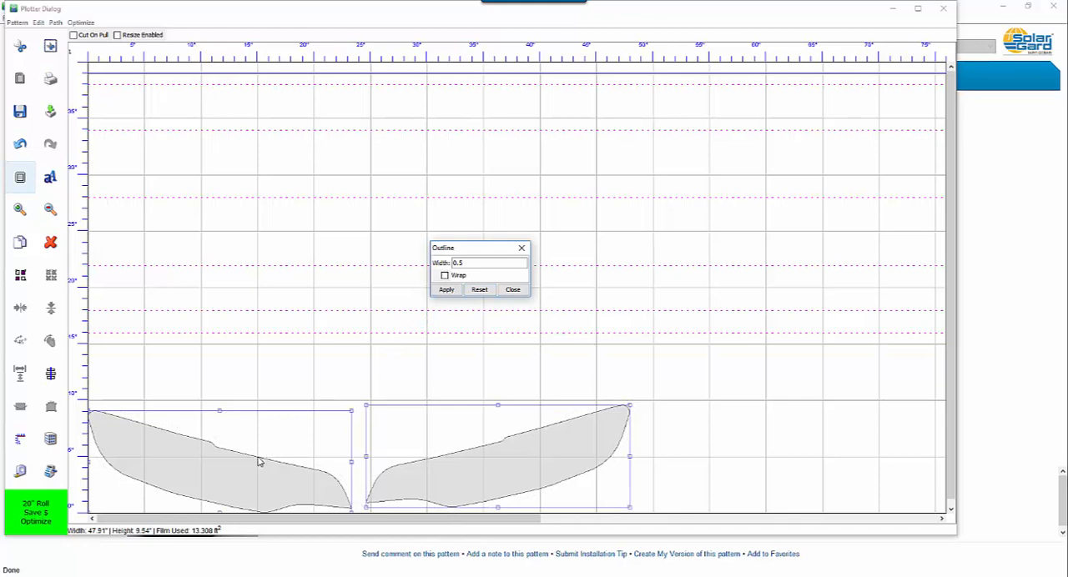
{"action": "mouse_move", "coordinate": [515, 309]}
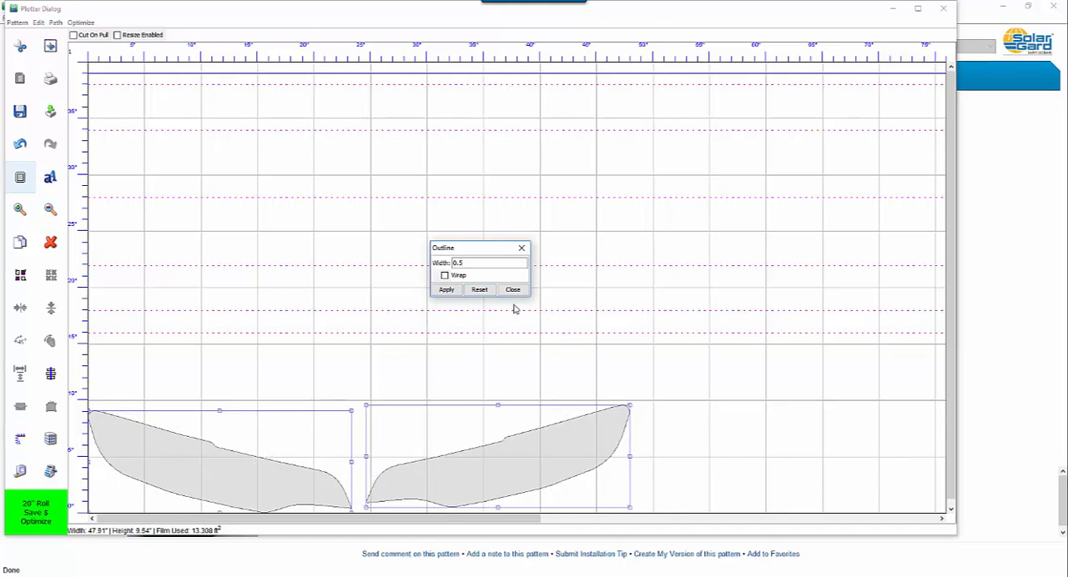
{"action": "mouse_move", "coordinate": [449, 308]}
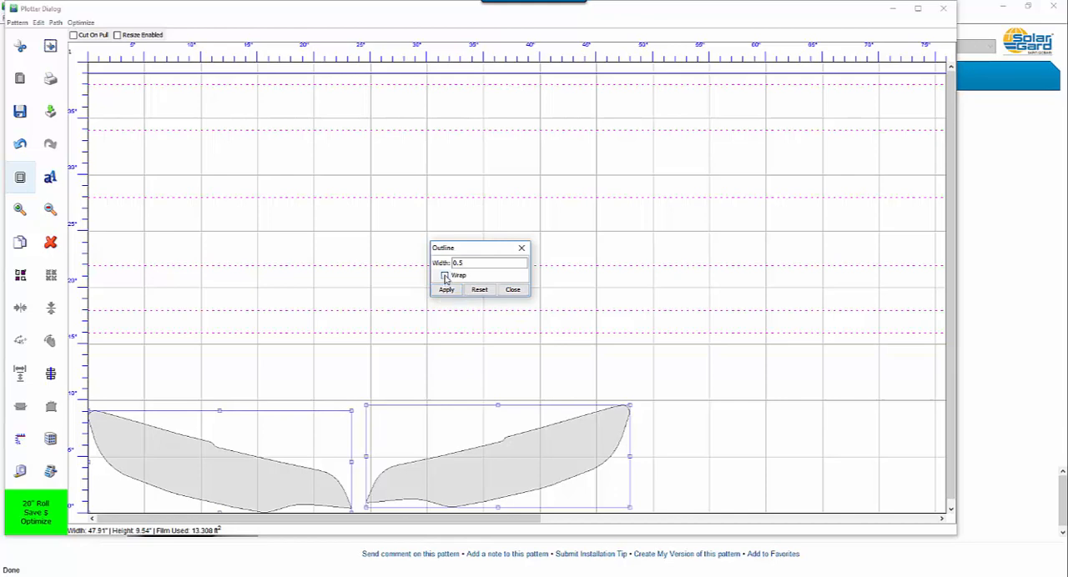
{"action": "left_click", "coordinate": [445, 275]}
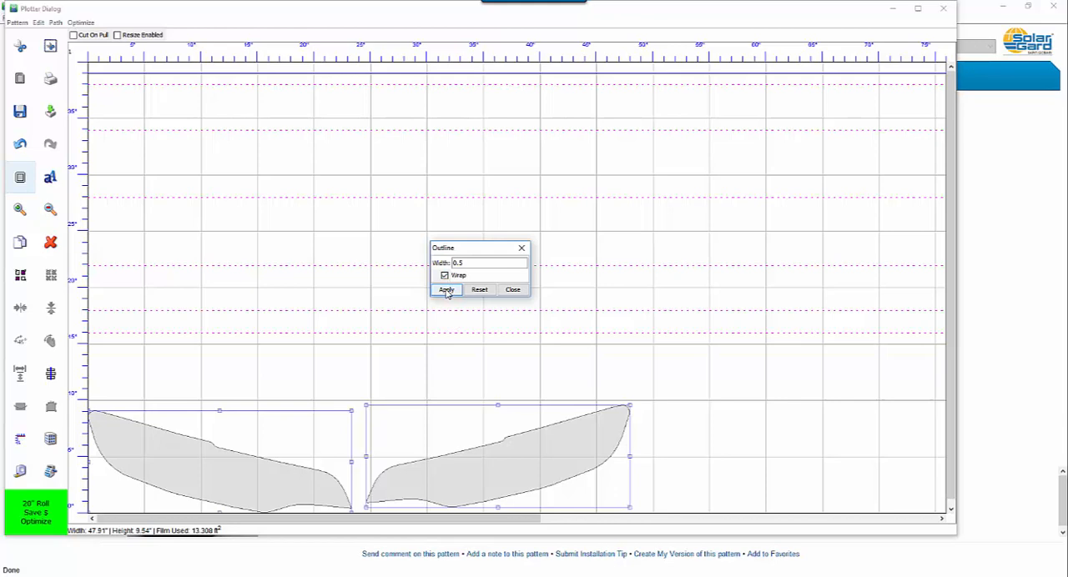
{"action": "left_click", "coordinate": [446, 289]}
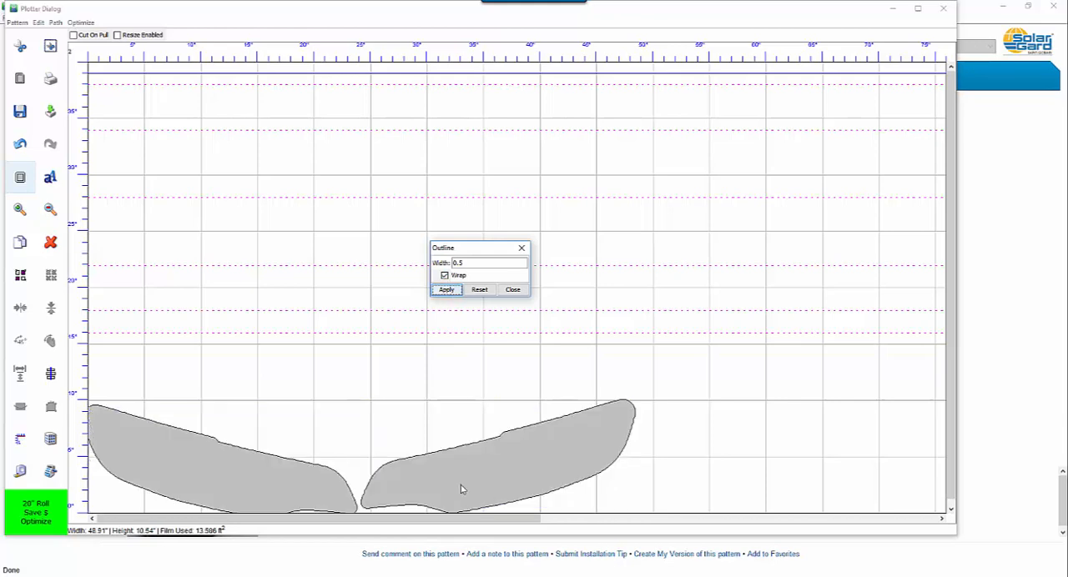
{"action": "mouse_move", "coordinate": [434, 468]}
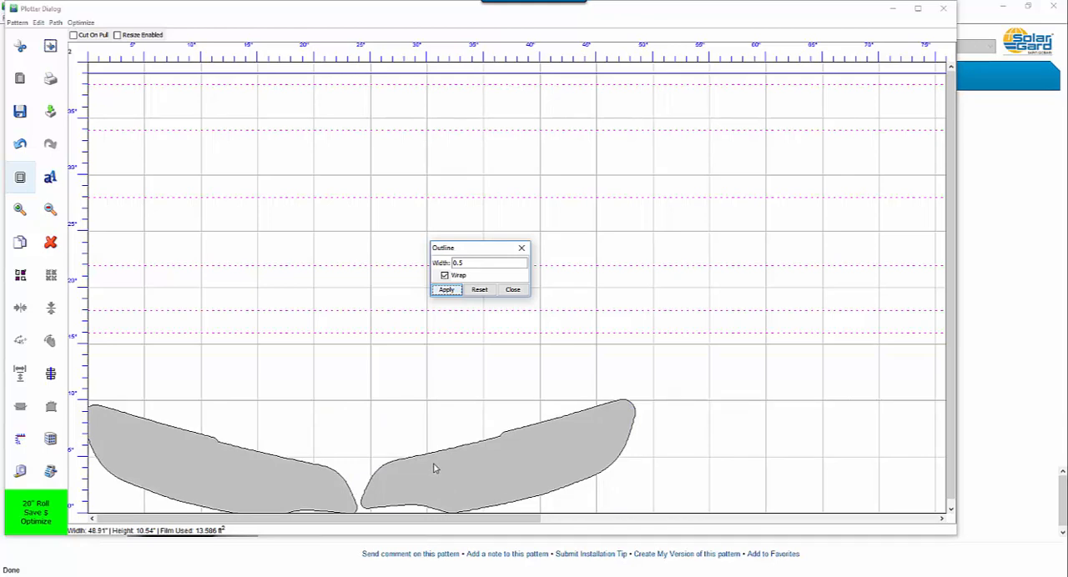
{"action": "mouse_move", "coordinate": [497, 454]}
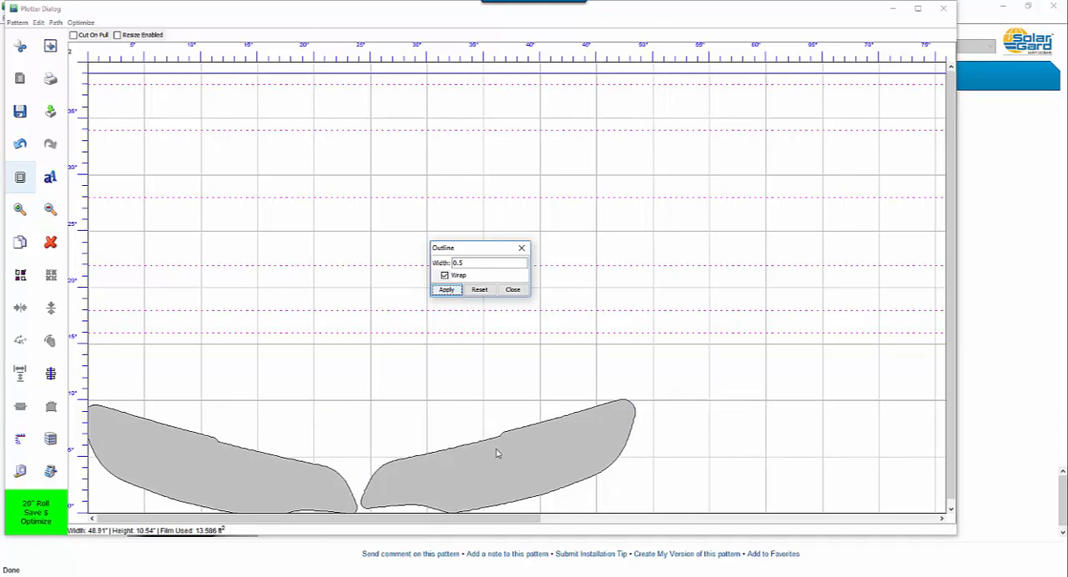
{"action": "left_click", "coordinate": [512, 290]}
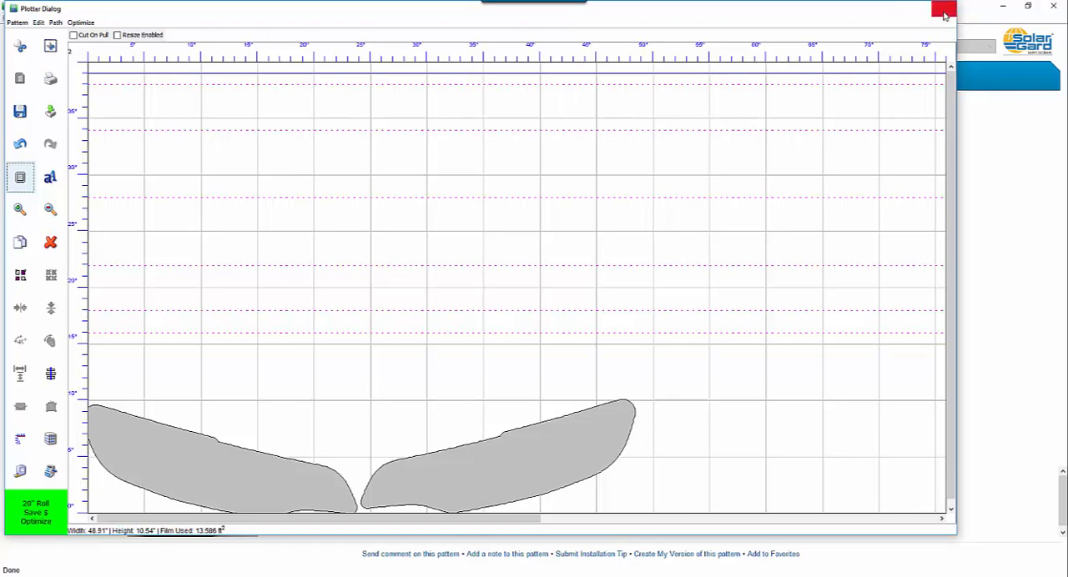
Return to Auto Window Tinting and reload the recent Computer Video Mustang pattern into the plotter.
{"action": "left_click", "coordinate": [944, 8]}
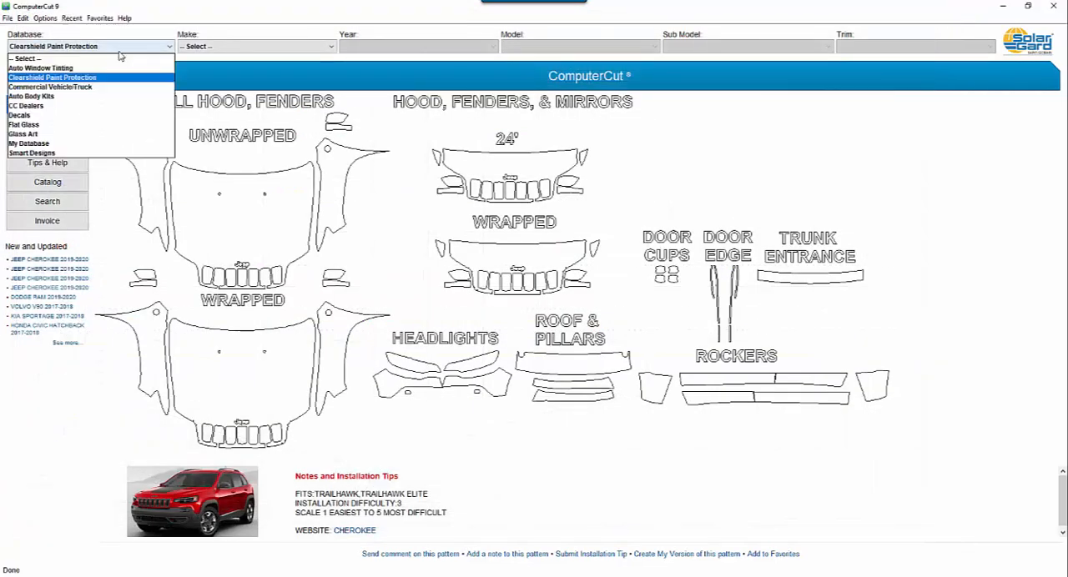
{"action": "left_click", "coordinate": [40, 67]}
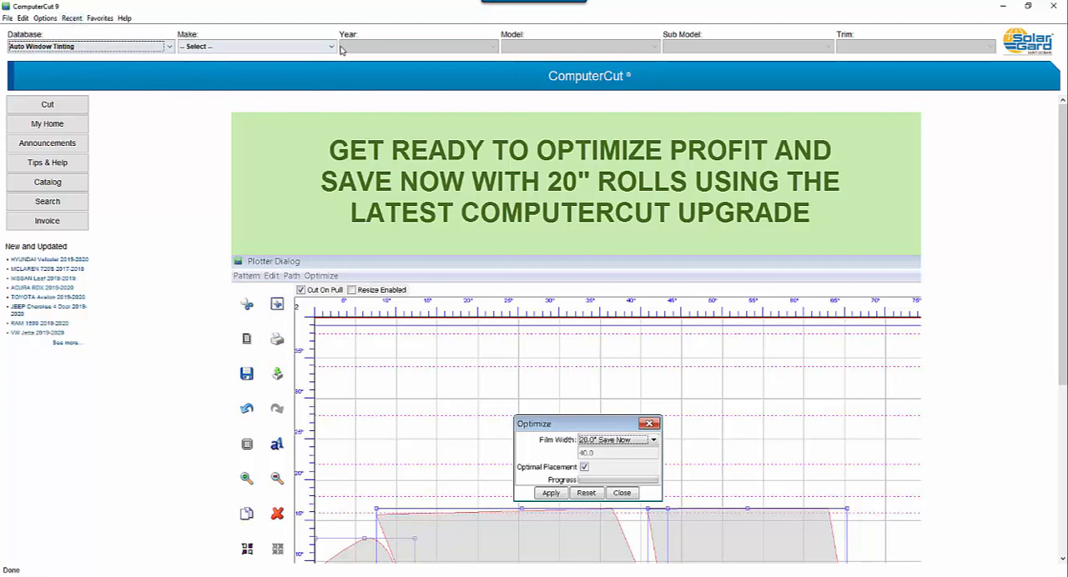
{"action": "left_click", "coordinate": [72, 18]}
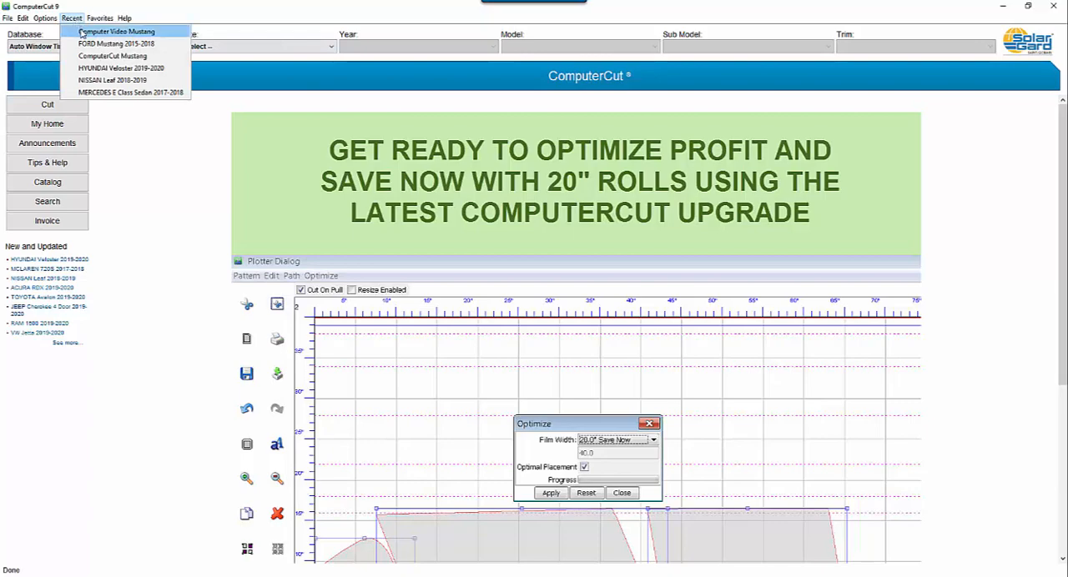
{"action": "left_click", "coordinate": [115, 32]}
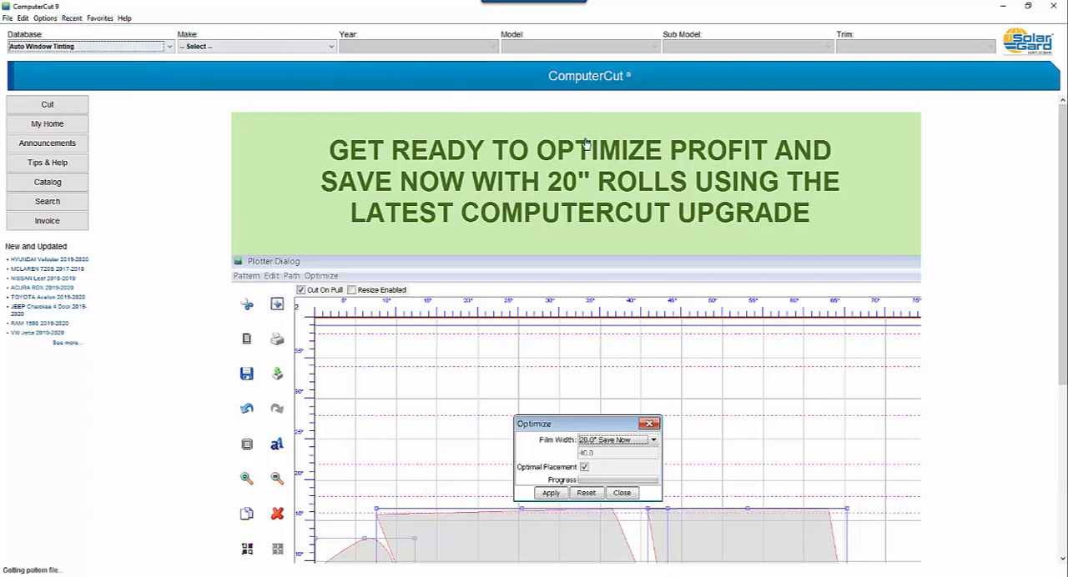
{"action": "left_click", "coordinate": [621, 493]}
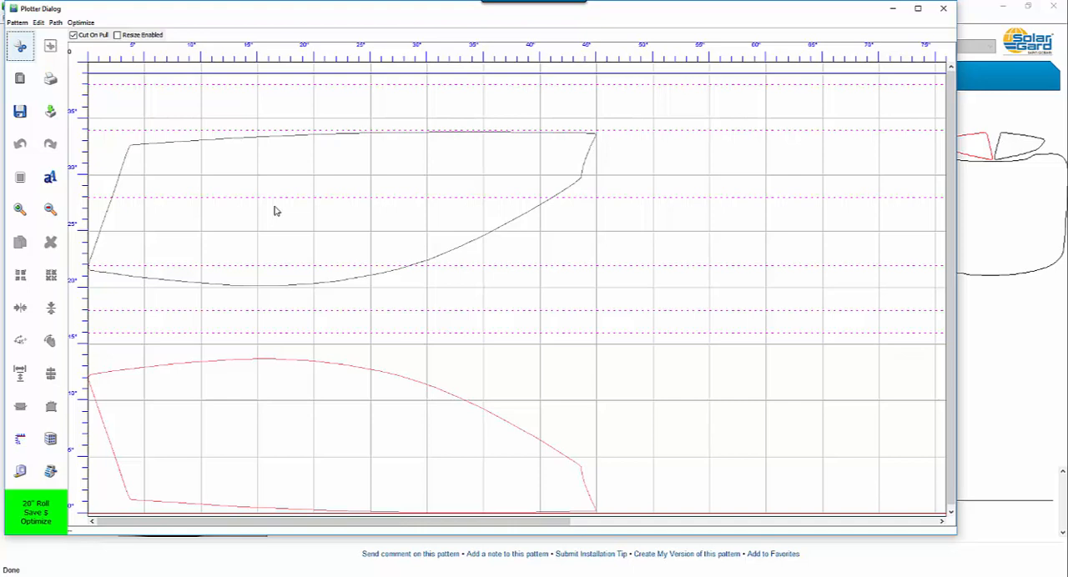
{"action": "mouse_move", "coordinate": [71, 188]}
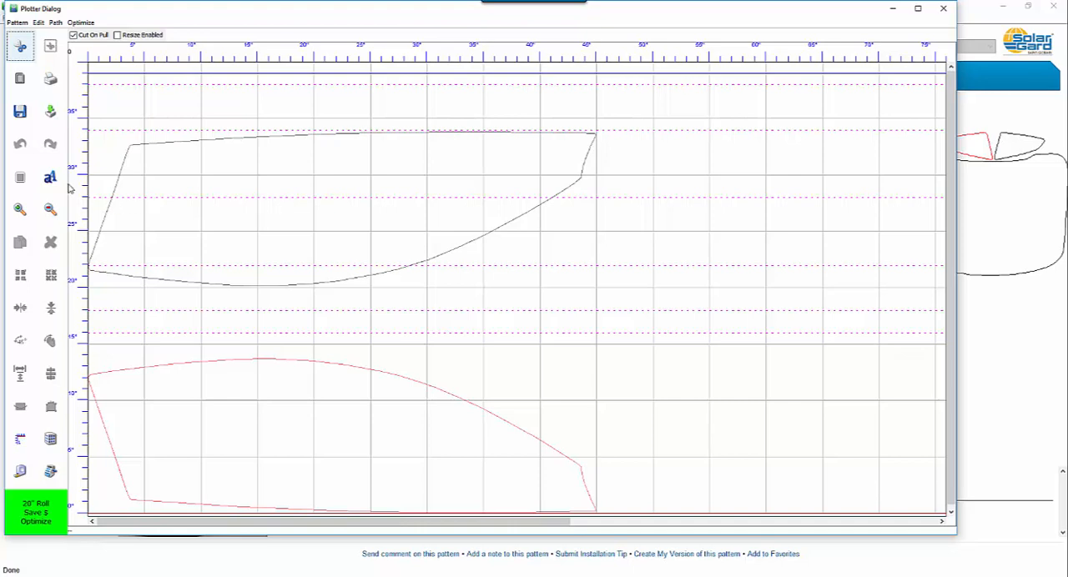
{"action": "mouse_move", "coordinate": [50, 177]}
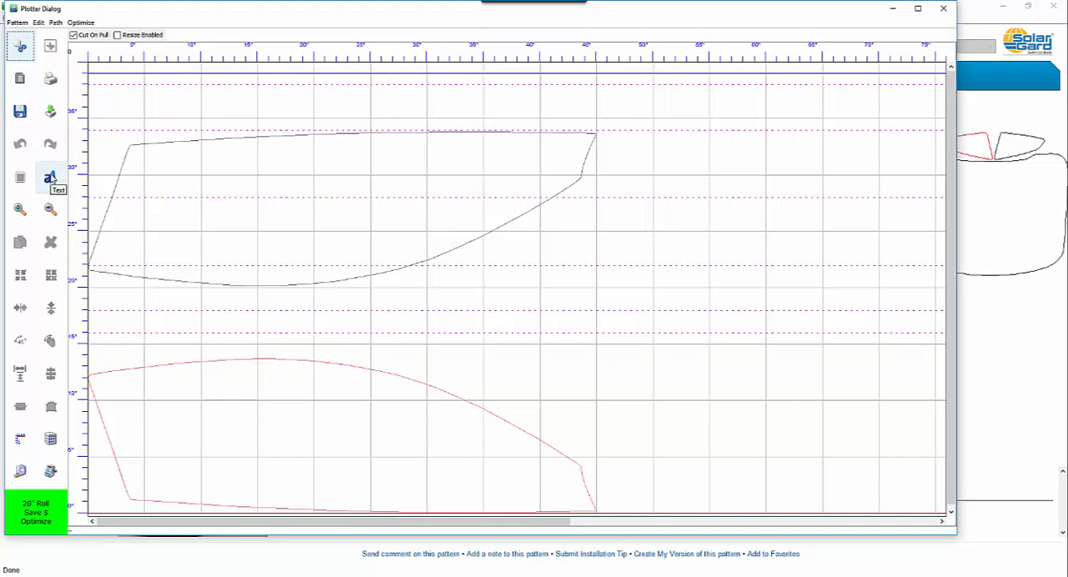
Enter the text COMPUTERCUT in Arial Black in the Add Text box, previewed but not applied.
{"action": "left_click", "coordinate": [50, 178]}
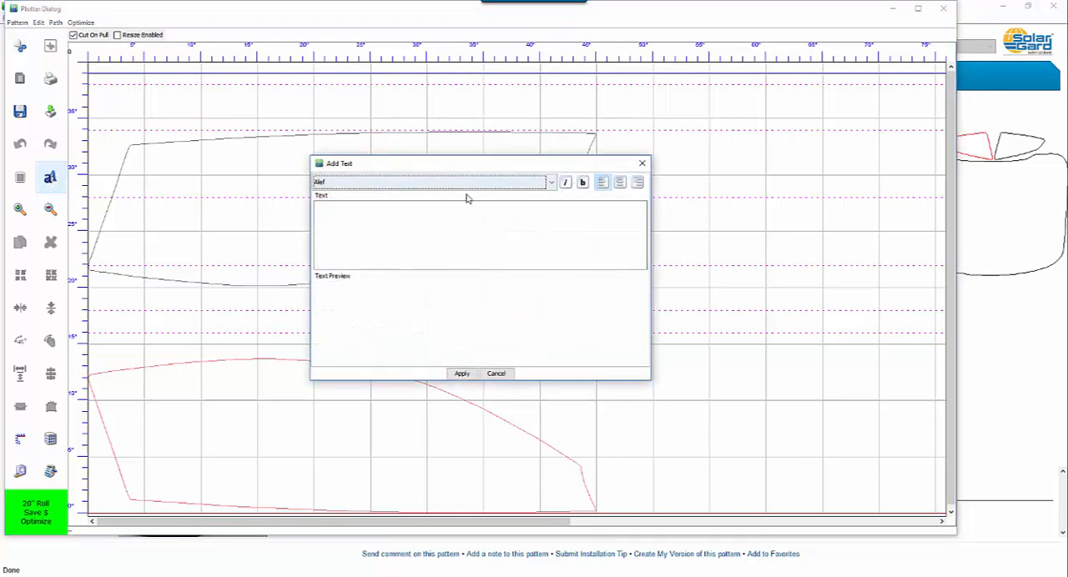
{"action": "left_click", "coordinate": [550, 182]}
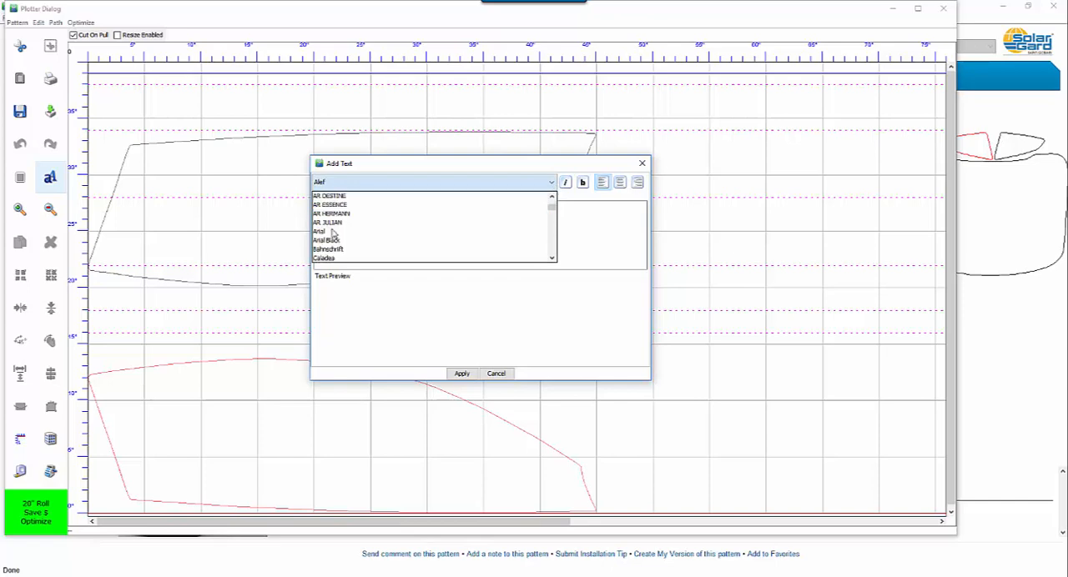
{"action": "left_click", "coordinate": [326, 240]}
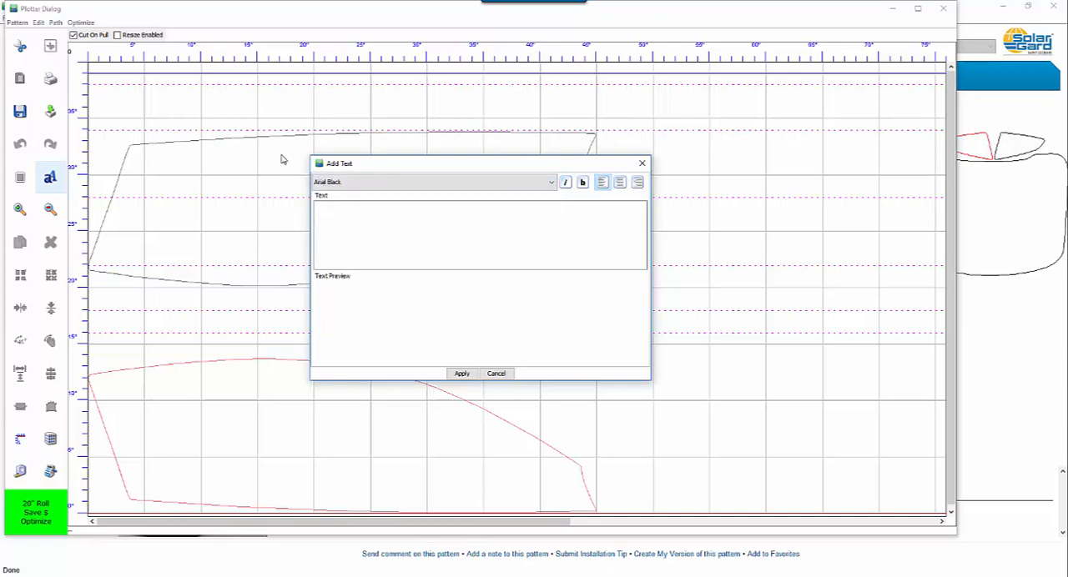
{"action": "type", "text": "CA"}
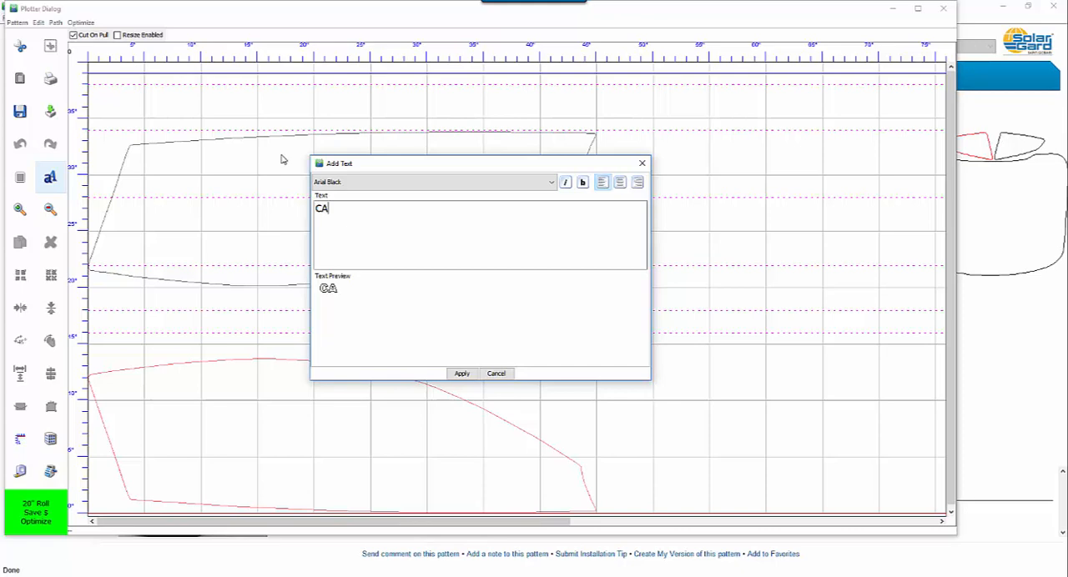
{"action": "type", "text": "OM"}
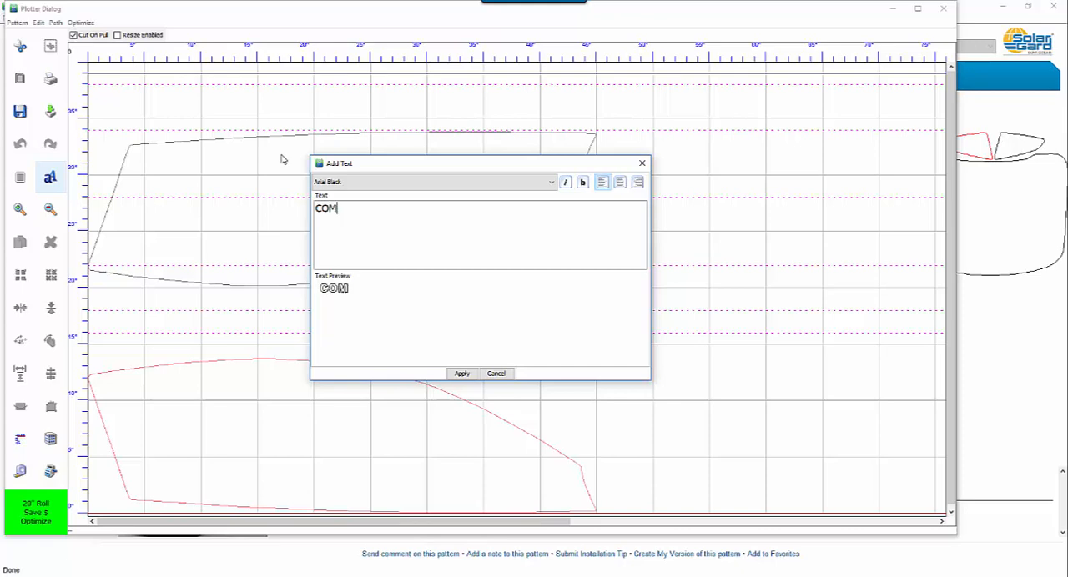
{"action": "type", "text": "PUTERCU"}
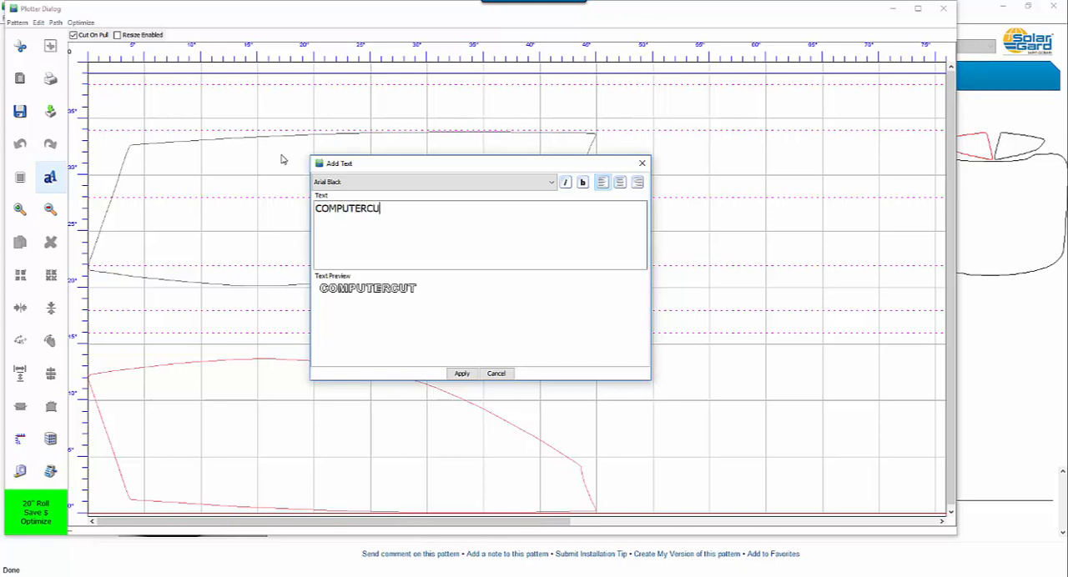
{"action": "type", "text": "T"}
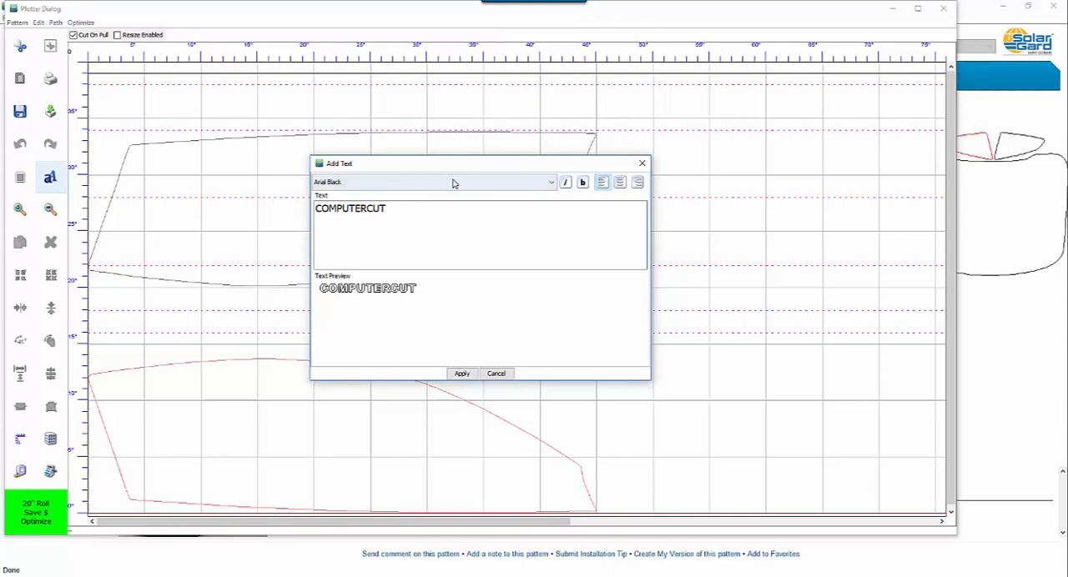
{"action": "mouse_move", "coordinate": [504, 187]}
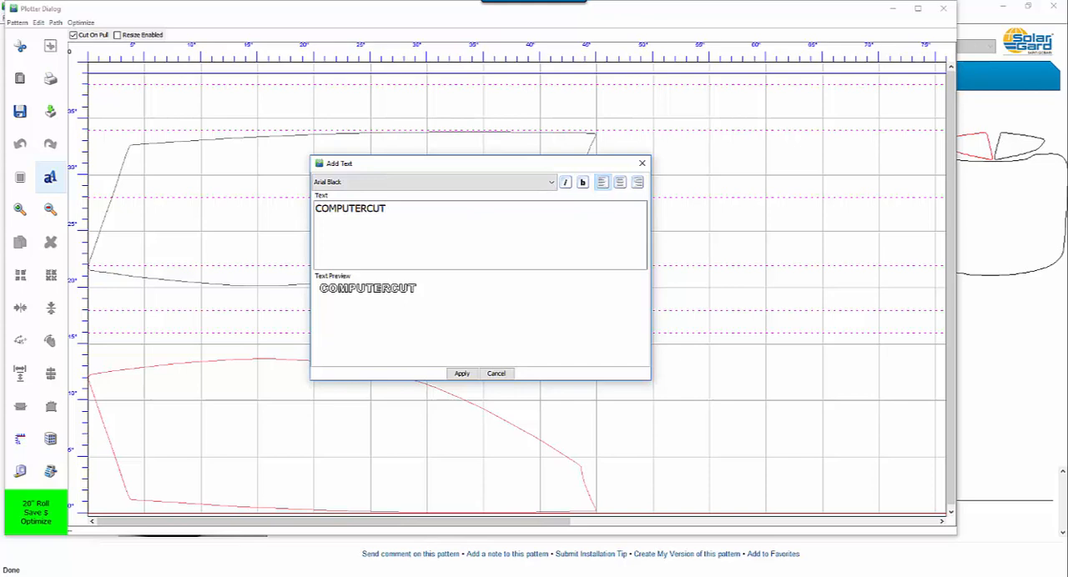
Bring up the Windows Start menu and show the full installed-apps list.
{"action": "left_click", "coordinate": [9, 570]}
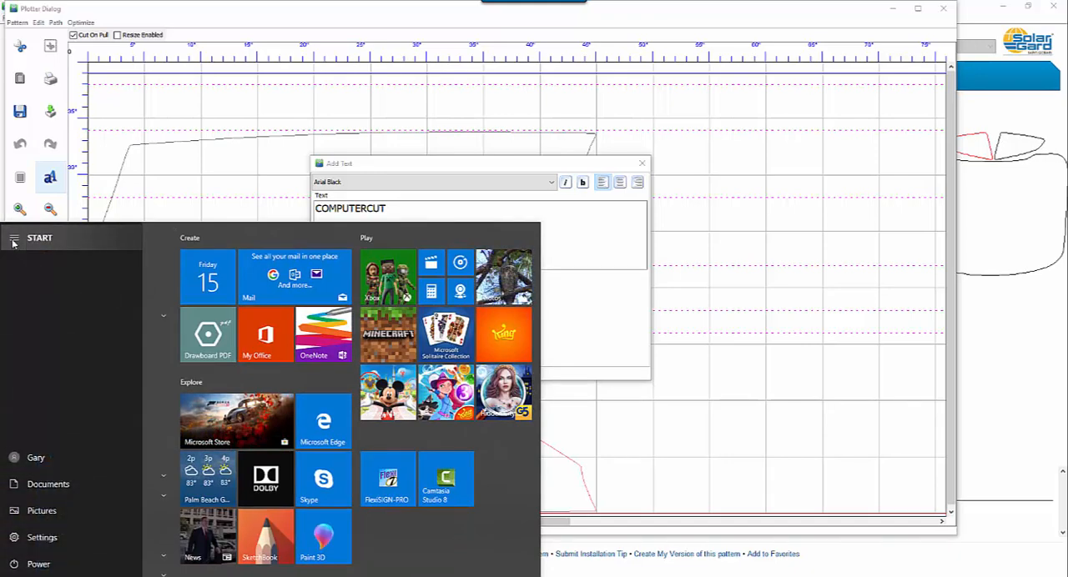
{"action": "left_click", "coordinate": [14, 238]}
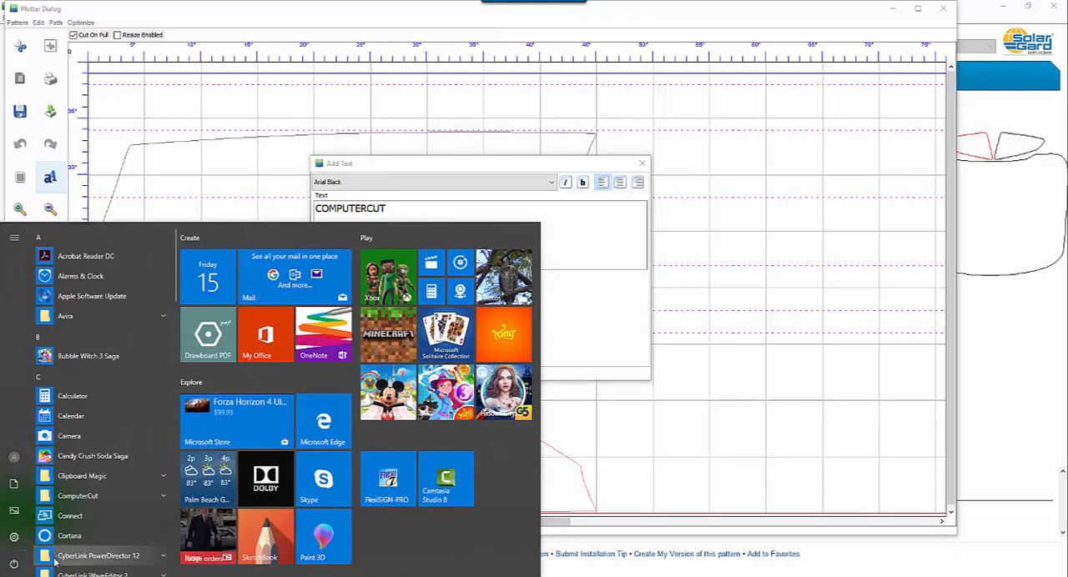